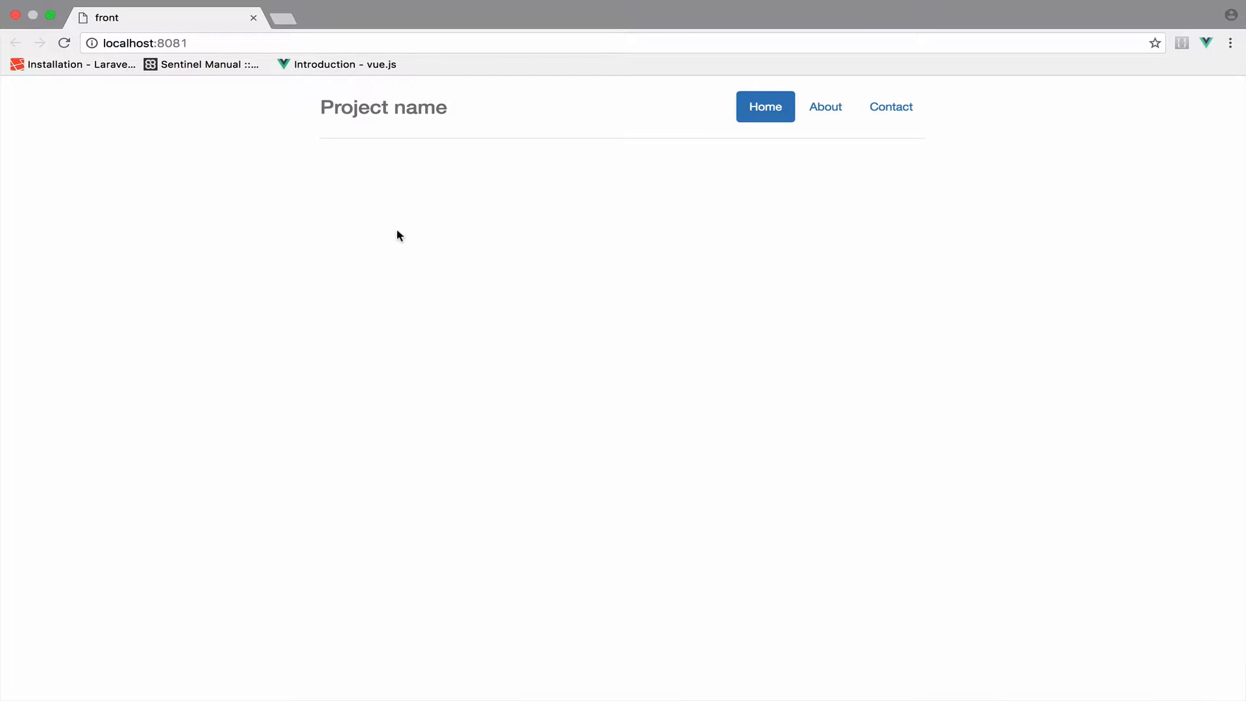
{"action": "mouse_move", "coordinate": [514, 475]}
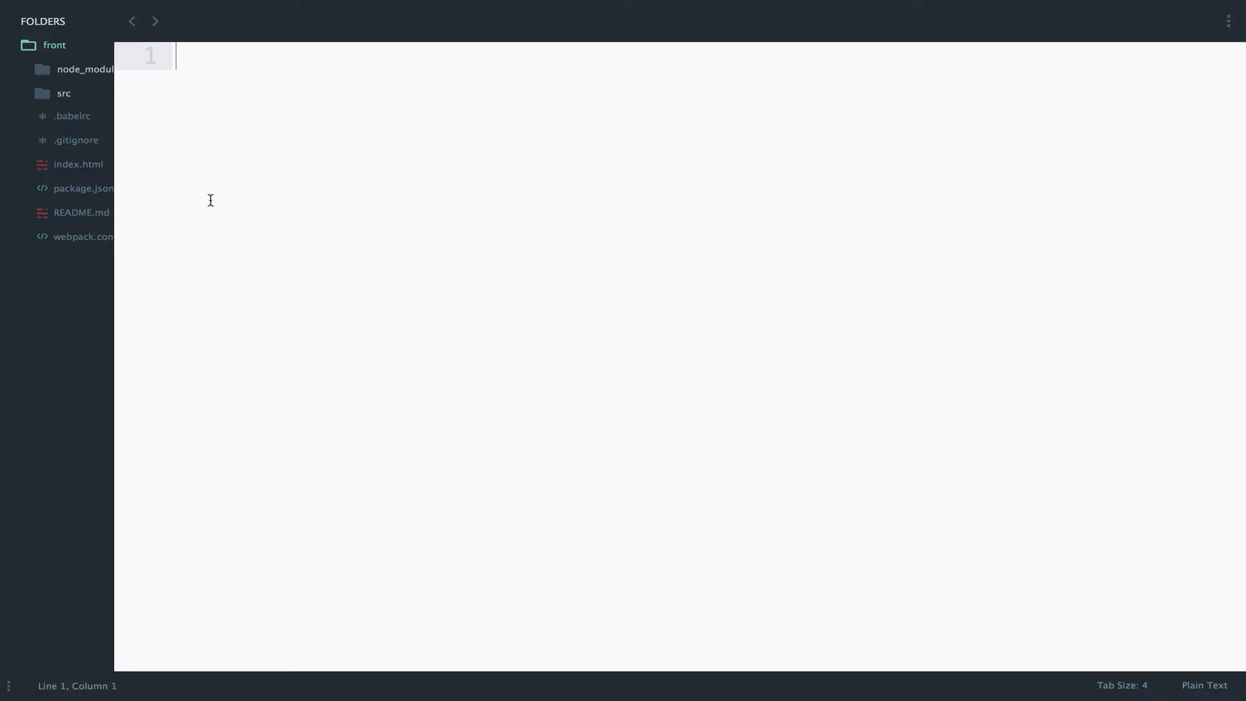
Create an authentication folder under components and save a new empty Login.vue in it.
{"action": "left_click", "coordinate": [63, 93]}
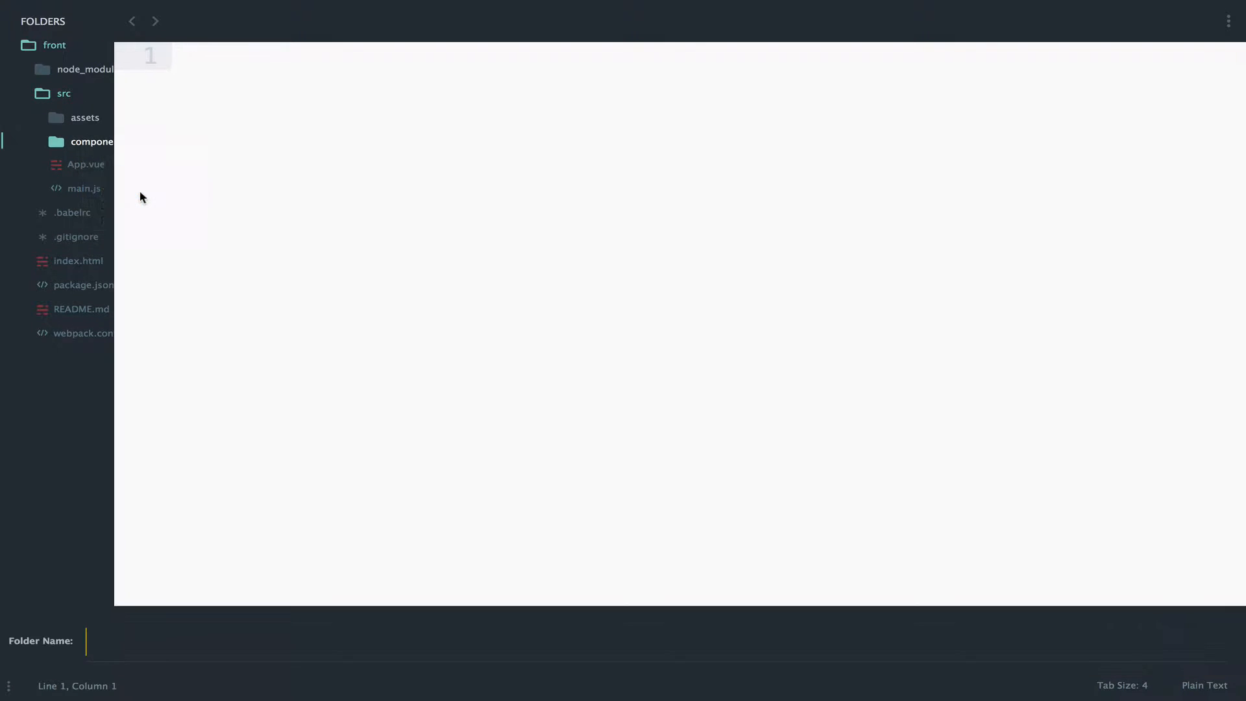
{"action": "type", "text": "authent"}
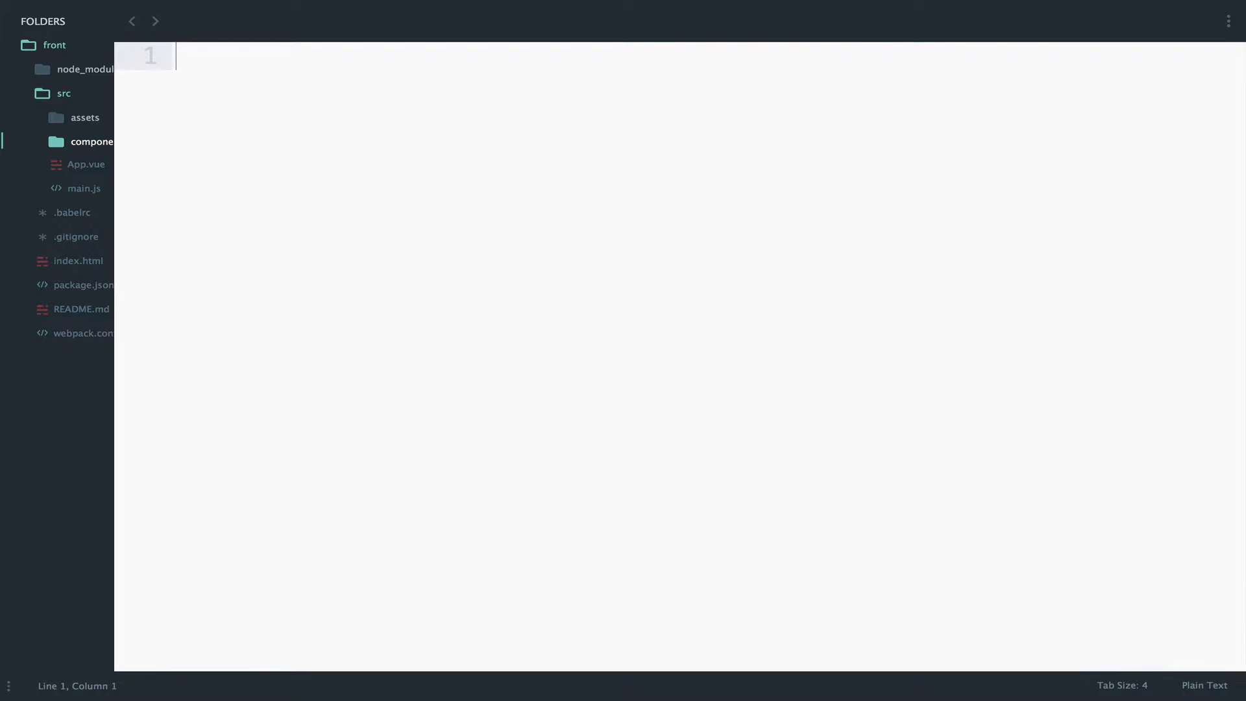
{"action": "left_click", "coordinate": [91, 142]}
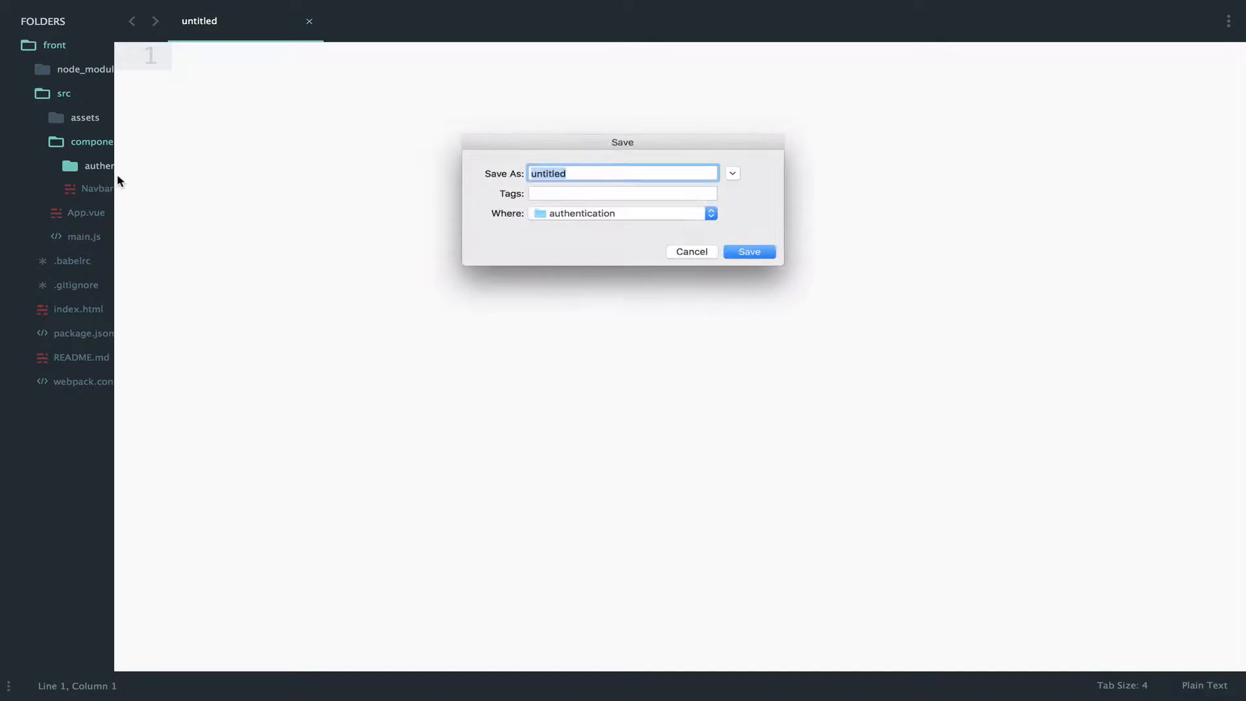
{"action": "left_click", "coordinate": [747, 251]}
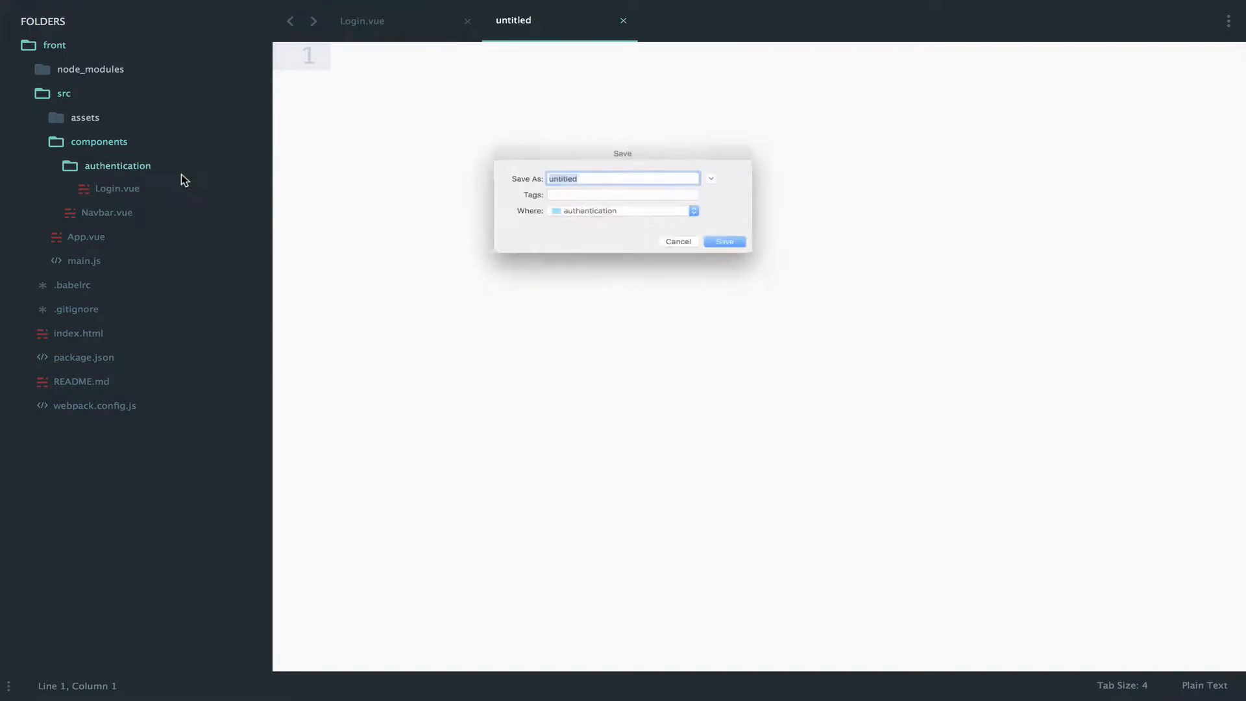
Save a second empty file as Register.vue in the authentication folder.
{"action": "type", "text": "Register.vue"}
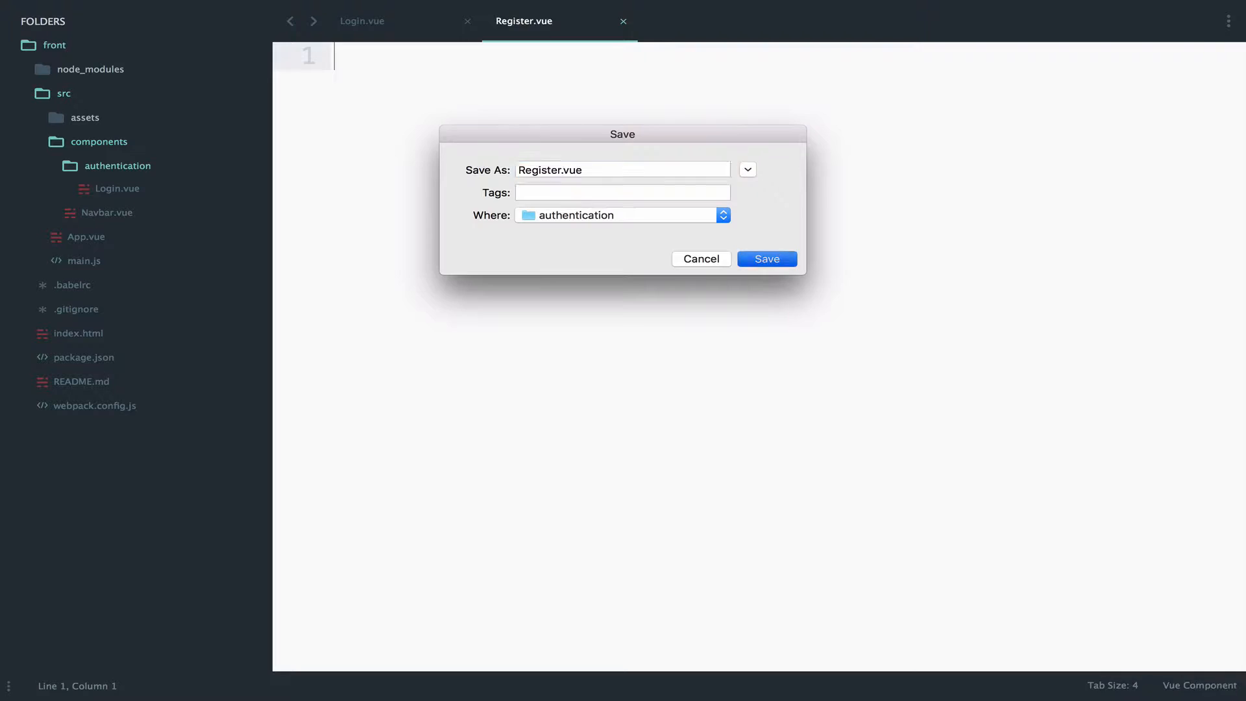
{"action": "left_click", "coordinate": [765, 259]}
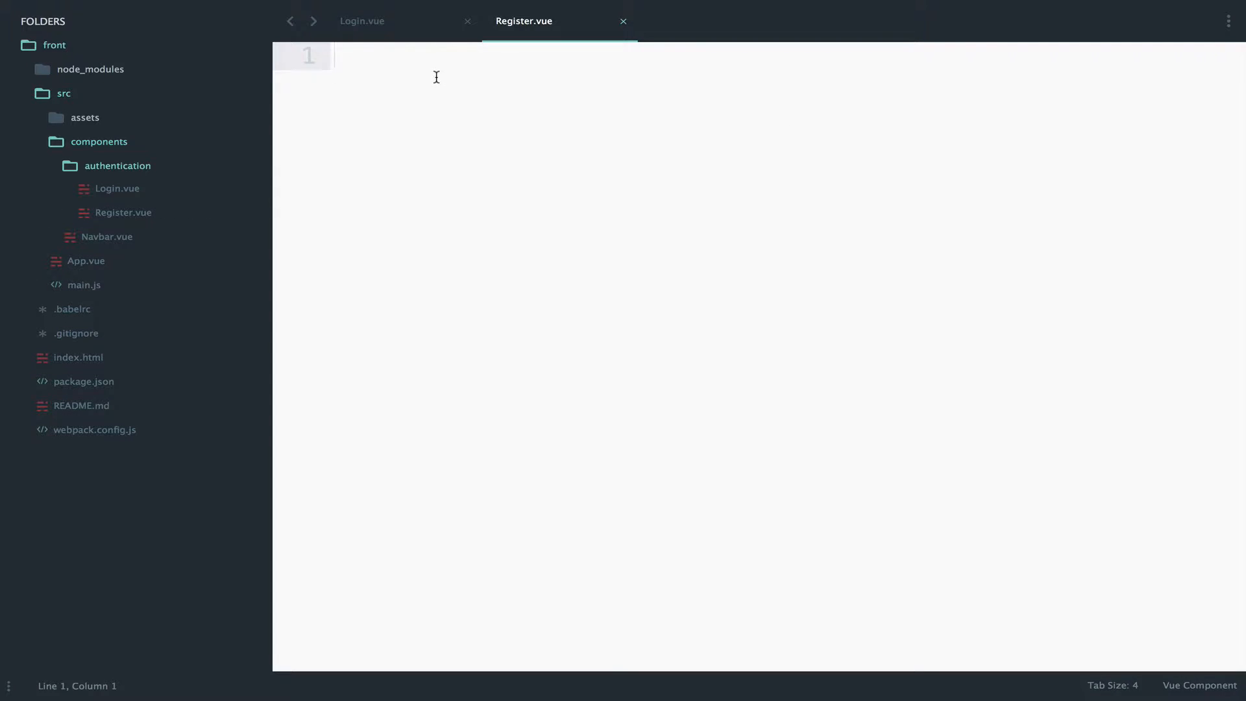
Expand template, script and style snippets into an empty Login.vue skeleton and save it.
{"action": "type", "text": "template>"}
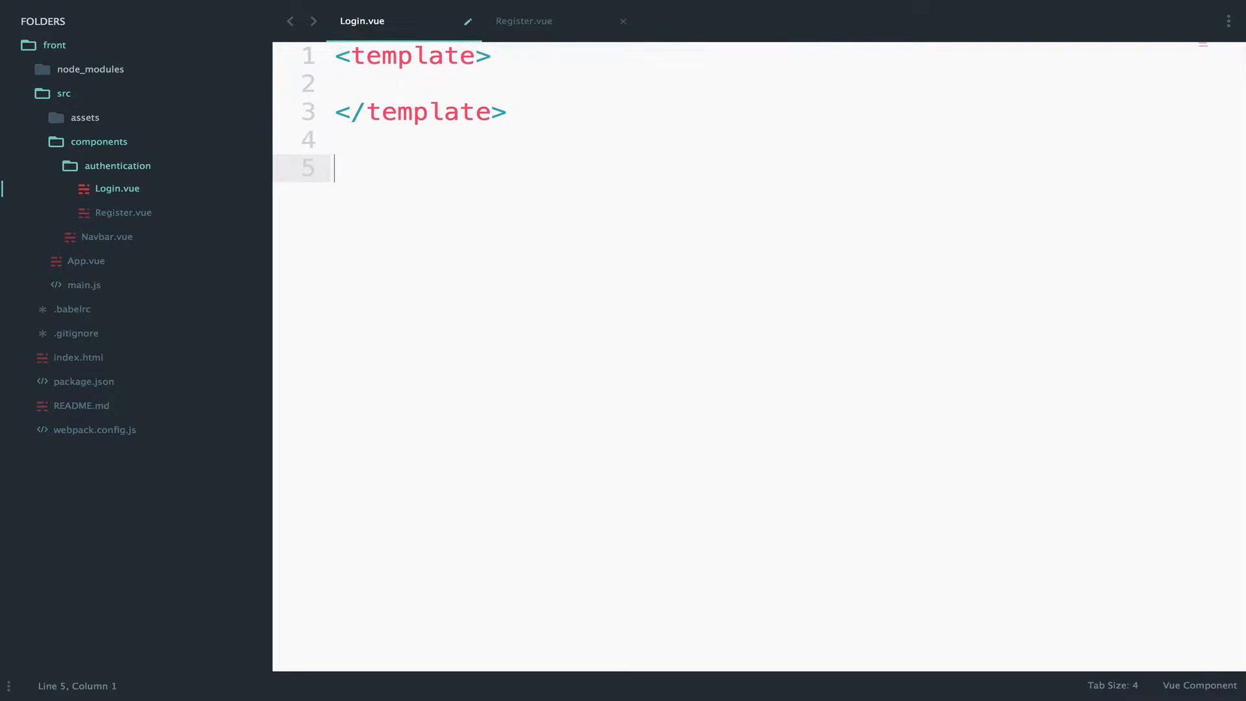
{"action": "type", "text": "script>"}
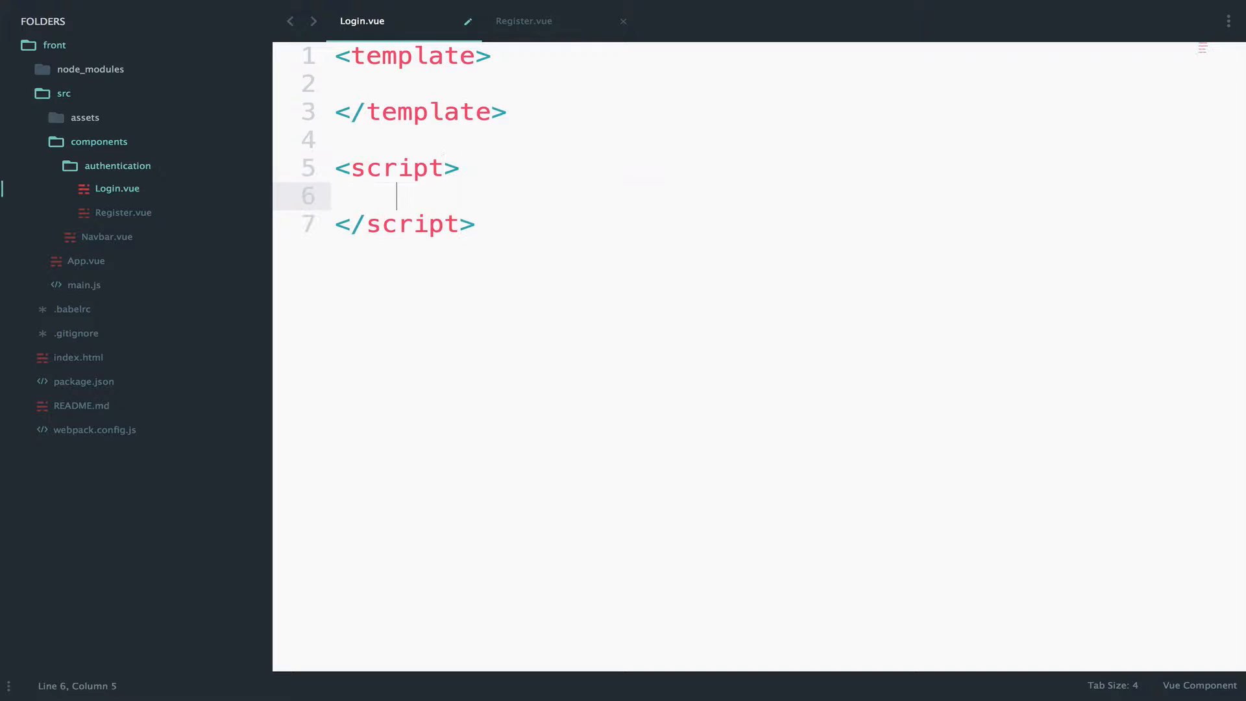
{"action": "type", "text": "srtl"}
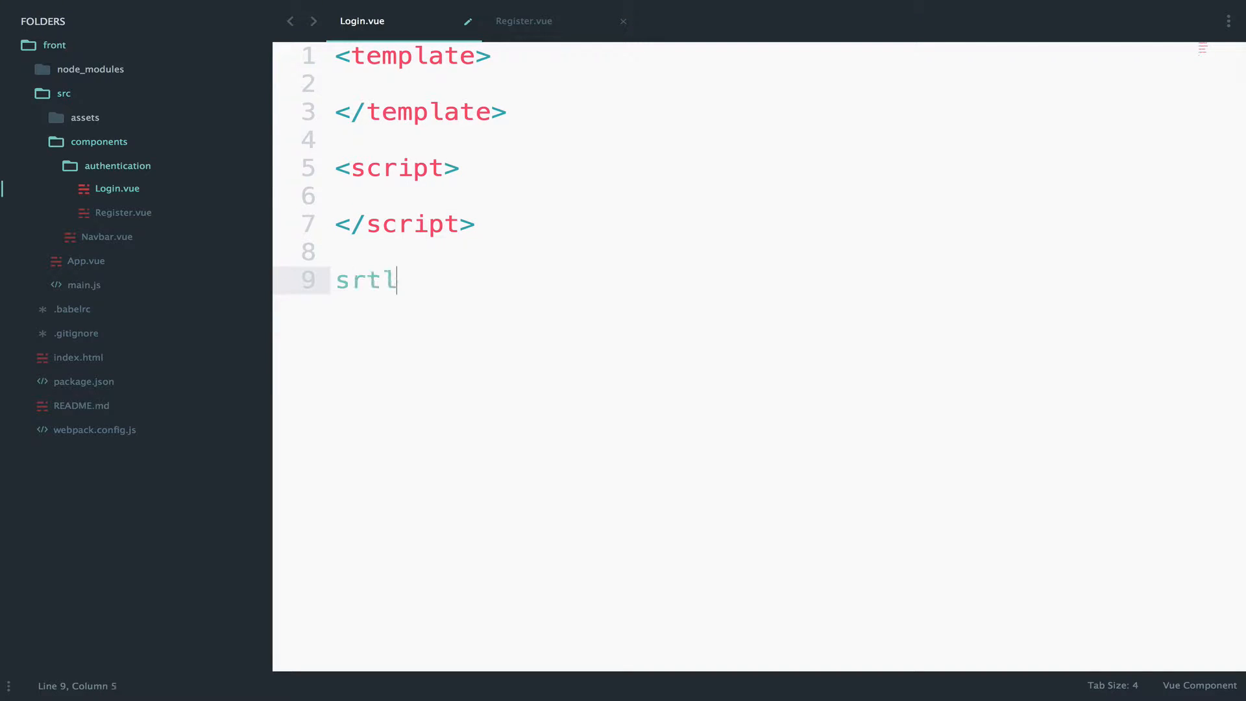
{"action": "key", "text": "Tab"}
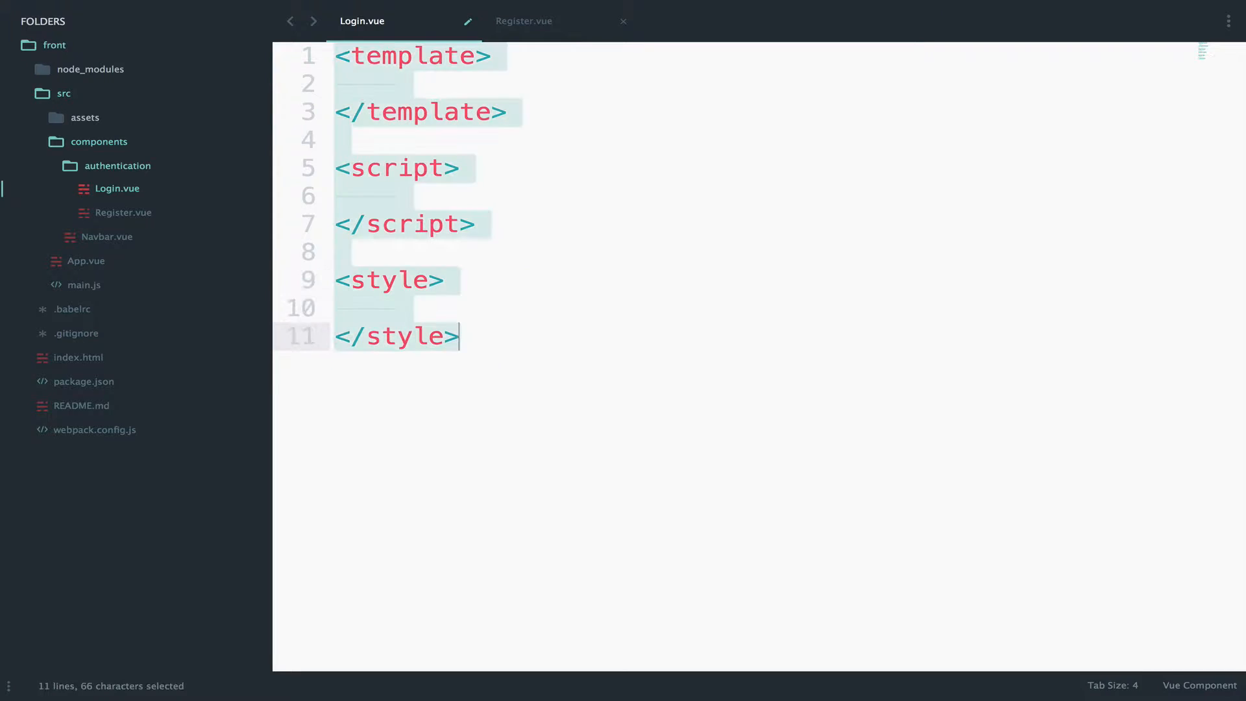
{"action": "left_click", "coordinate": [523, 21]}
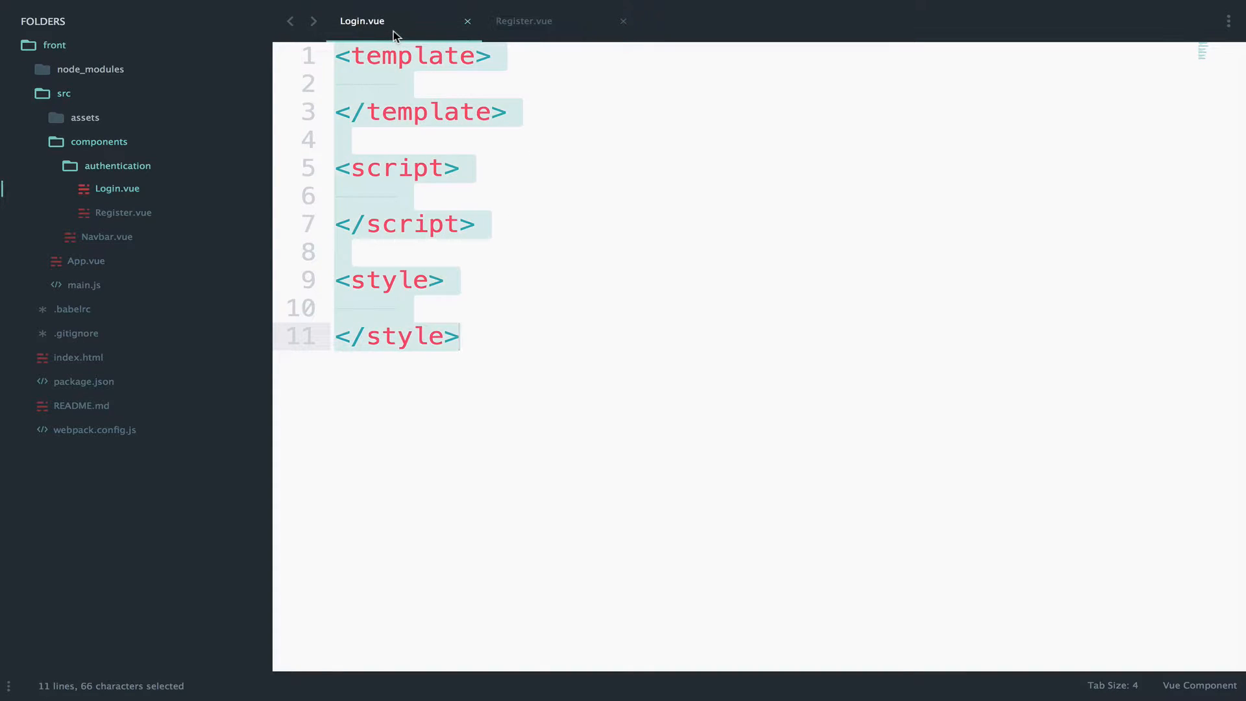
Paste the Bootstrap login form markup with email, password and Login button into the template.
{"action": "left_click", "coordinate": [447, 281]}
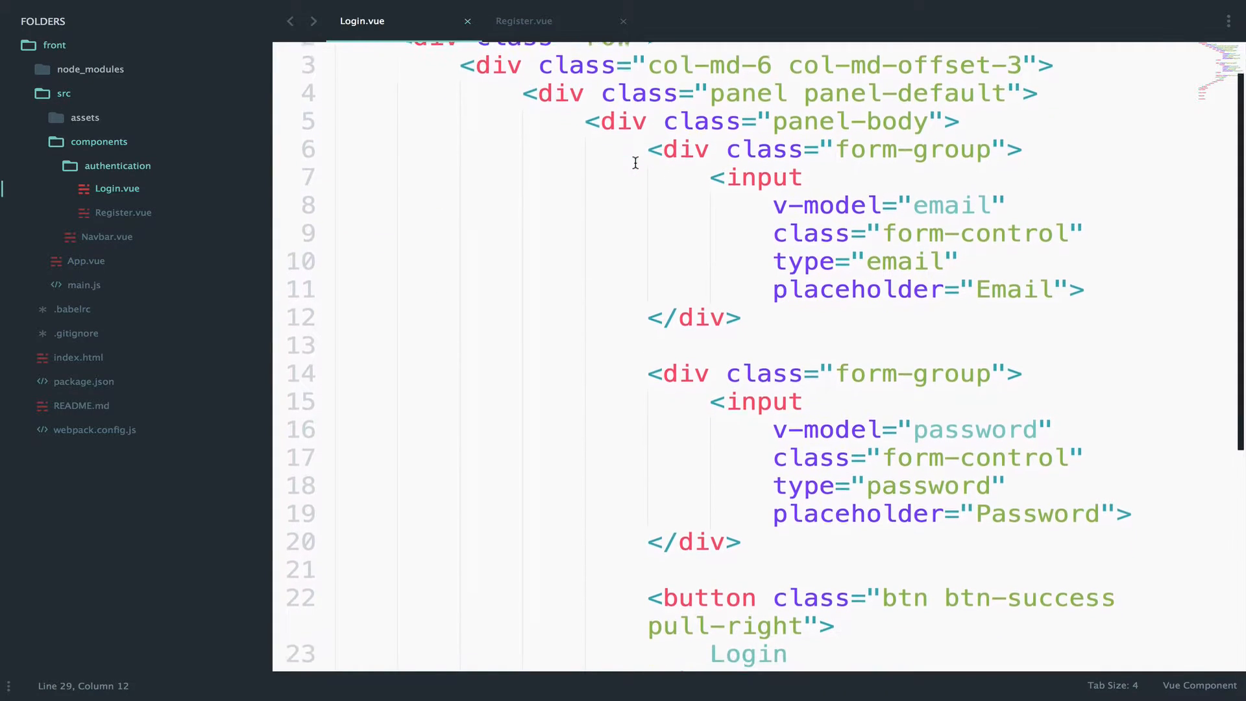
{"action": "scroll", "scroll_direction": "down", "scroll_amount": 3}
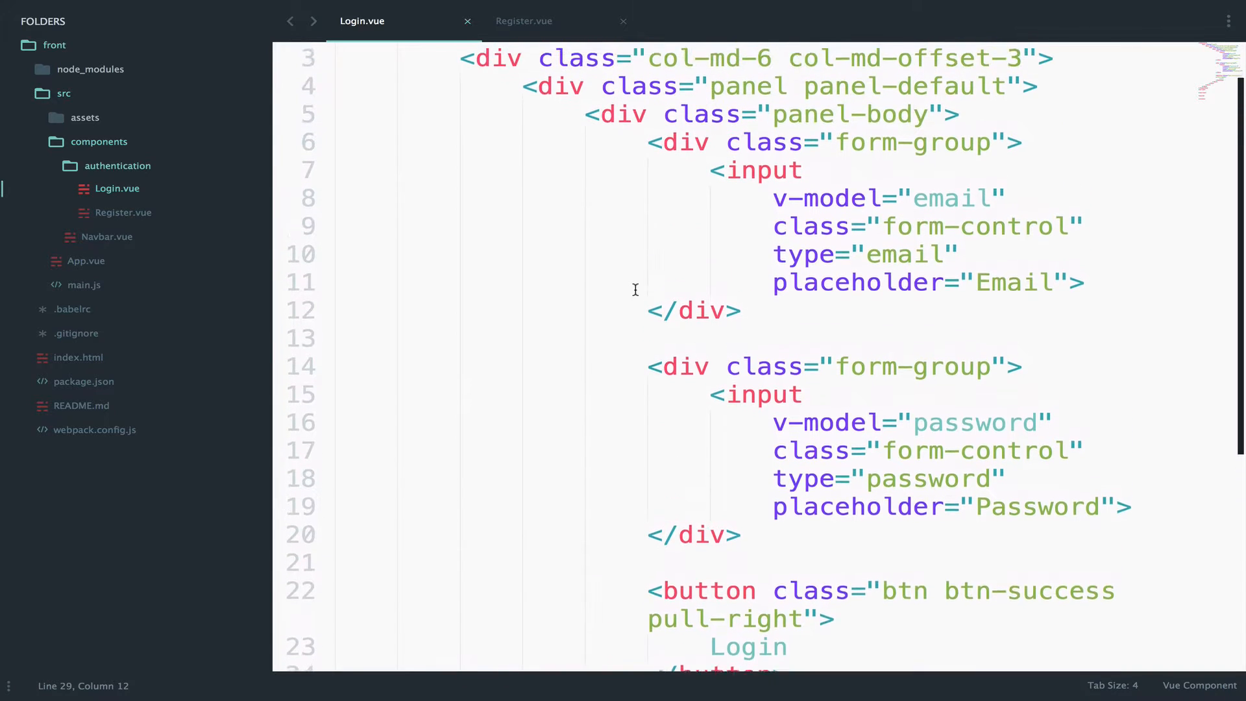
{"action": "scroll", "scroll_direction": "down", "scroll_amount": 3}
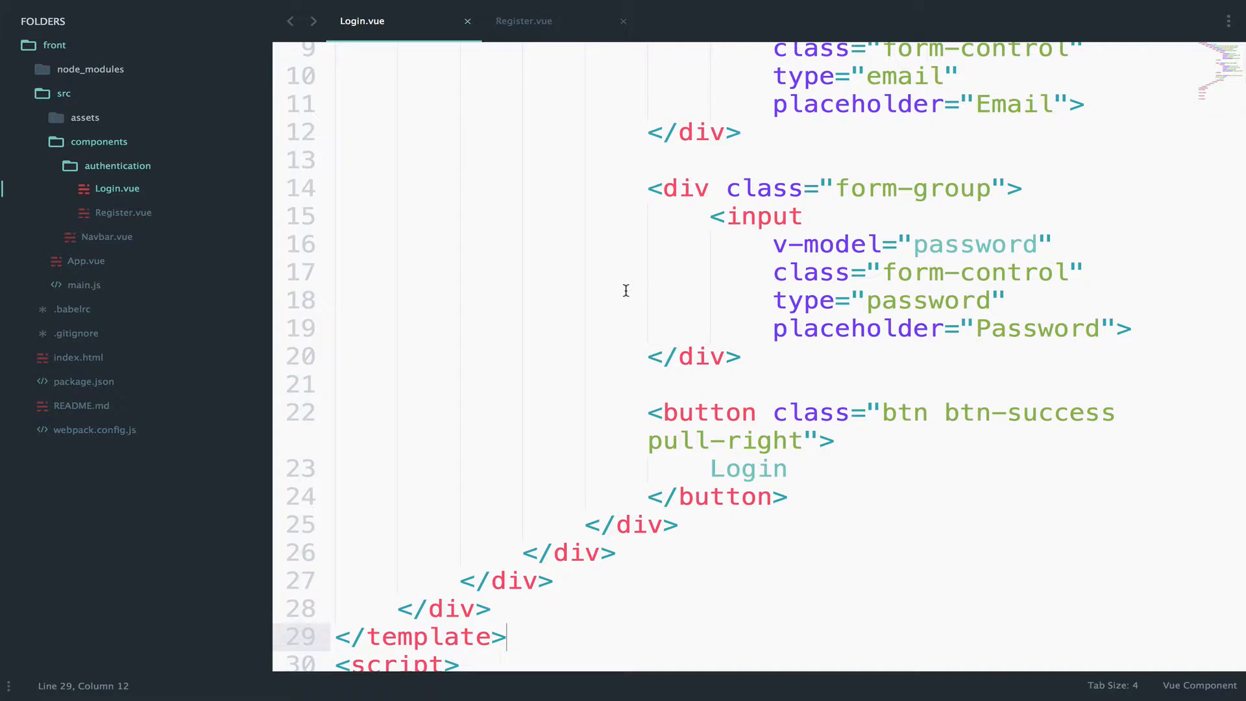
{"action": "mouse_move", "coordinate": [637, 375]}
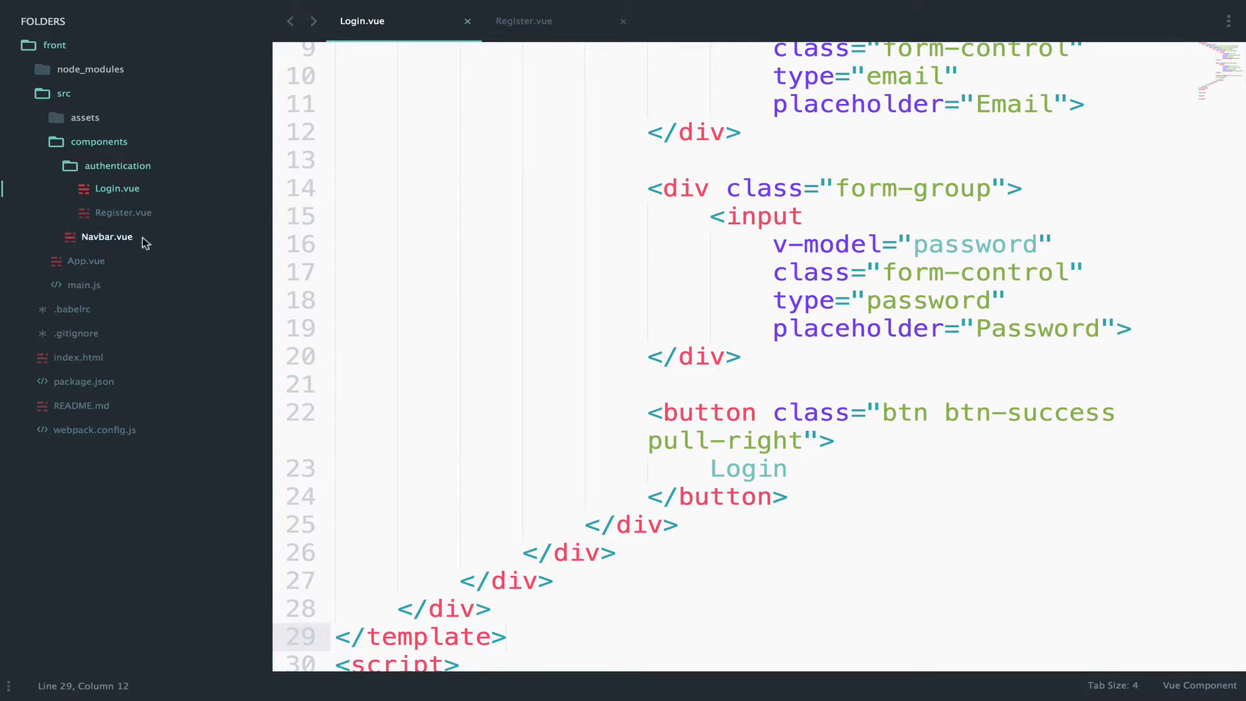
{"action": "left_click", "coordinate": [86, 261]}
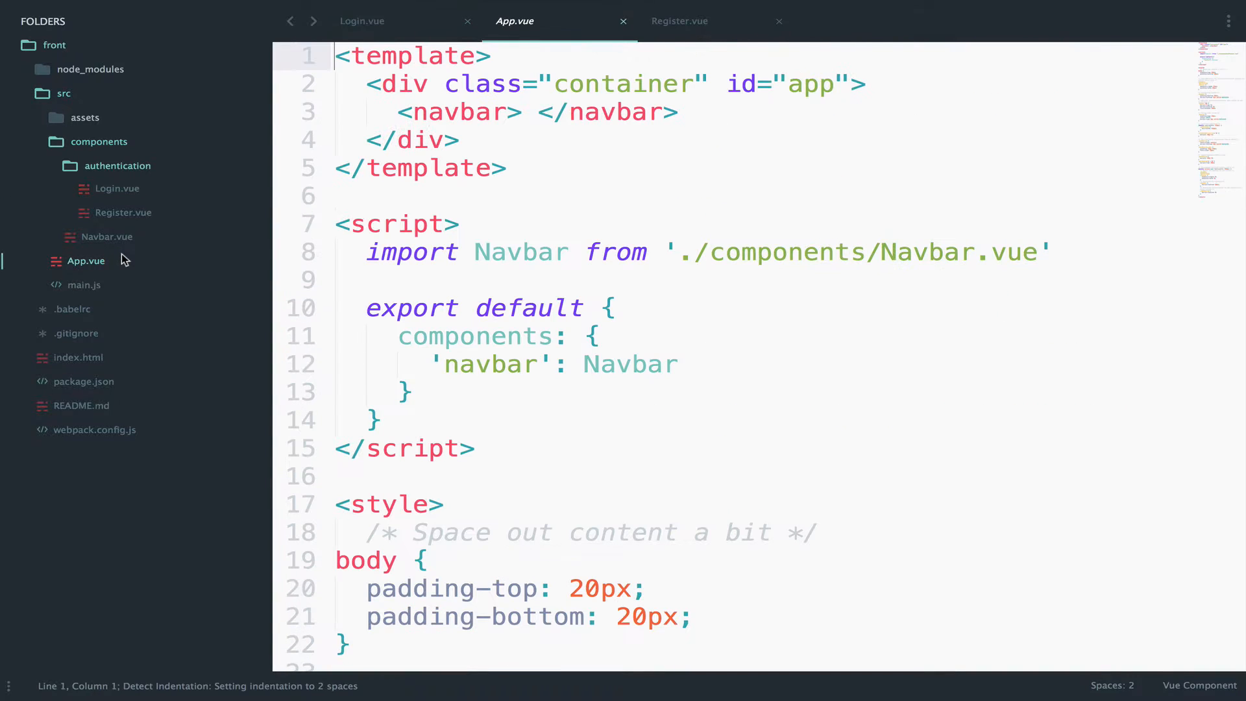
{"action": "left_click", "coordinate": [606, 281]}
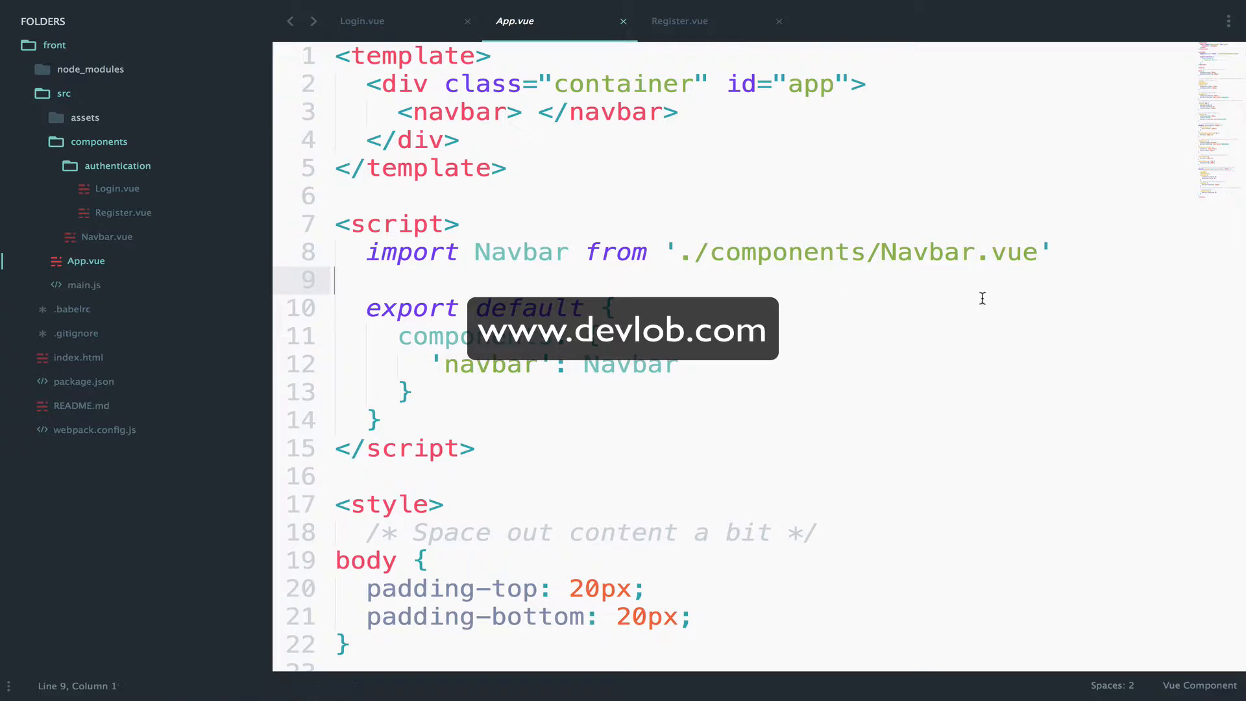
{"action": "type", "text": "imo"}
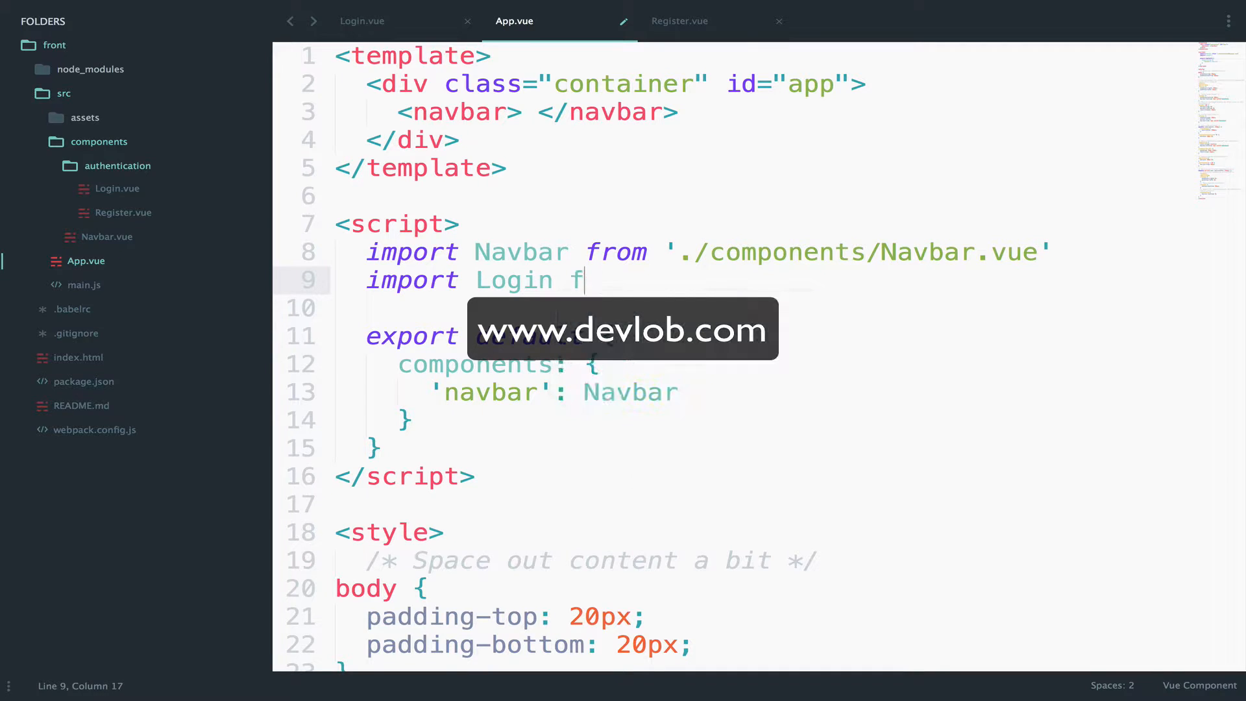
{"action": "type", "text": "rom './components/a"}
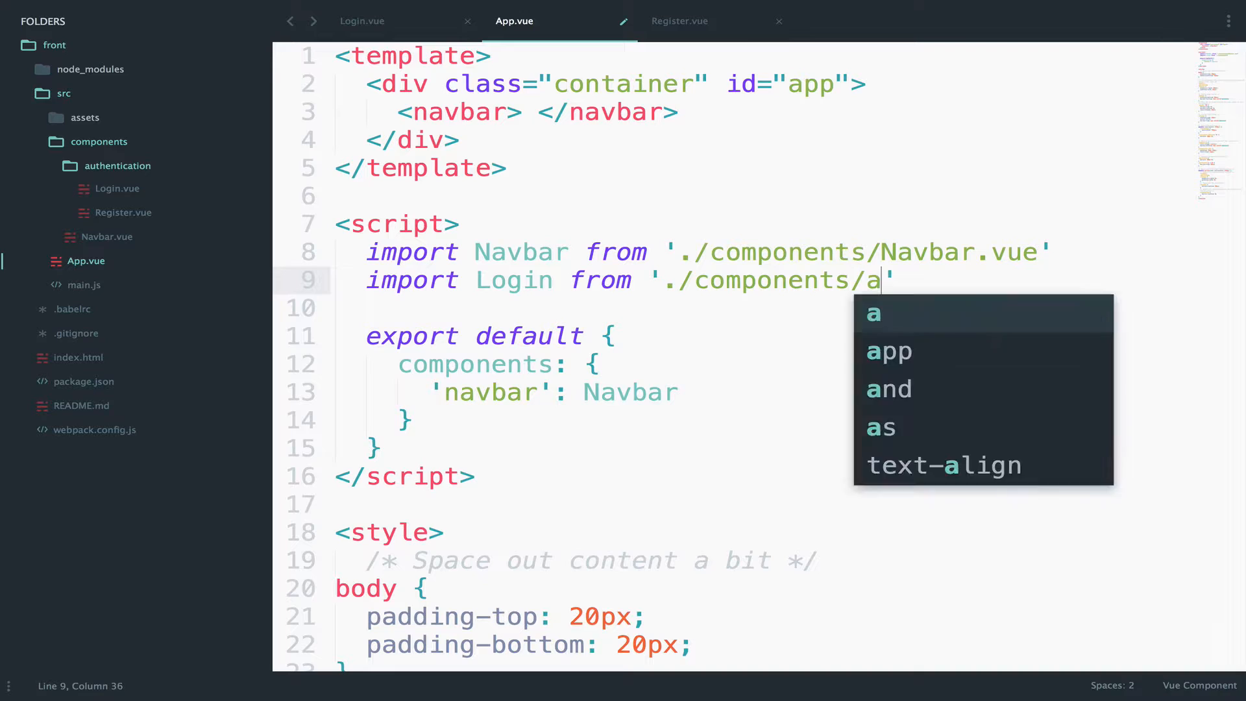
{"action": "type", "text": "uthentication"}
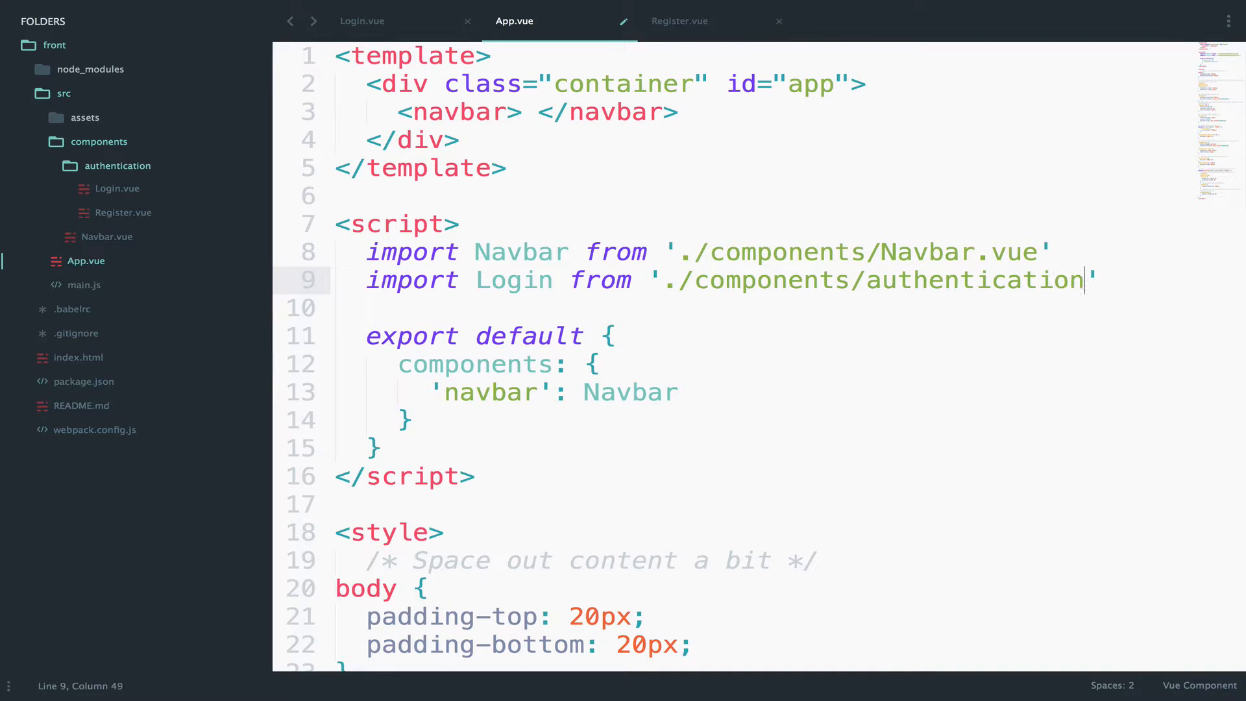
{"action": "type", "text": "Login.vue"}
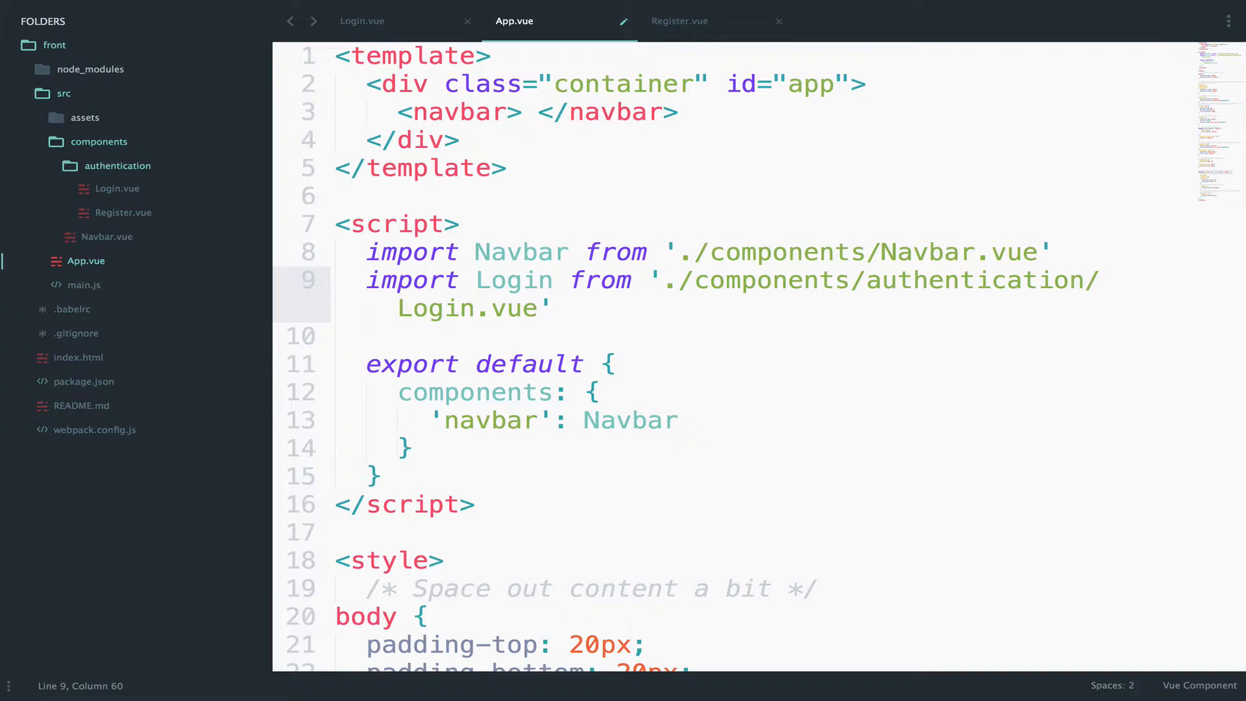
{"action": "mouse_move", "coordinate": [1078, 380]}
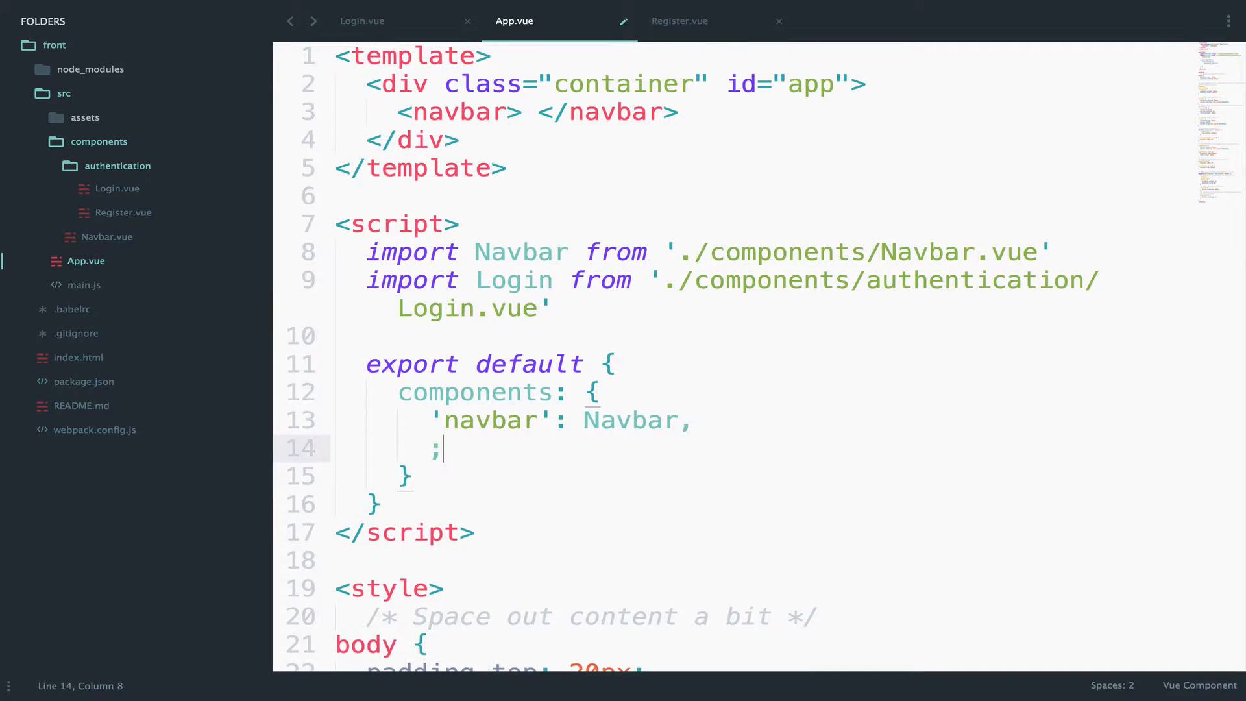
{"action": "type", "text": "'login'"}
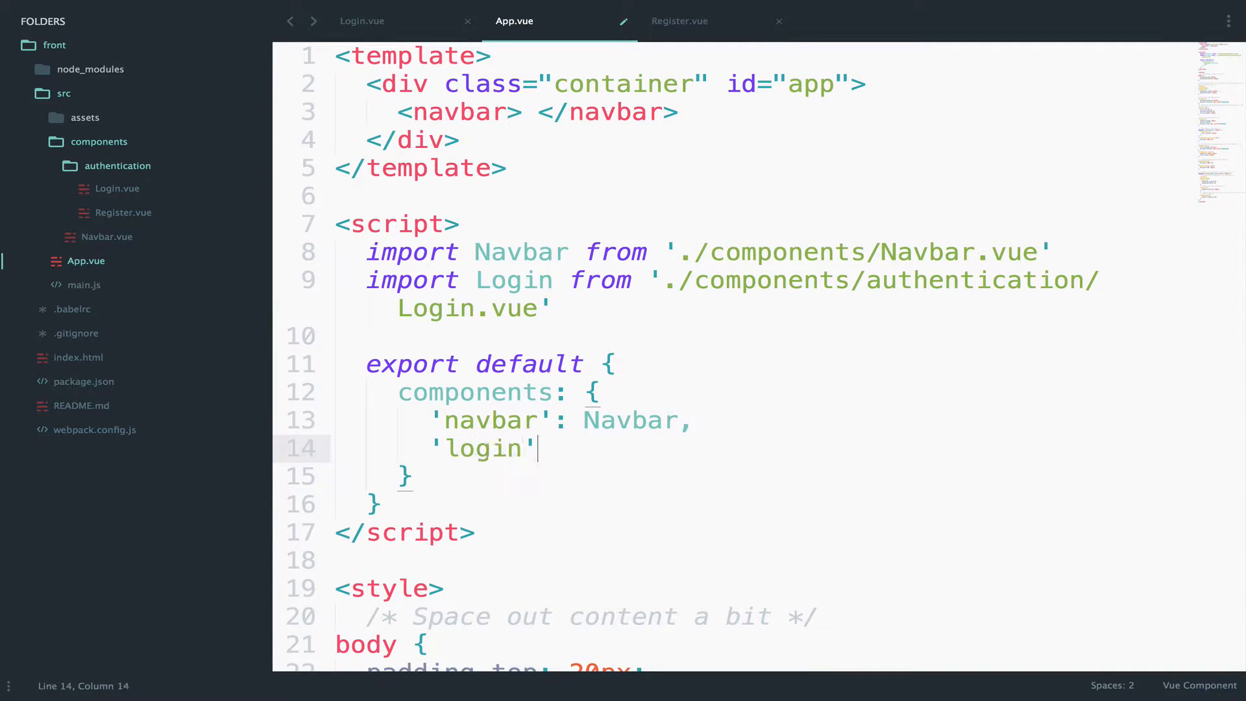
{"action": "type", "text": ": Login"}
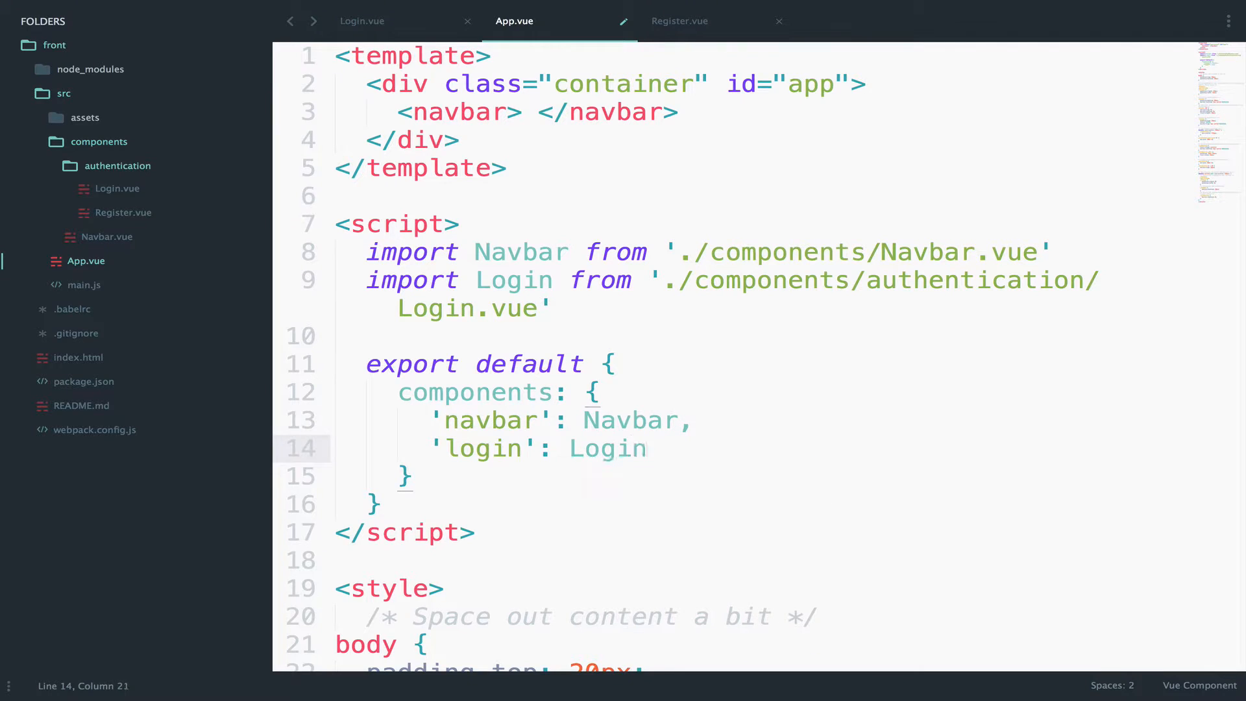
{"action": "double_click", "coordinate": [483, 447]}
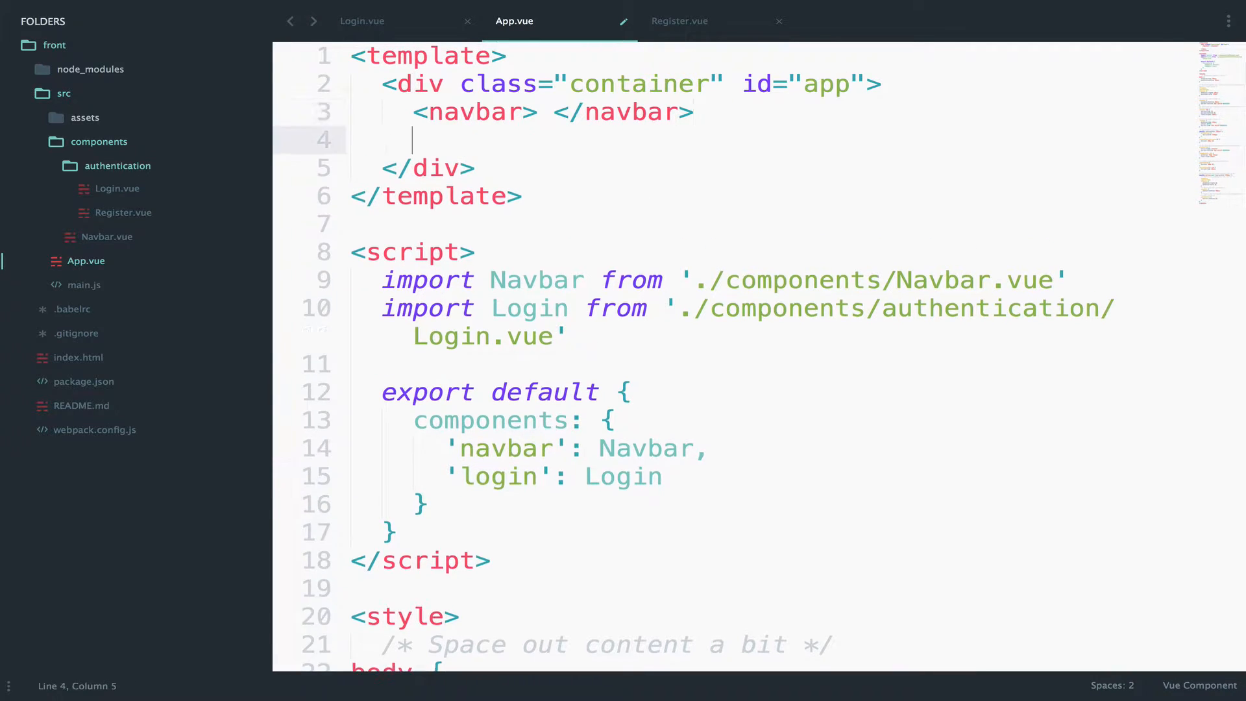
{"action": "type", "text": "<lg"}
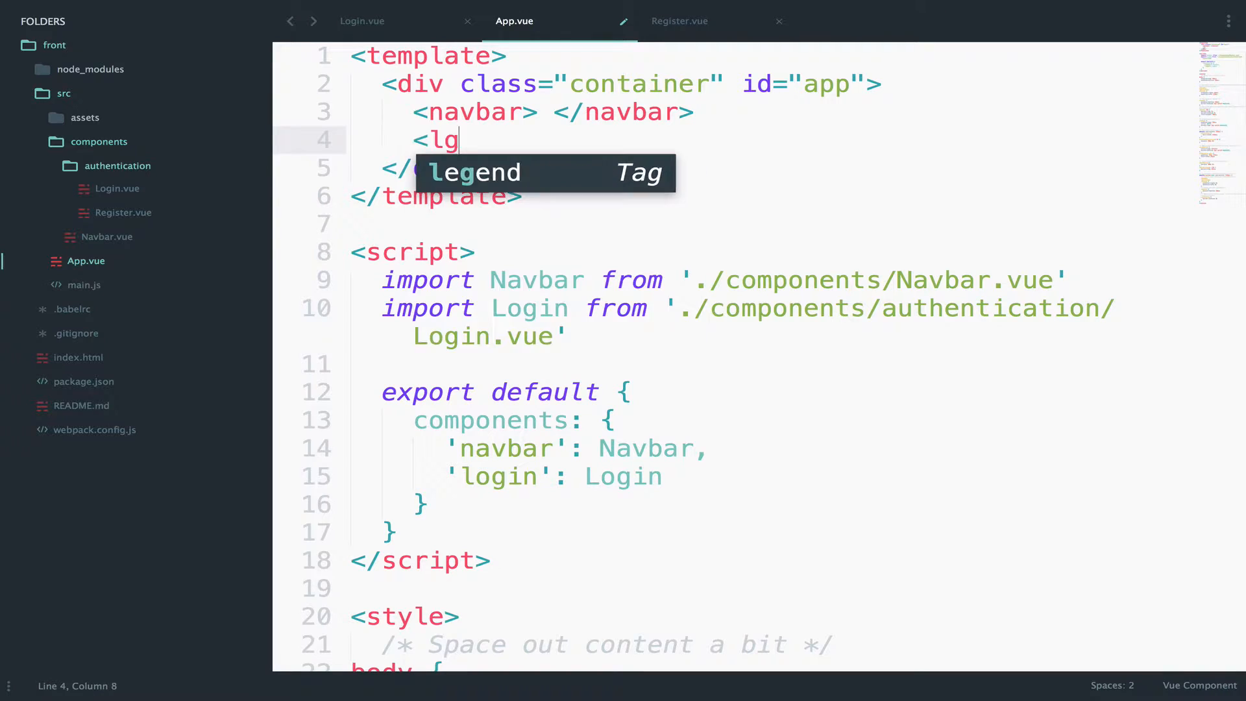
{"action": "type", "text": "ogin>"}
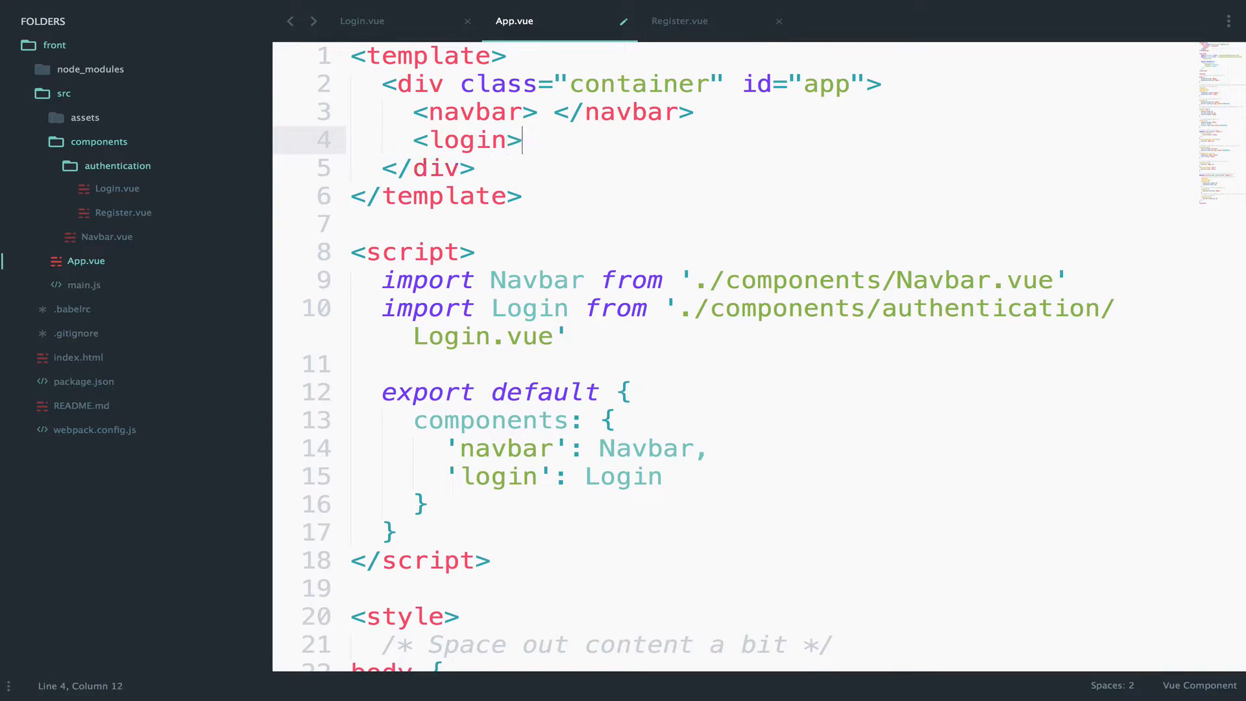
{"action": "type", "text": "</login>"}
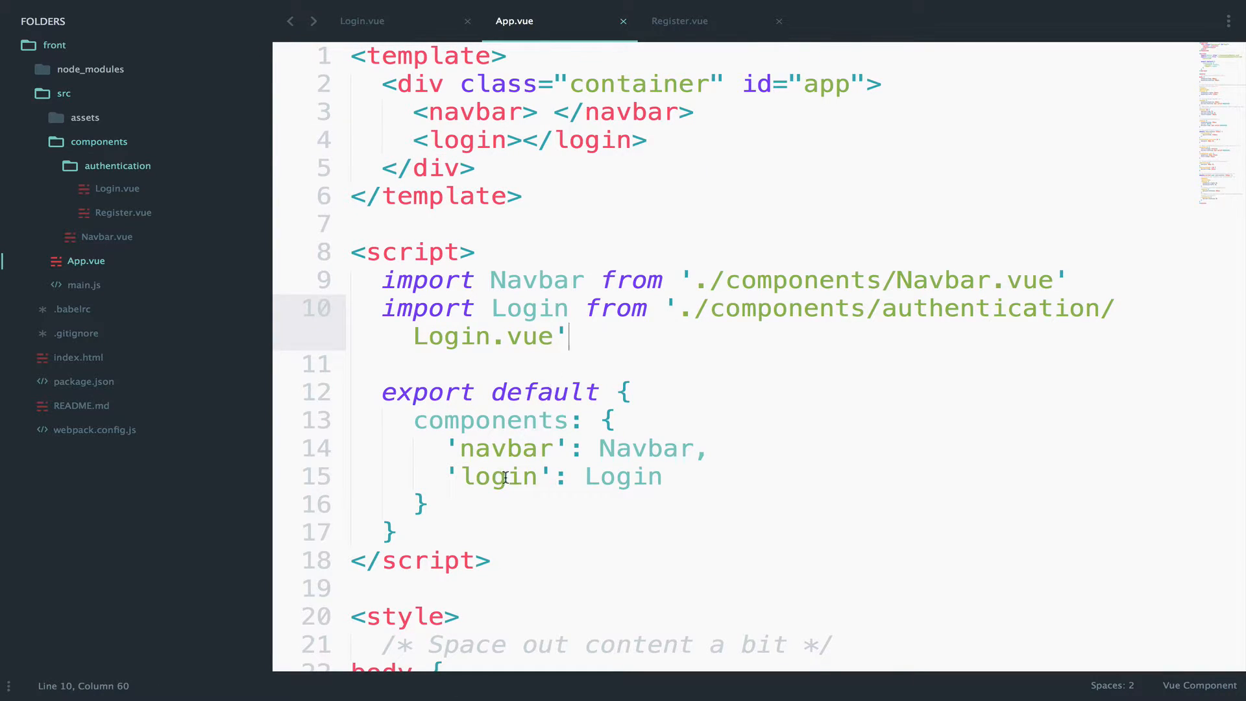
{"action": "double_click", "coordinate": [498, 476]}
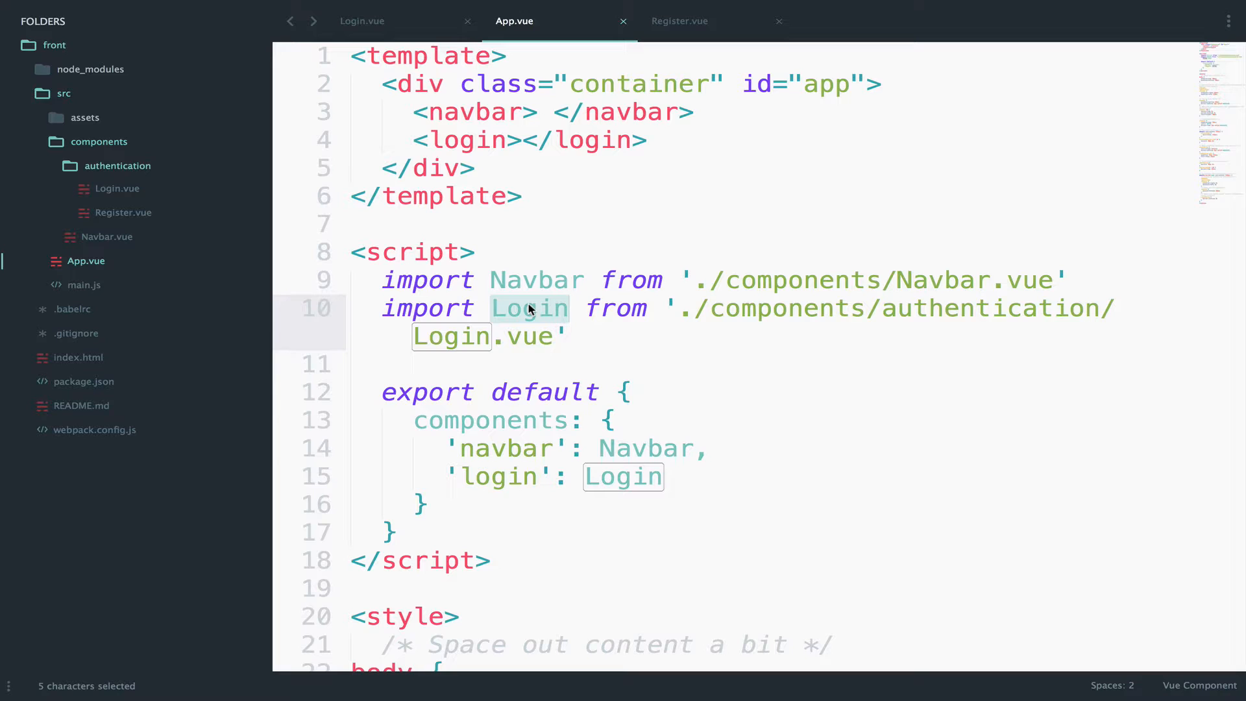
{"action": "type", "text": "Signin"}
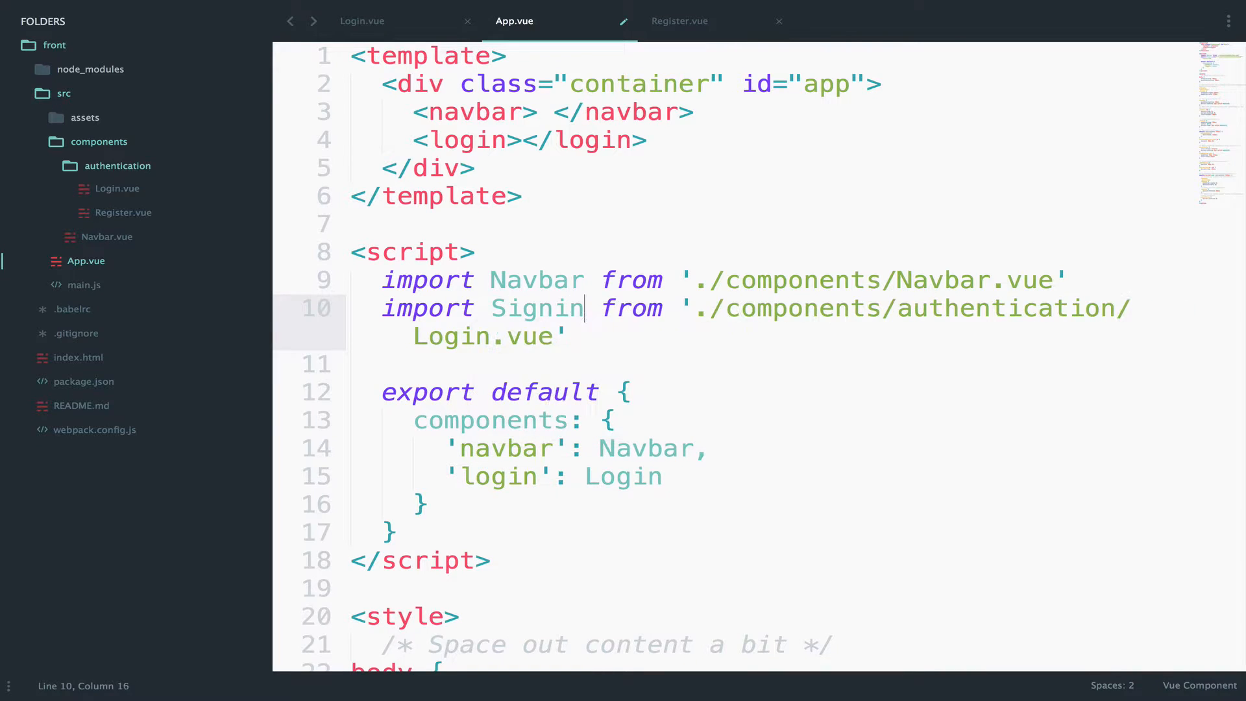
{"action": "type", "text": "Sgi"}
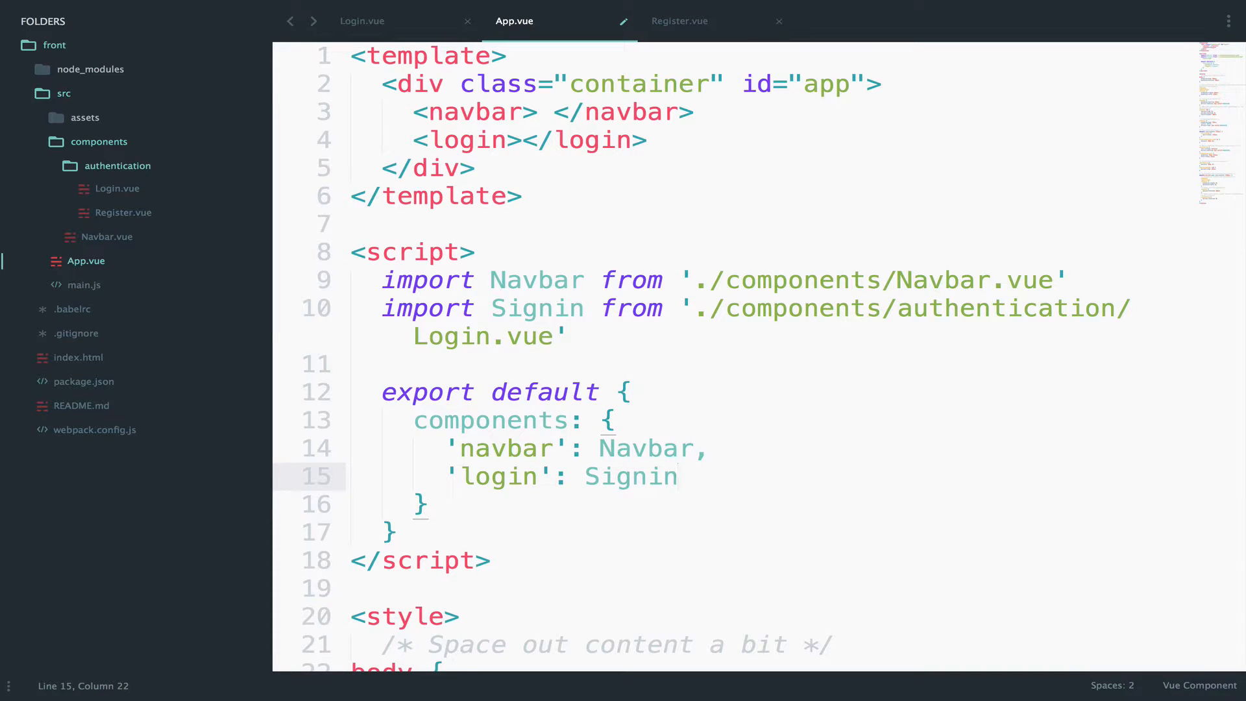
{"action": "type", "text": "Login"}
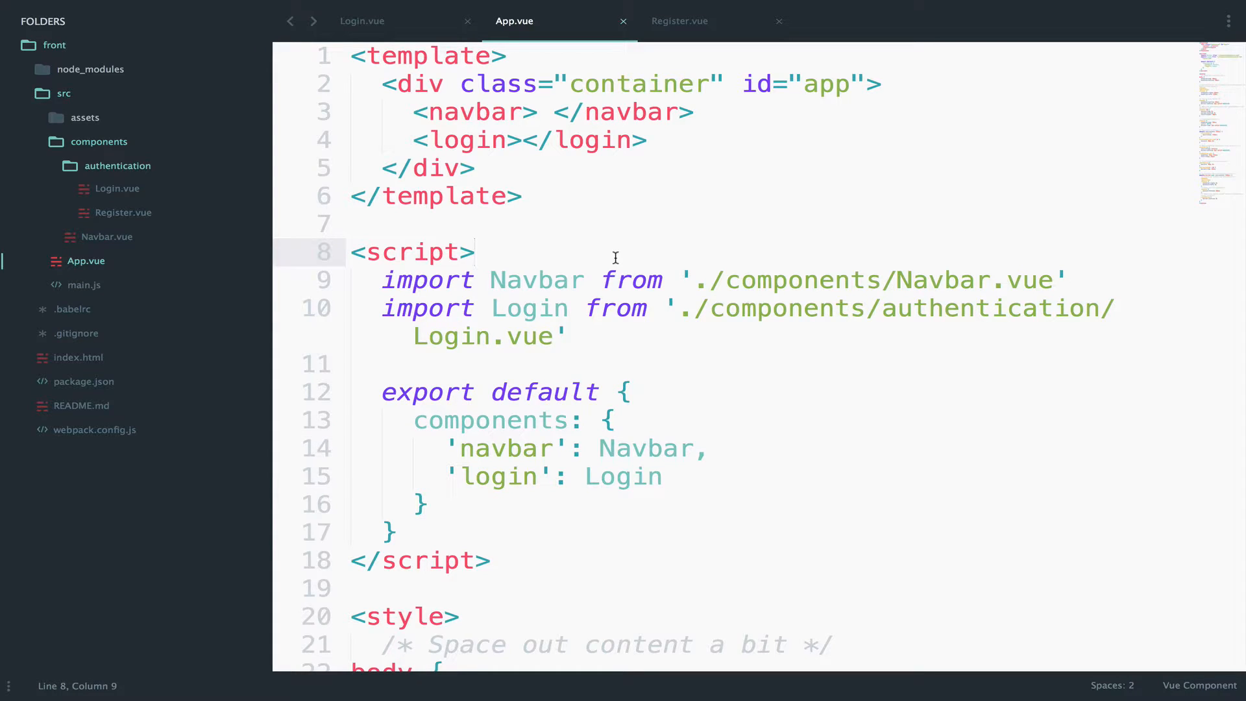
{"action": "left_click_drag", "start_coordinate": [381, 309], "coordinate": [647, 309]}
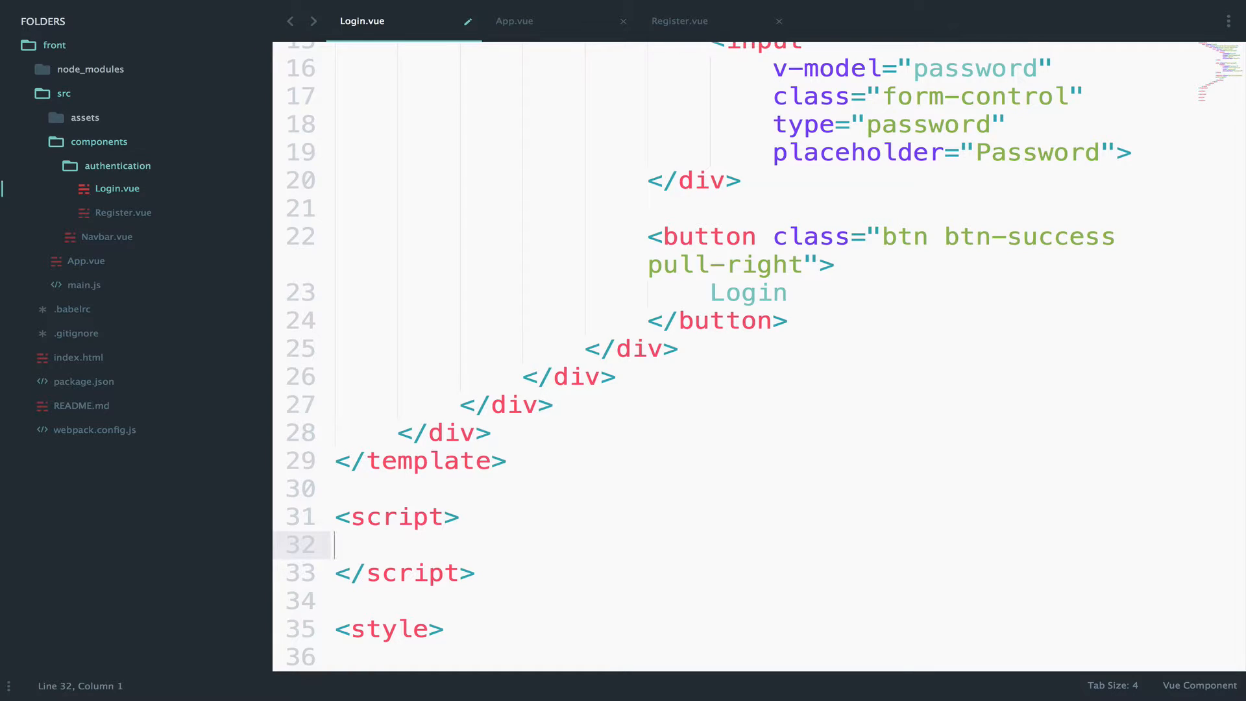
{"action": "mouse_move", "coordinate": [573, 455]}
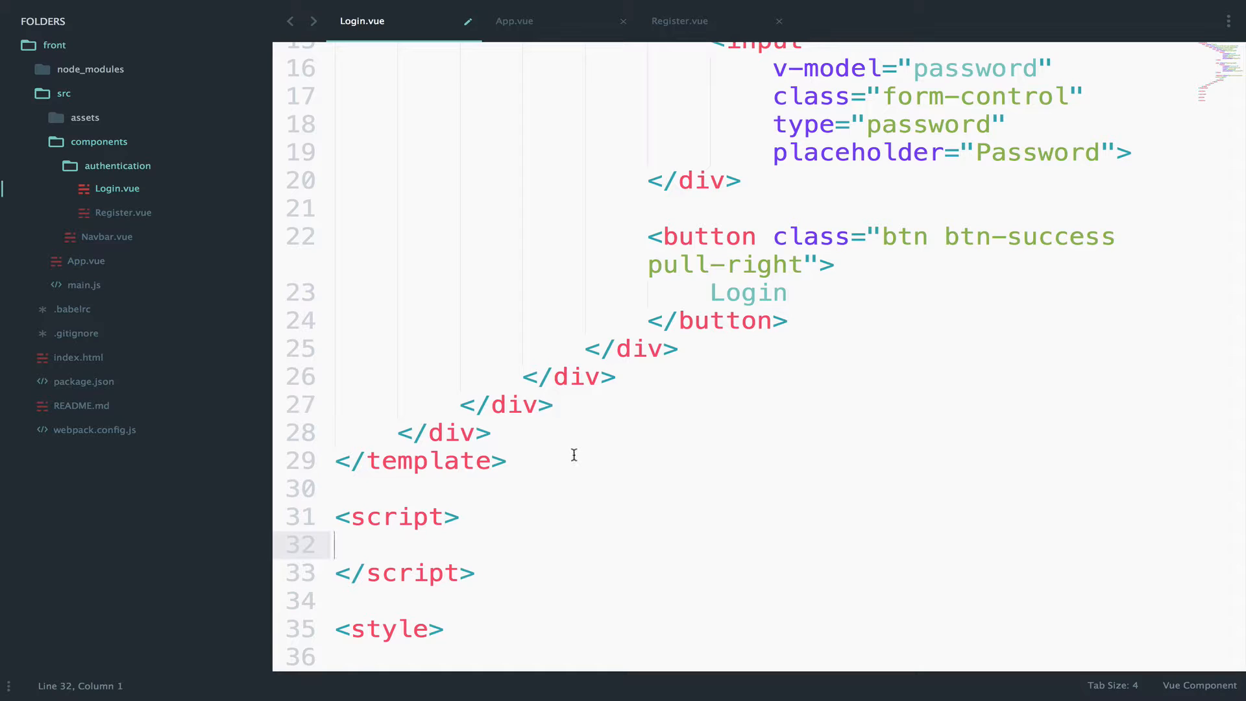
Add an export default object to Login.vue's script block.
{"action": "type", "text": "exp"}
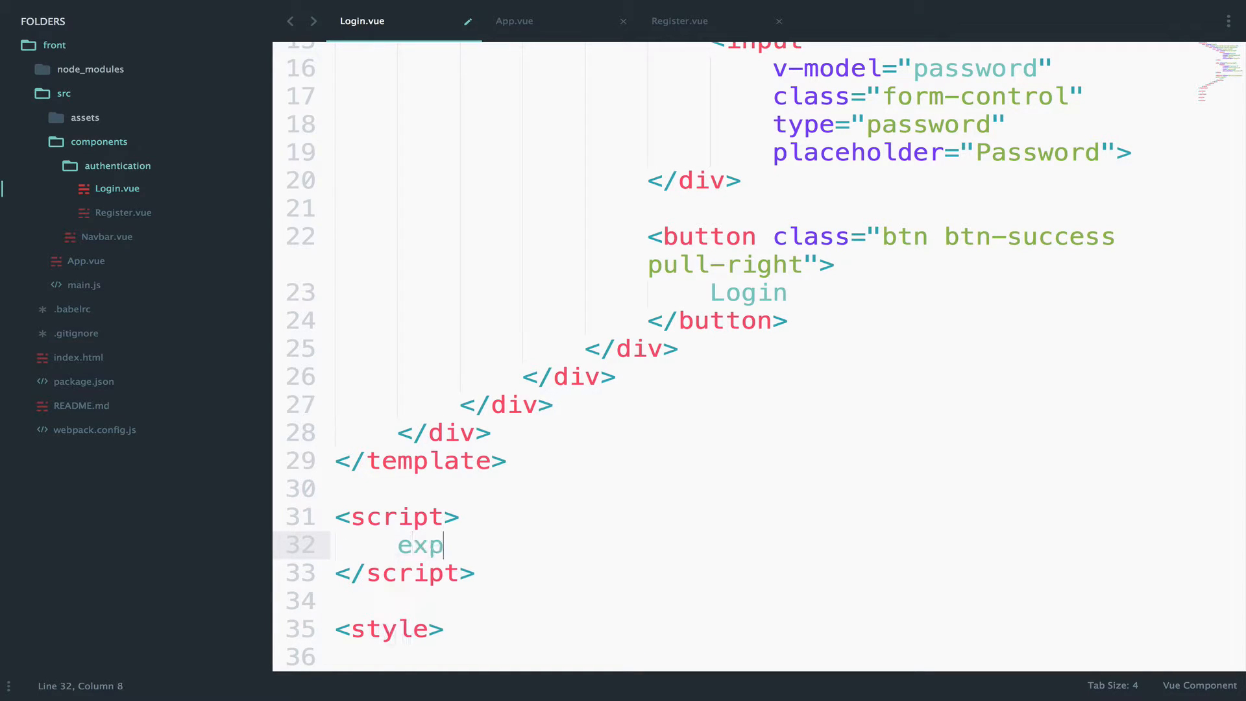
{"action": "type", "text": "ort default"}
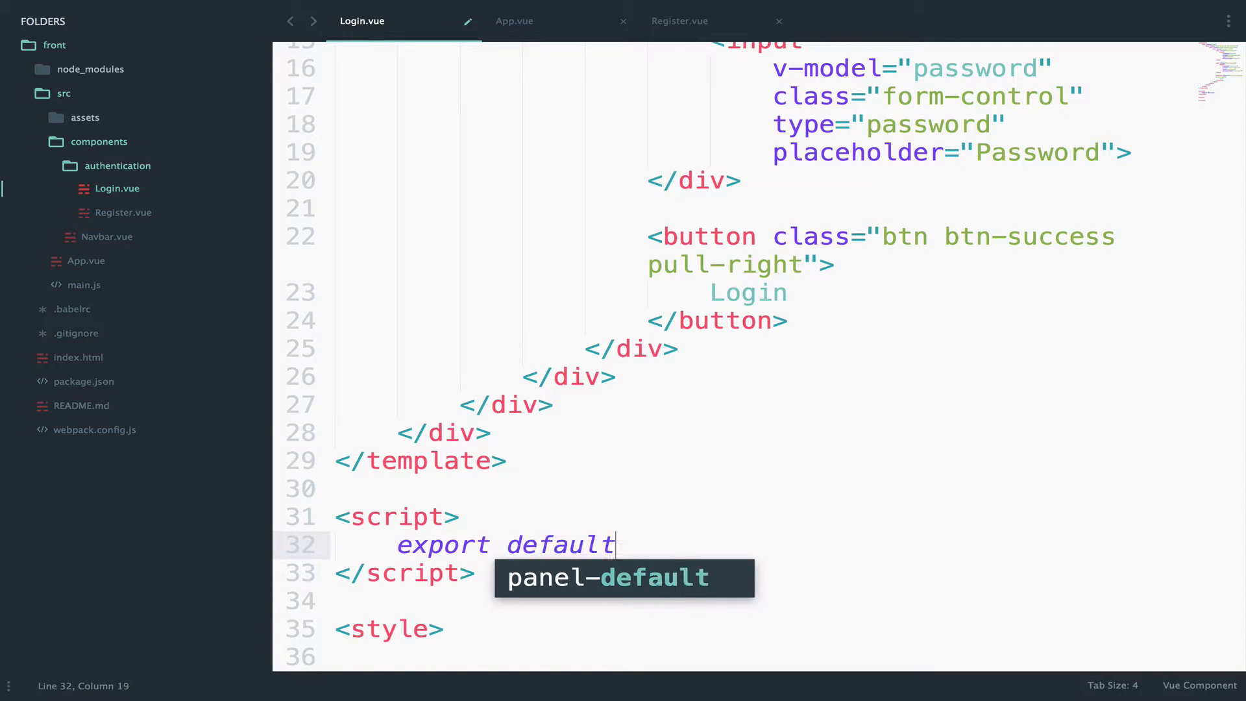
{"action": "type", "text": "{"}
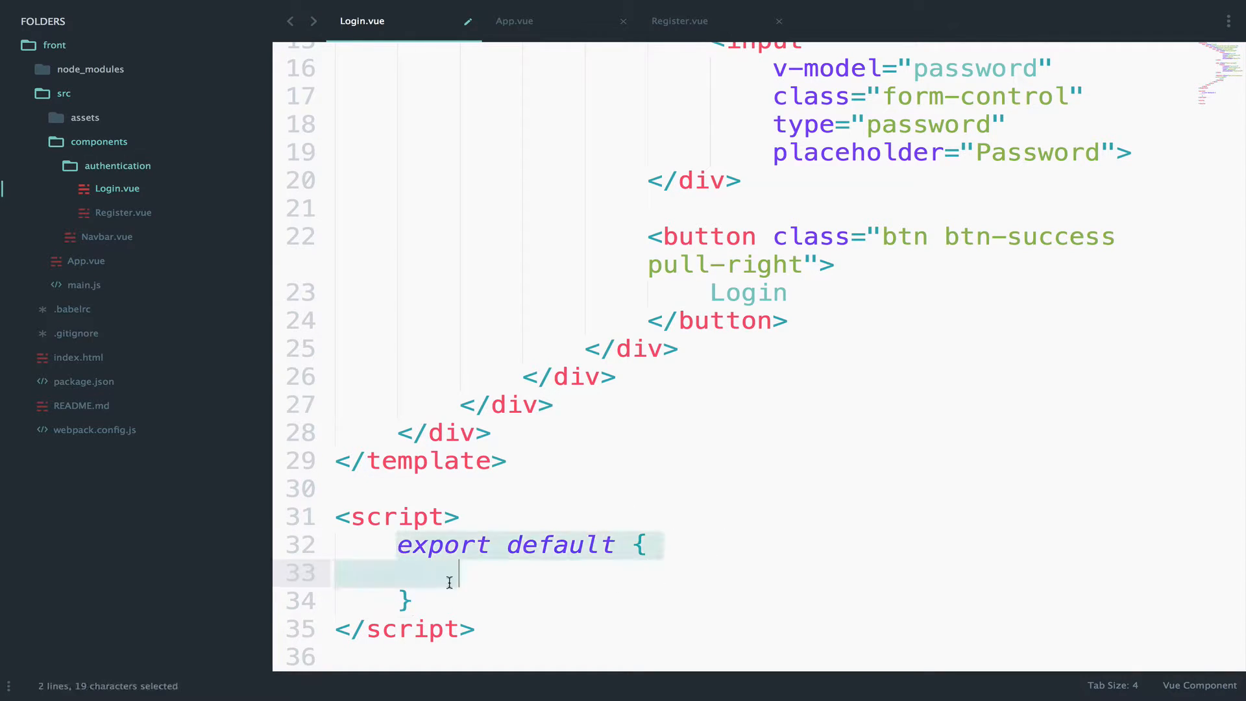
{"action": "left_click", "coordinate": [457, 572]}
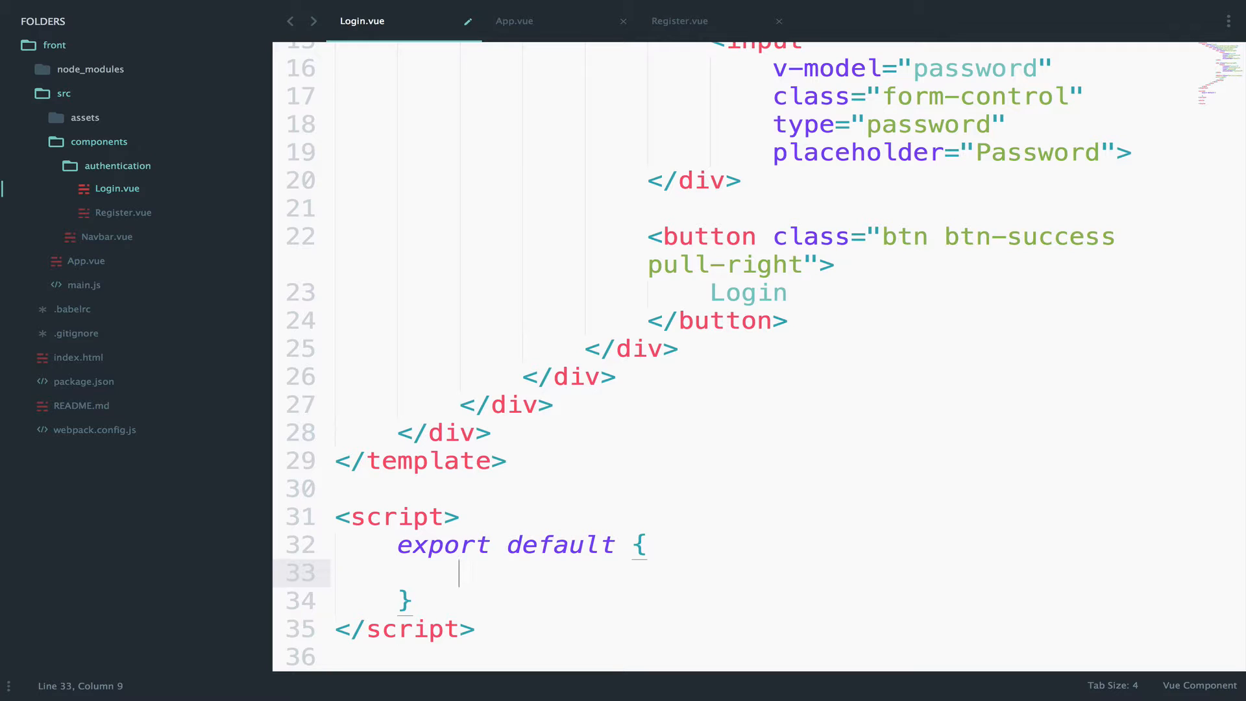
Write a data function returning empty email and password, then begin a pre block in the template.
{"action": "type", "text": "data ()"}
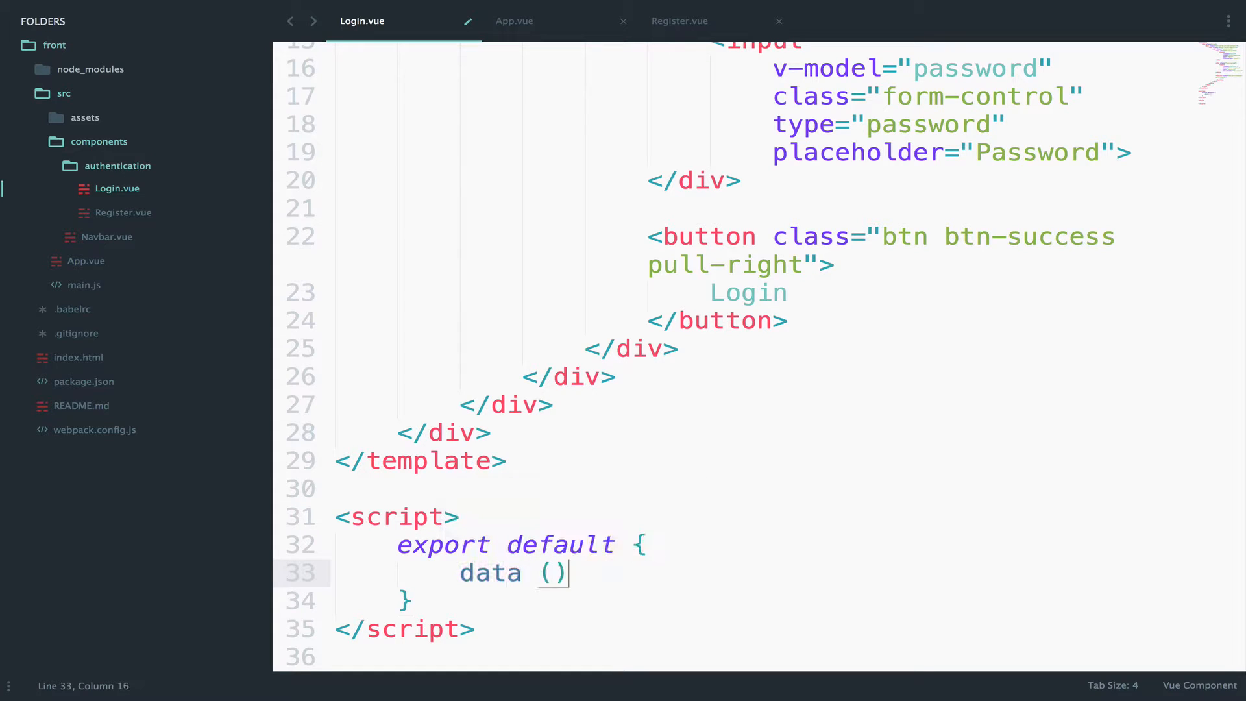
{"action": "type", "text": "{"}
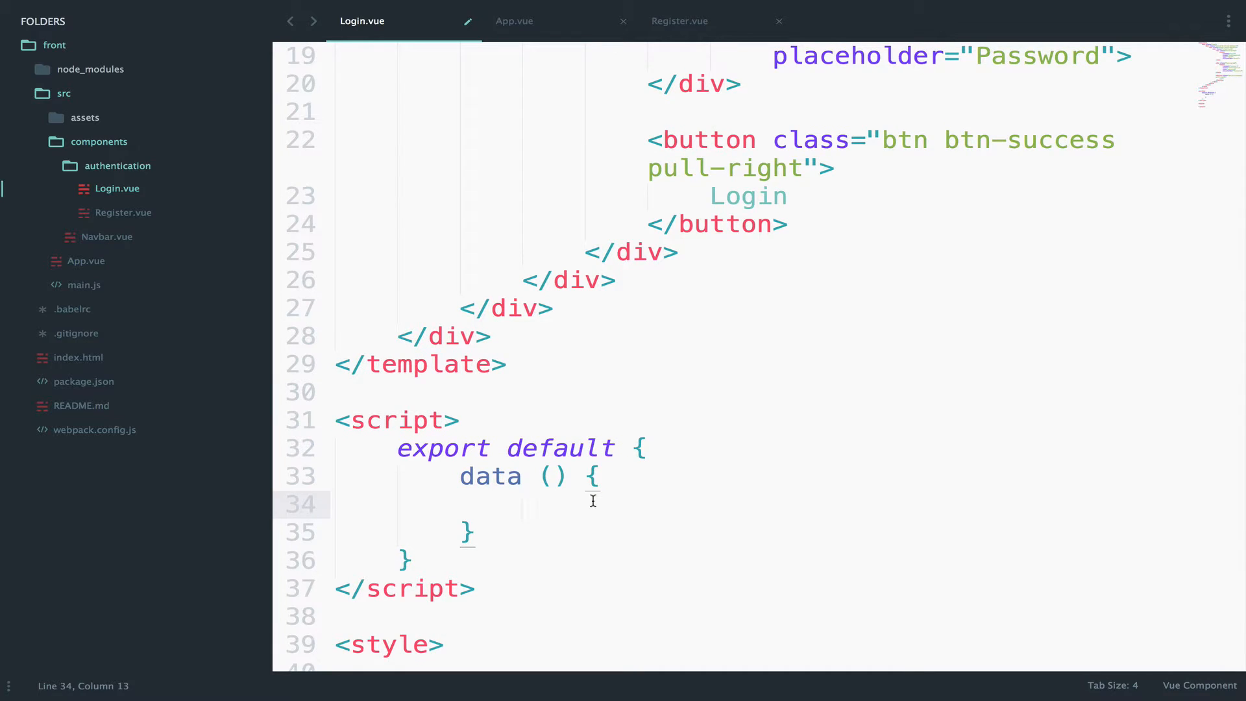
{"action": "type", "text": "return {"}
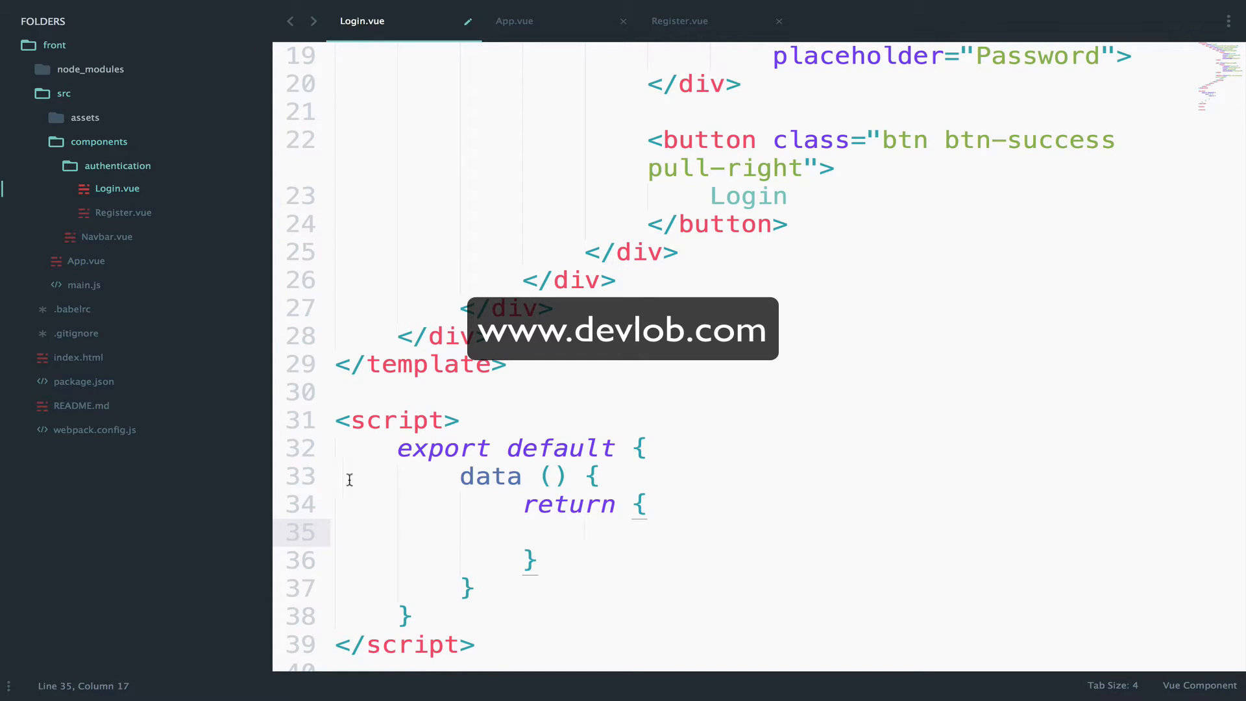
{"action": "mouse_move", "coordinate": [595, 528]}
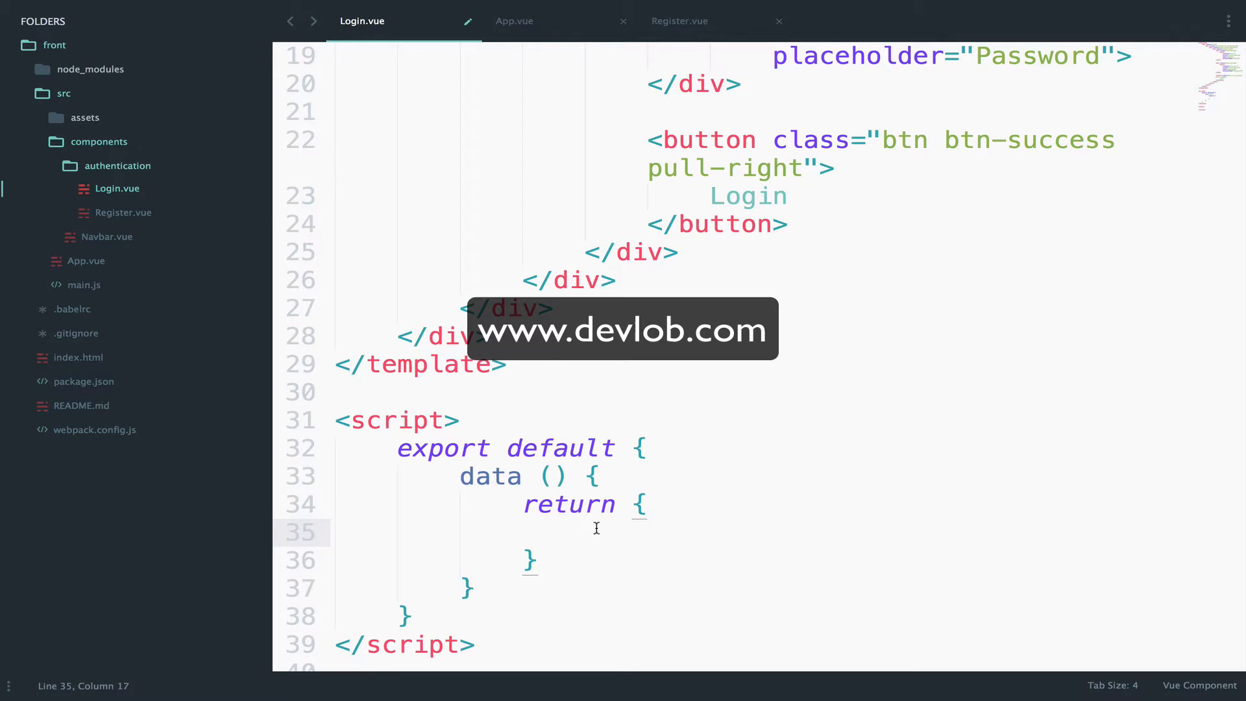
{"action": "type", "text": "email: '',"}
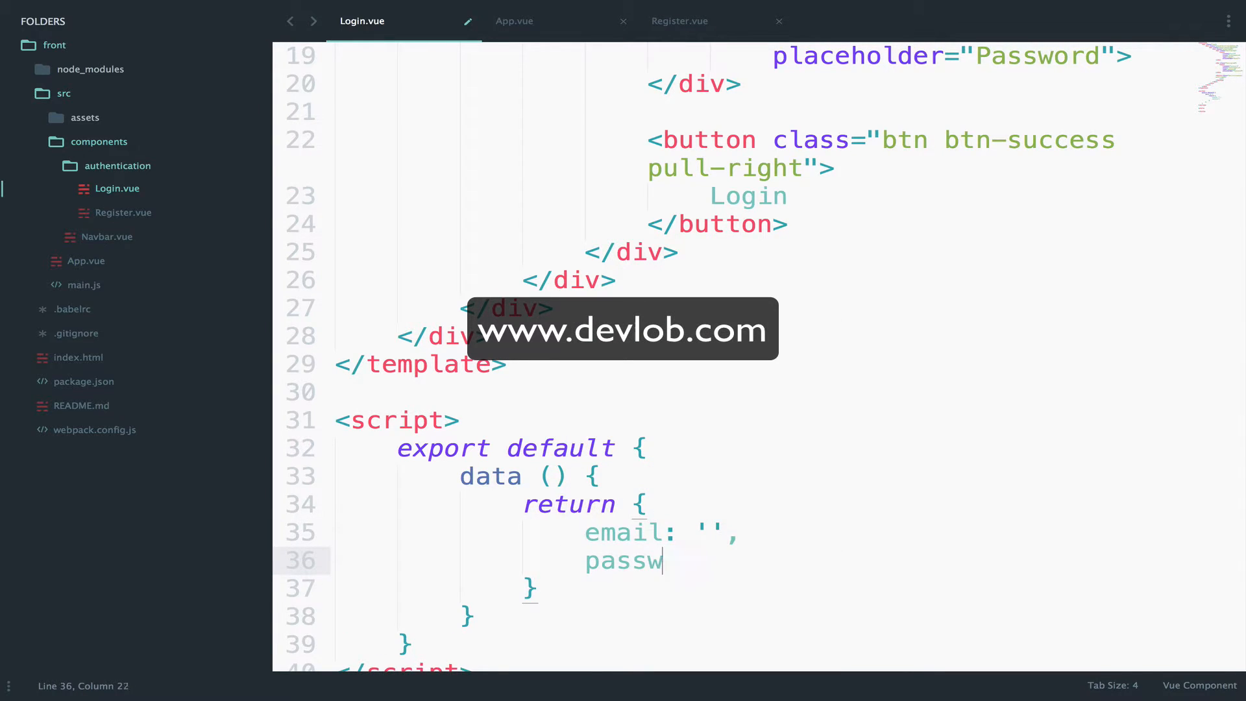
{"action": "type", "text": "ord: ''"}
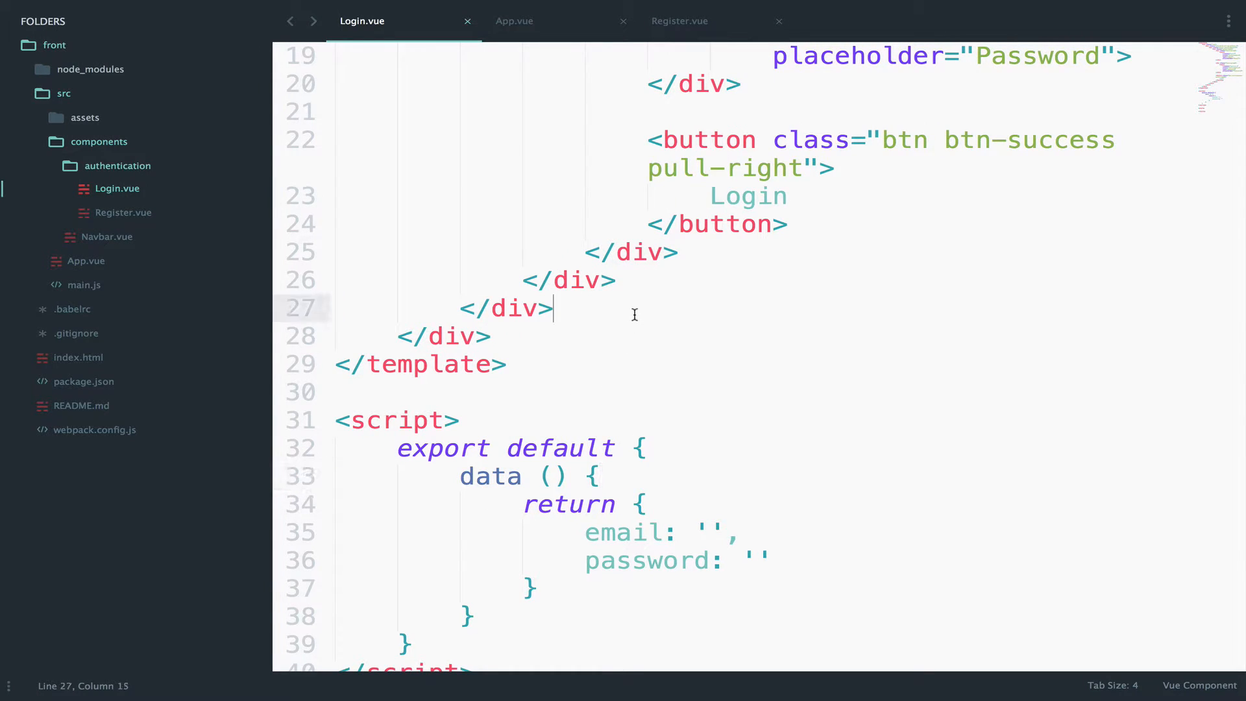
{"action": "type", "text": "pre>"}
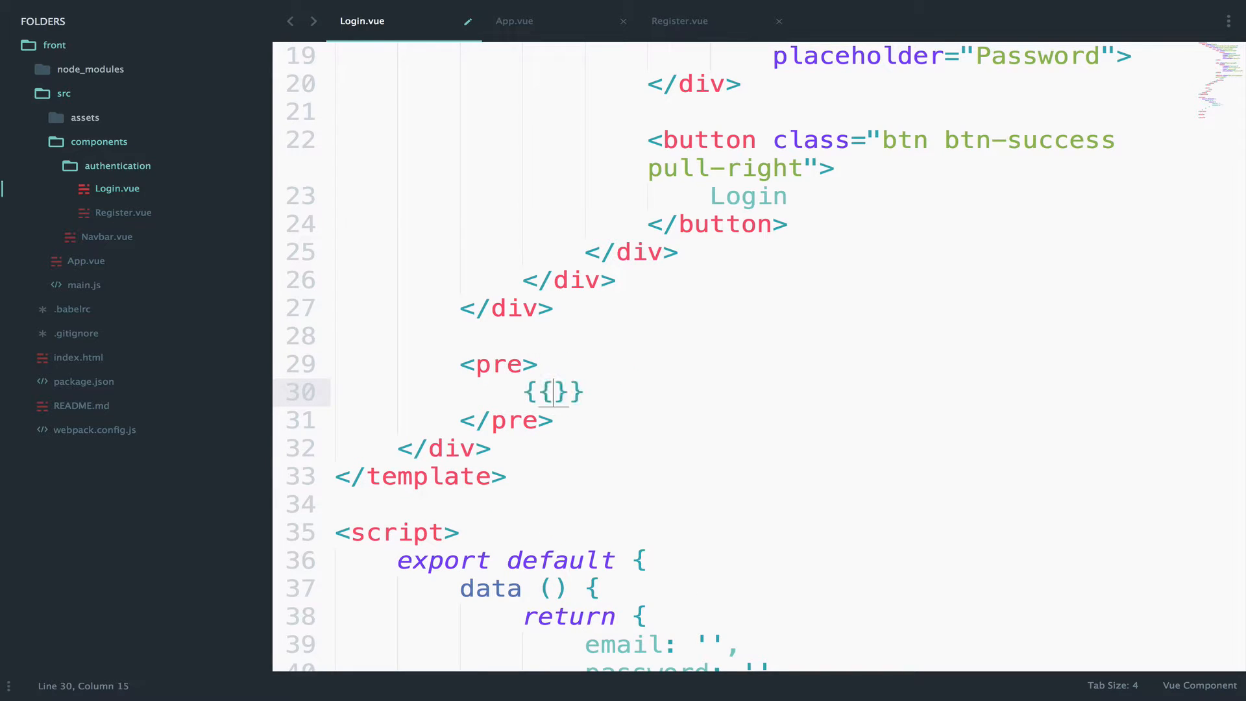
Print {{ $data }} in the pre block below the form and unfold the markup again.
{"action": "type", "text": "$data"}
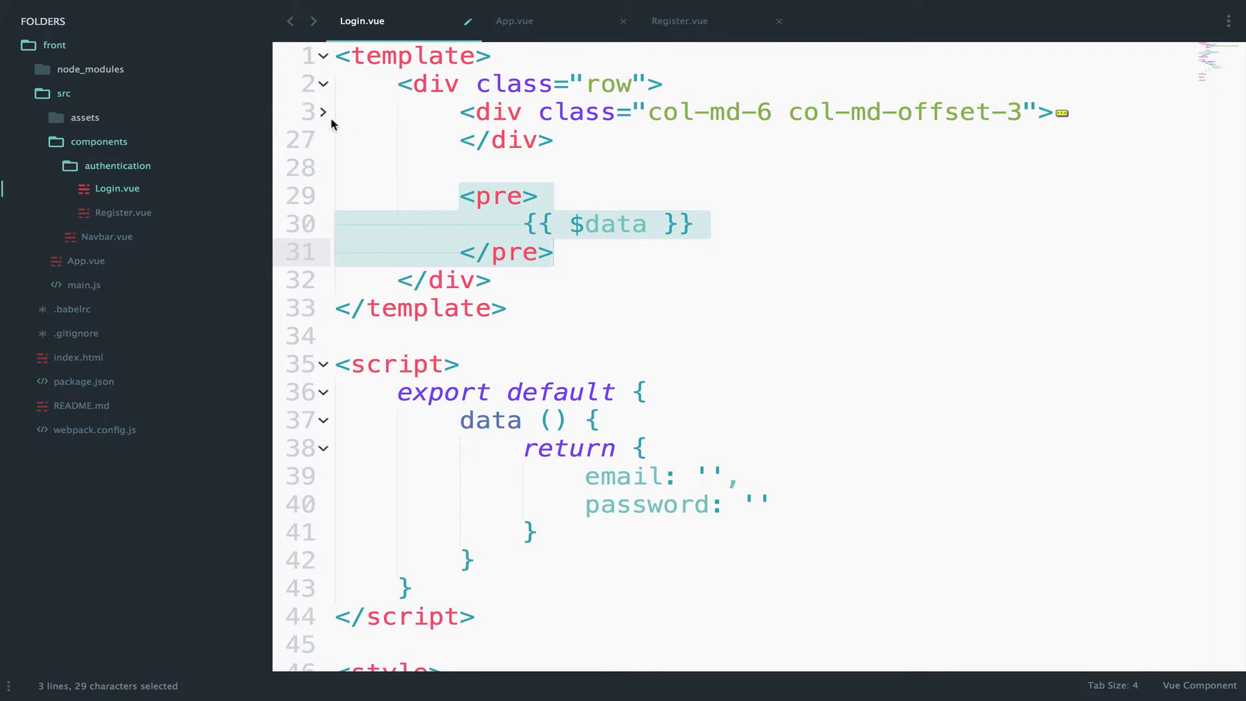
{"action": "left_click", "coordinate": [560, 223]}
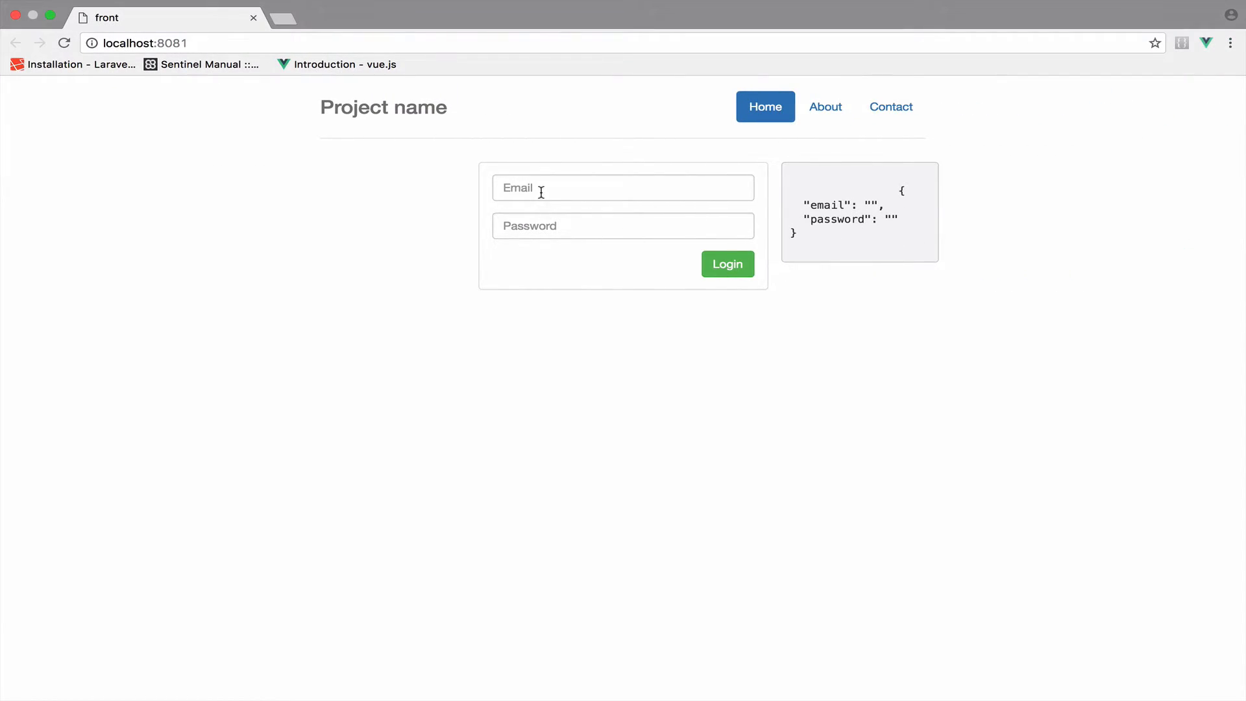
Enter sample text in the Email and Password fields to see the data box update live.
{"action": "type", "text": "dgdf"}
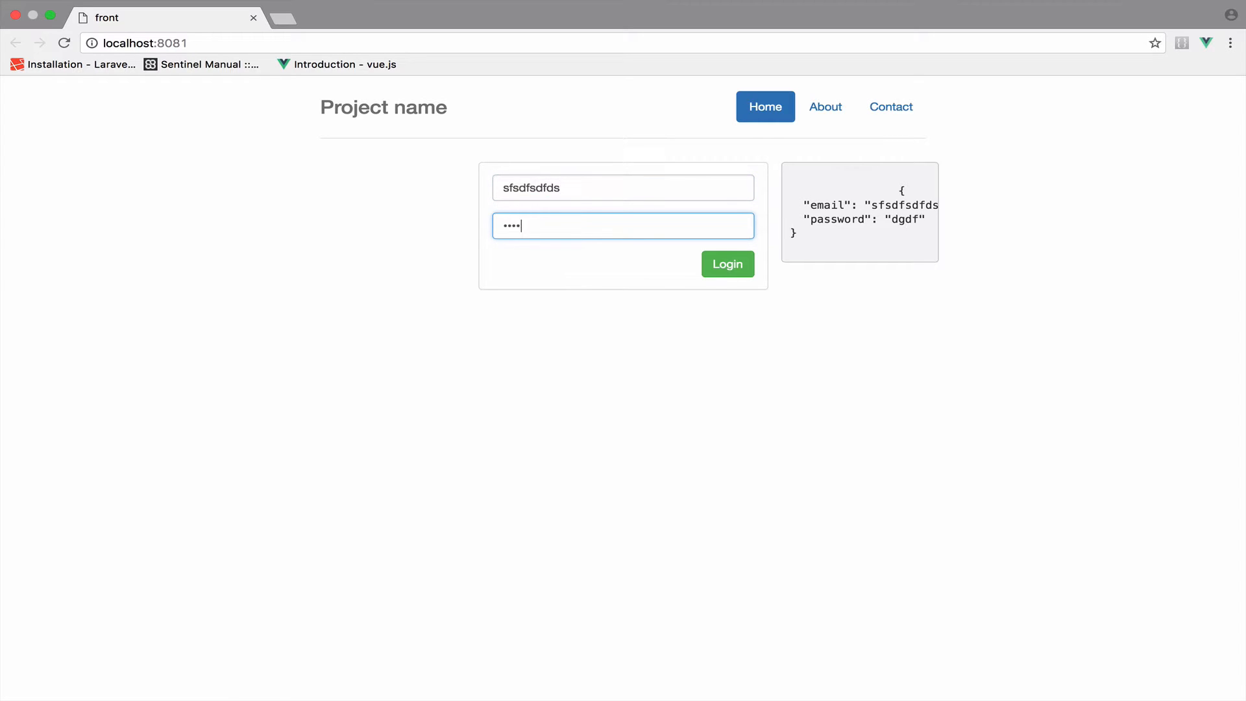
{"action": "type", "text": "gdf"}
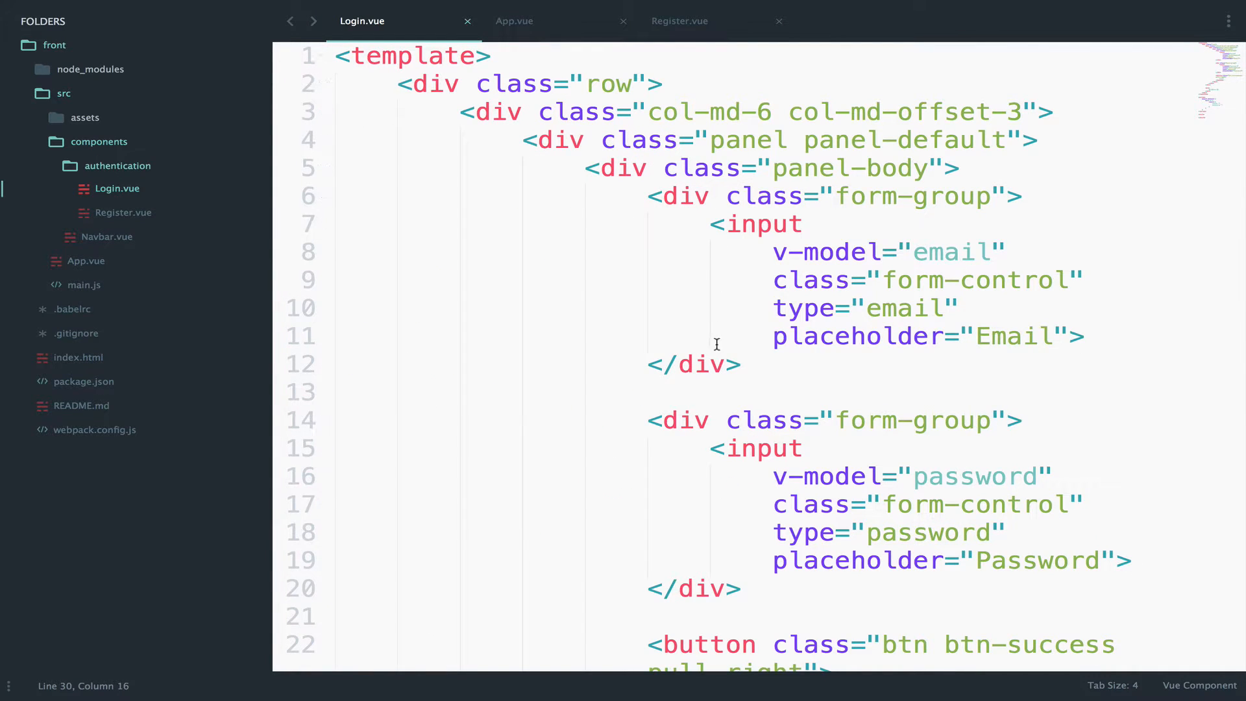
Highlight the v-model email binding on the first input and test typing against it.
{"action": "left_click_drag", "start_coordinate": [772, 252], "coordinate": [1005, 252]}
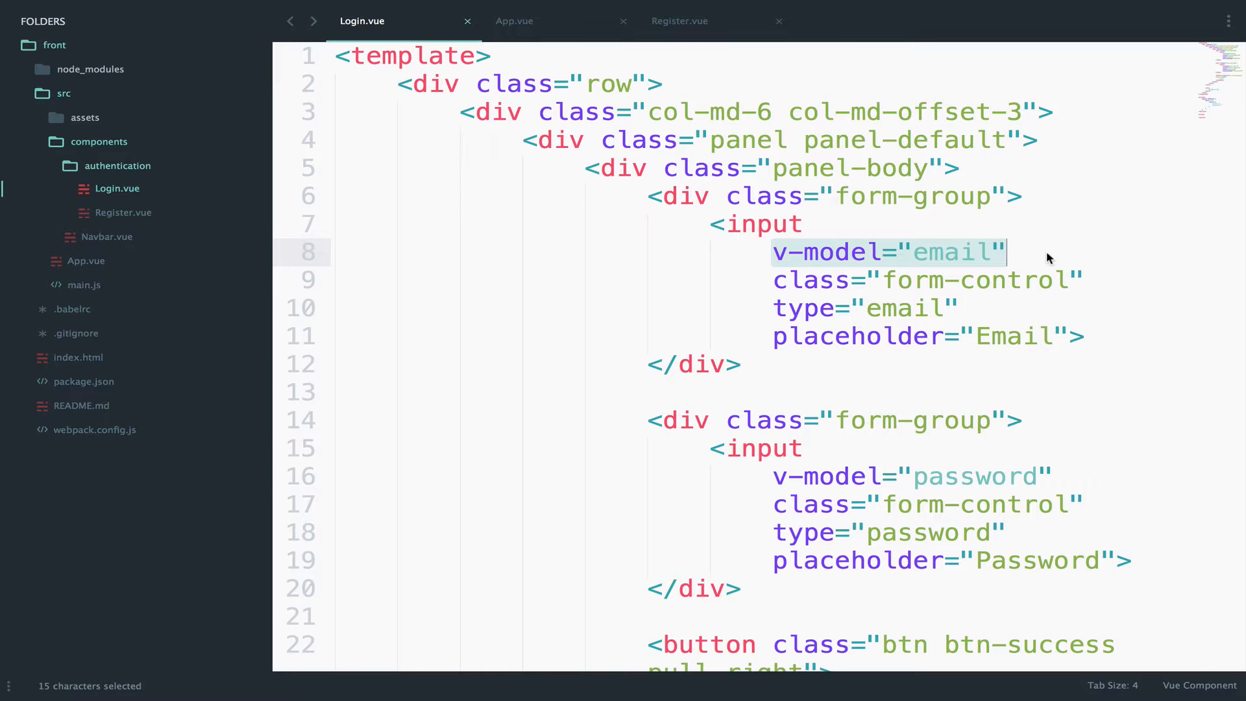
{"action": "mouse_move", "coordinate": [919, 263]}
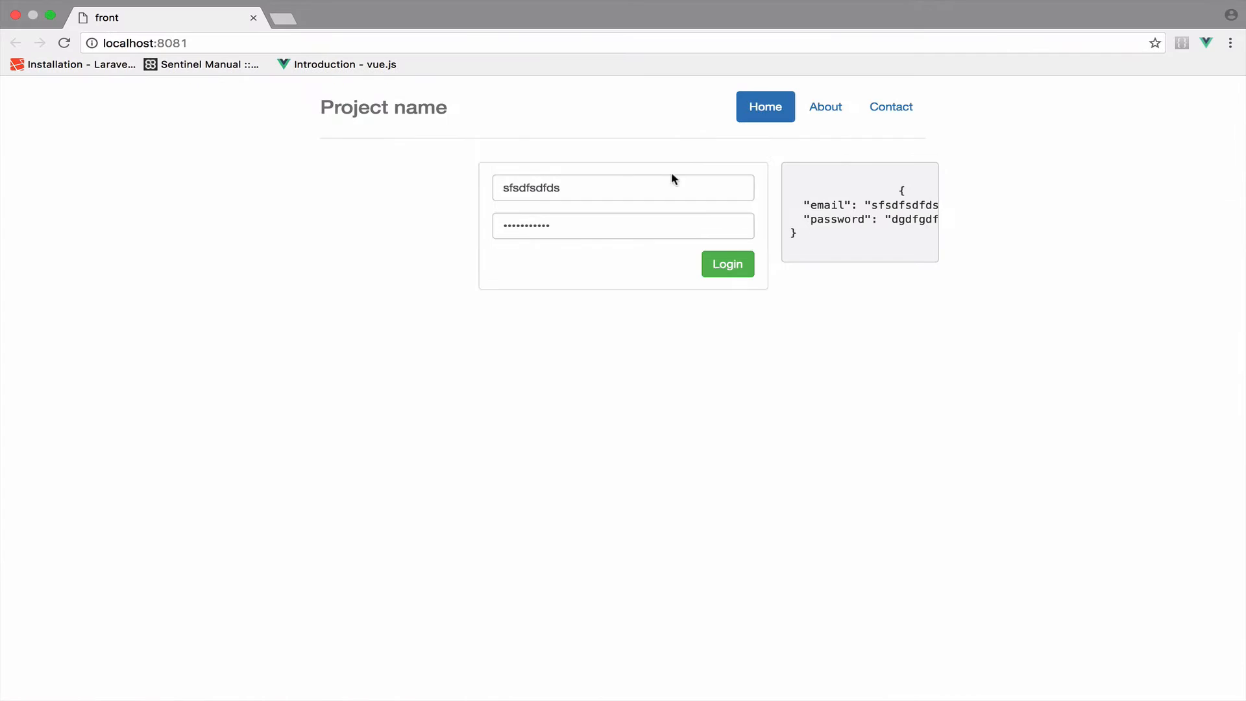
{"action": "type", "text": "fs"}
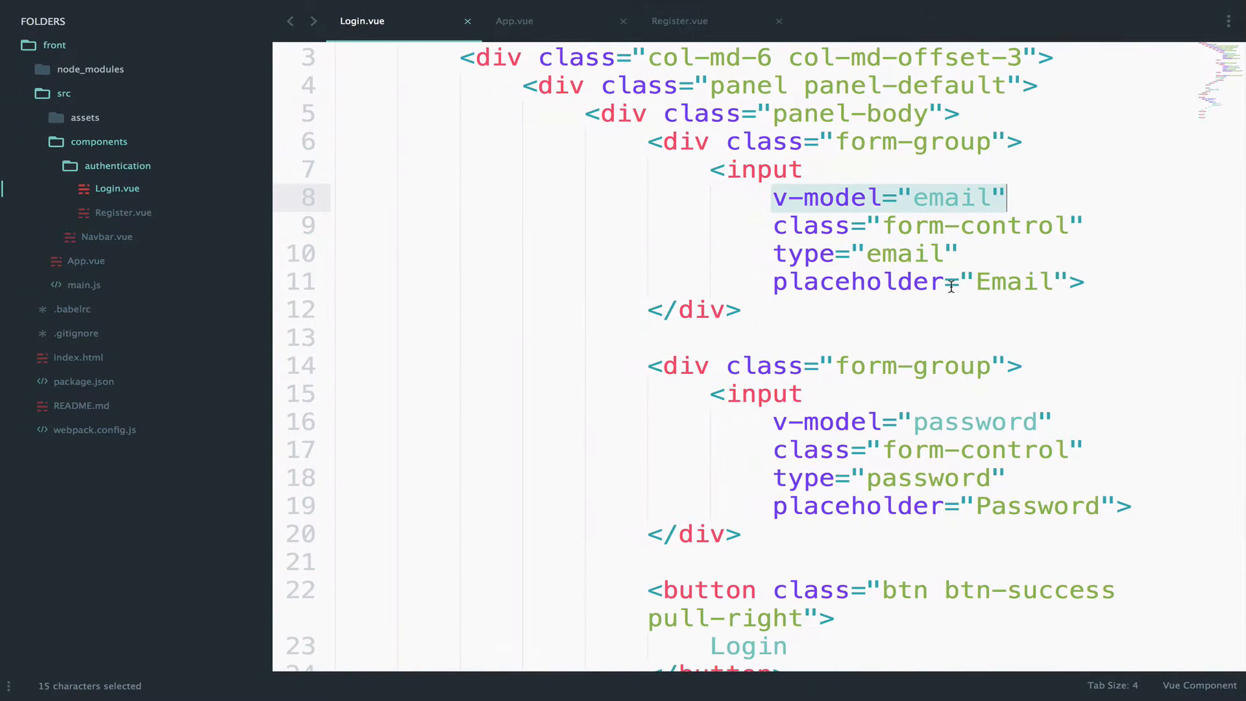
{"action": "left_click", "coordinate": [954, 197]}
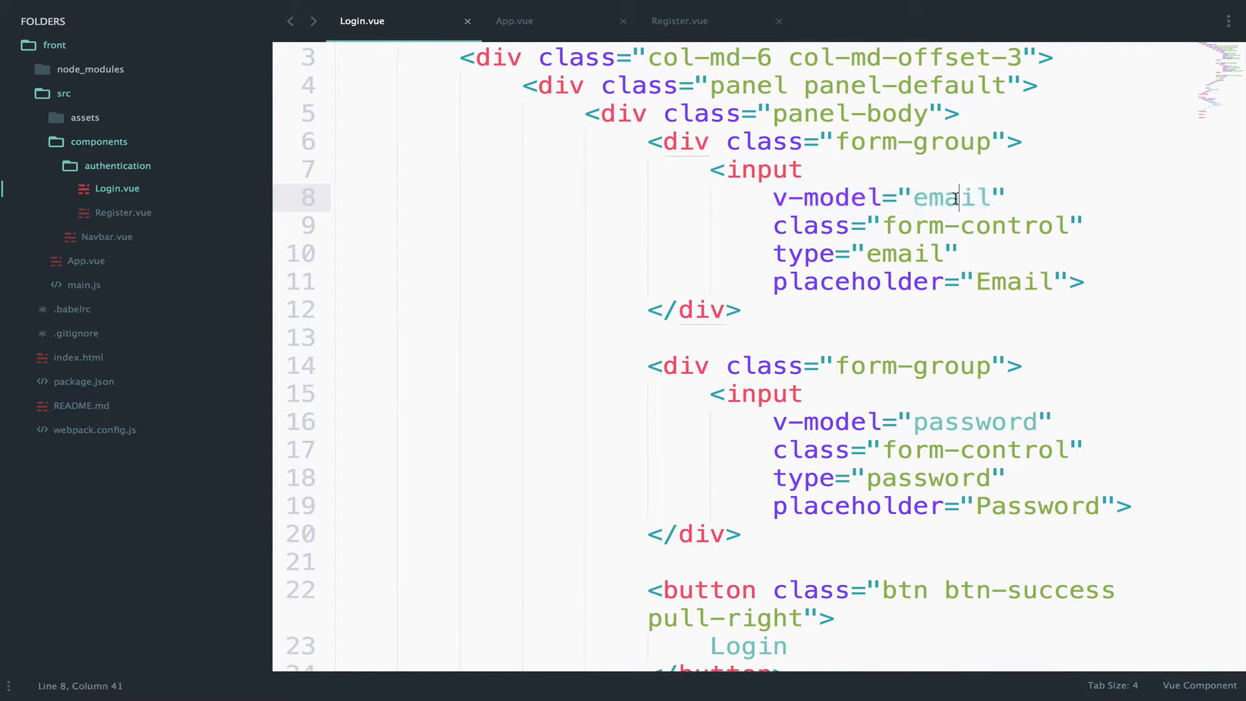
Scroll through the rest of the bindings and return to the reloaded, cleared login page.
{"action": "scroll", "scroll_direction": "down", "scroll_amount": 3}
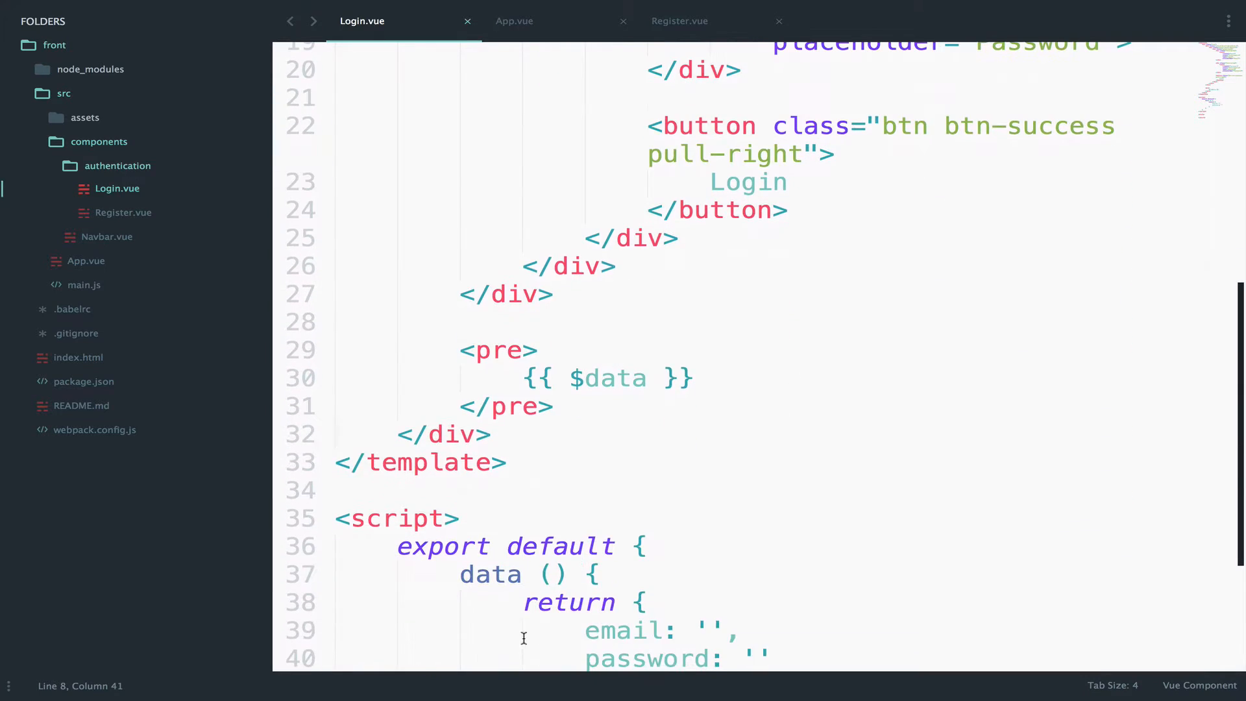
{"action": "scroll", "scroll_direction": "down", "scroll_amount": 3}
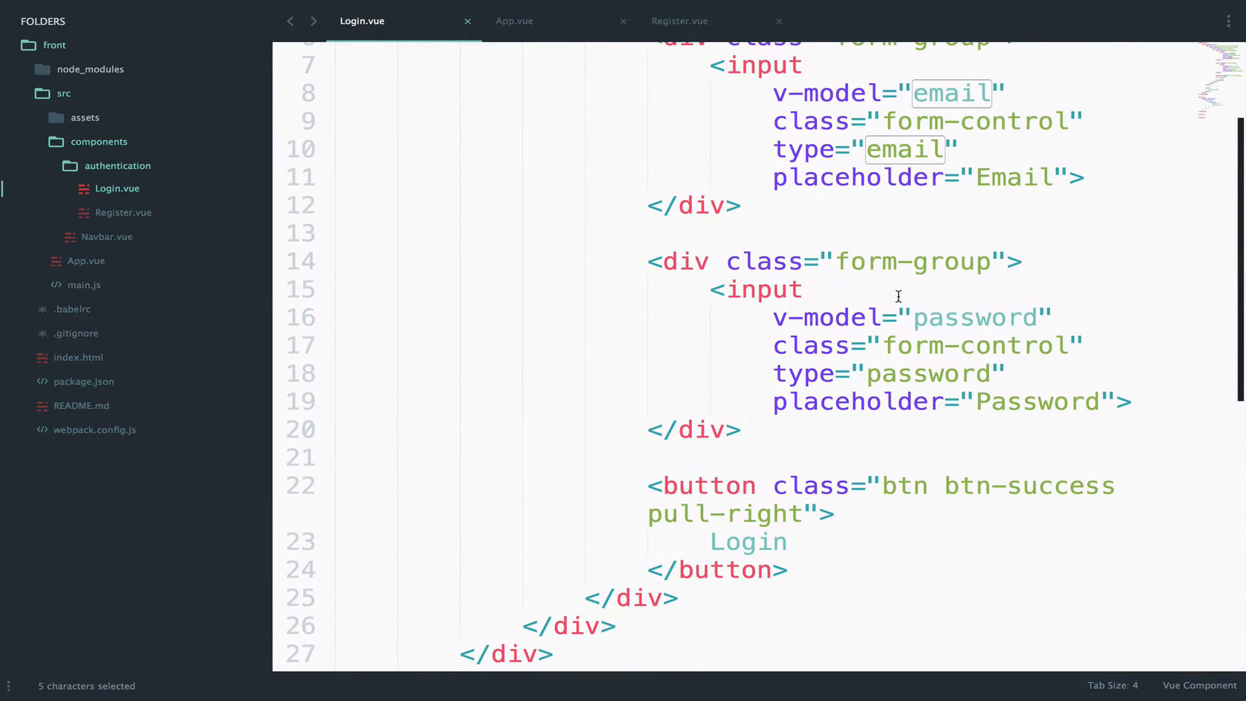
{"action": "scroll", "scroll_direction": "down", "scroll_amount": 3}
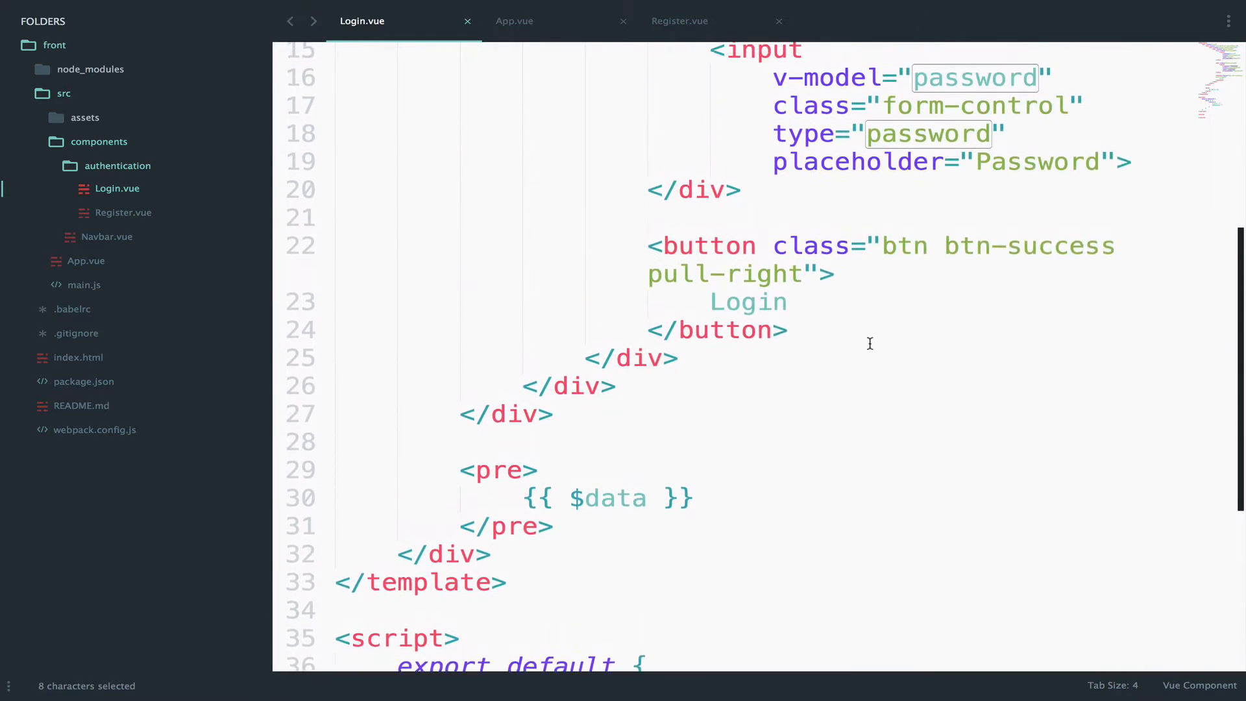
{"action": "scroll", "scroll_direction": "down", "scroll_amount": 3}
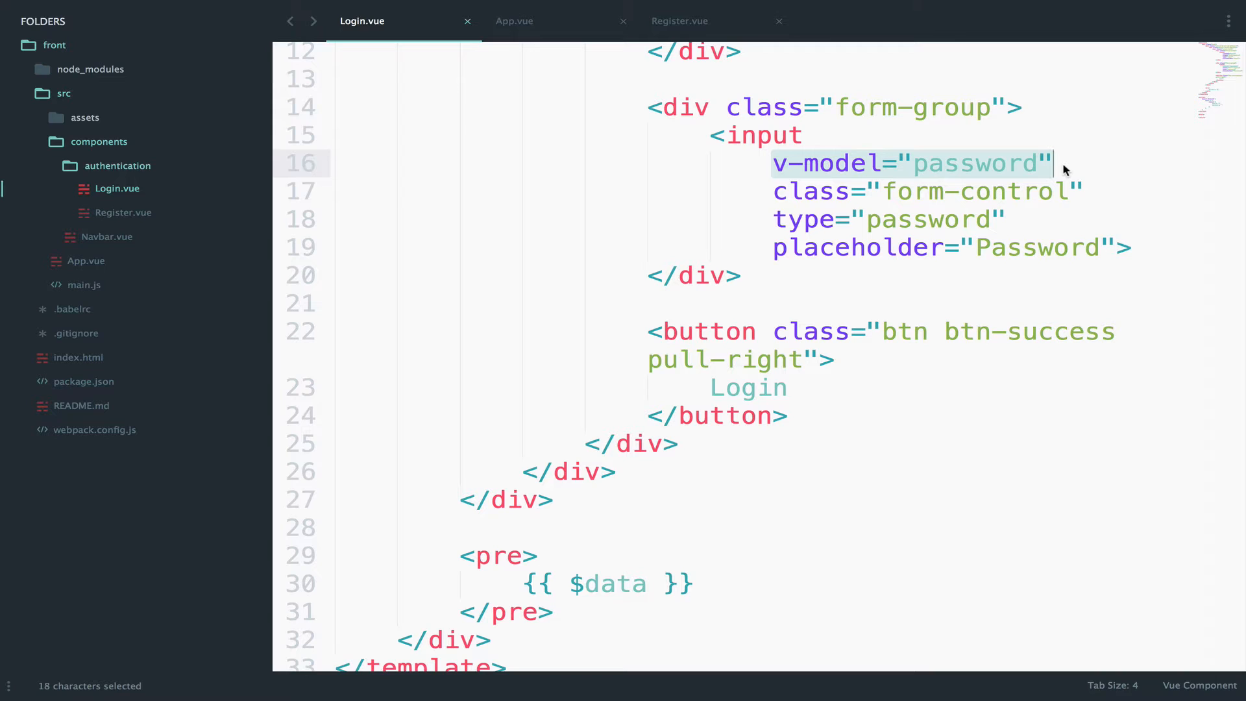
{"action": "left_click", "coordinate": [670, 275]}
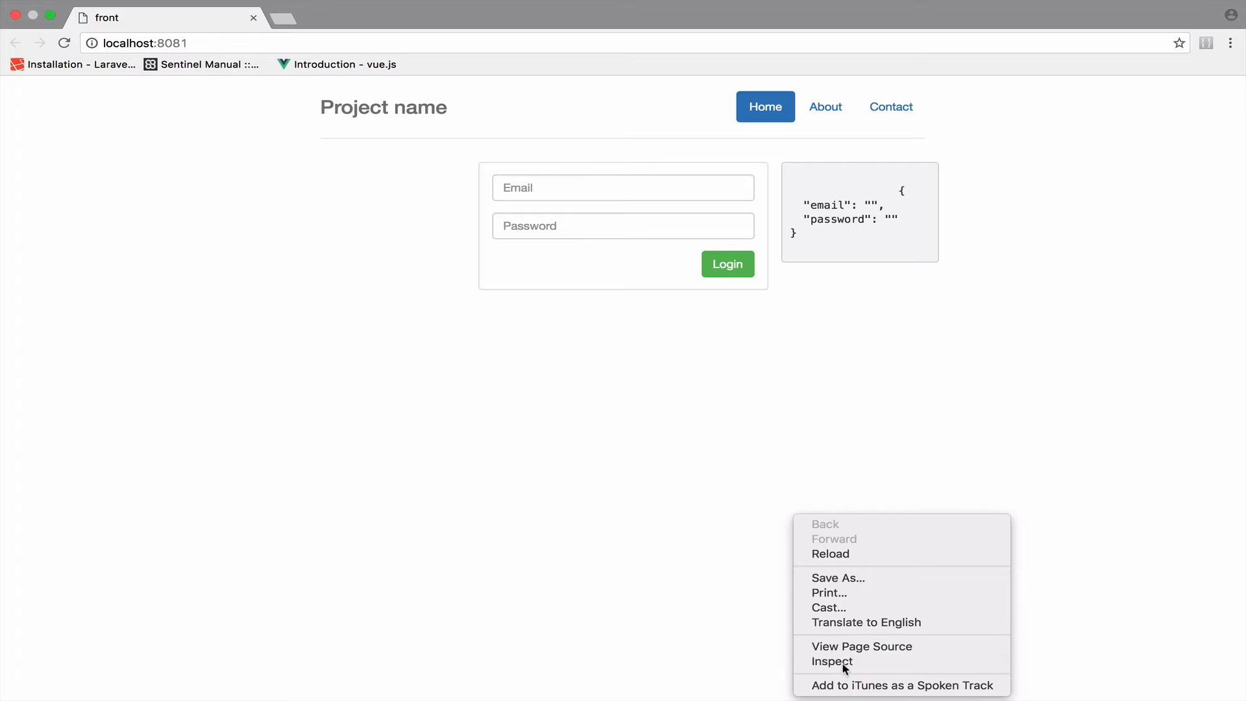
From the DevTools console message, follow the vuejs/vue-devtools GitHub link into a new tab.
{"action": "left_click", "coordinate": [832, 660]}
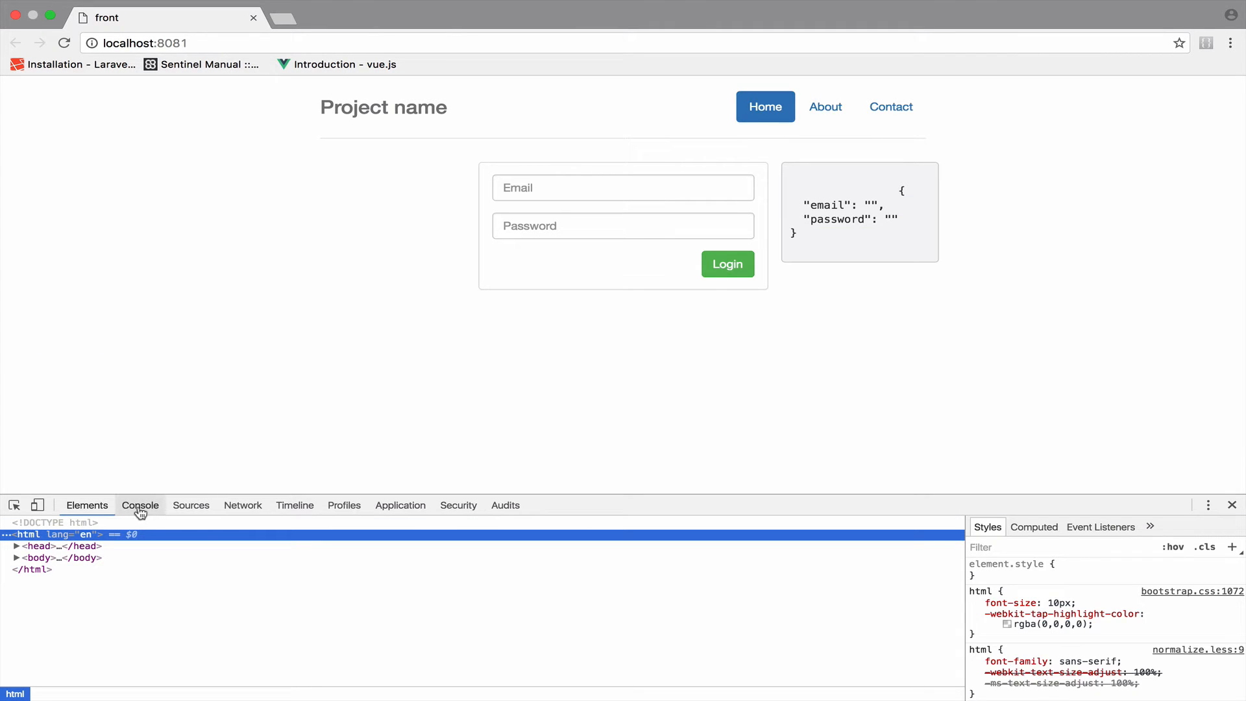
{"action": "left_click", "coordinate": [140, 504]}
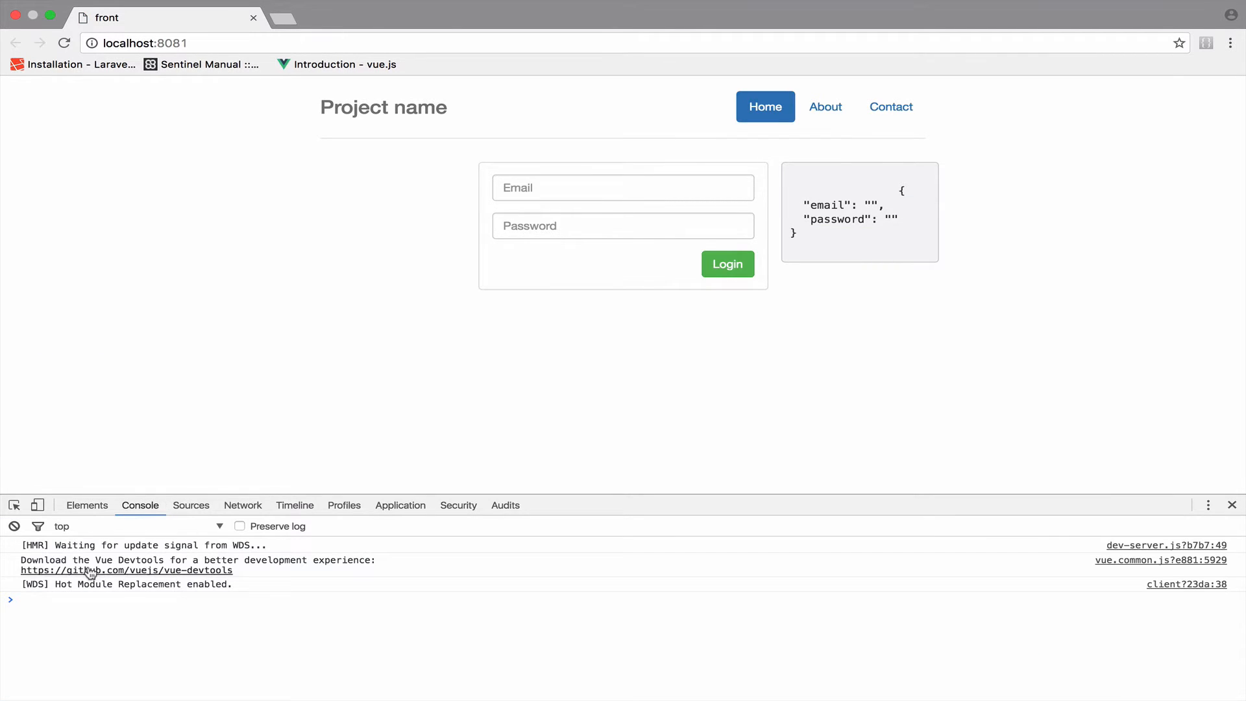
{"action": "mouse_move", "coordinate": [100, 571]}
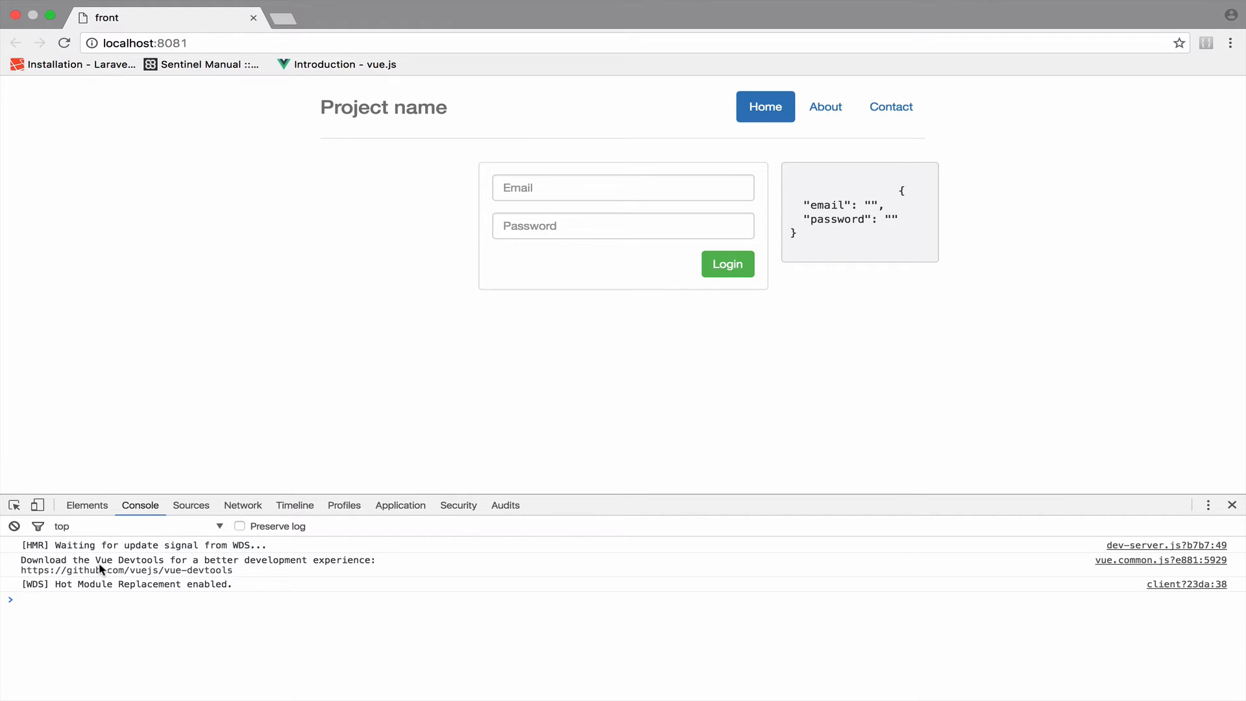
{"action": "mouse_move", "coordinate": [125, 571]}
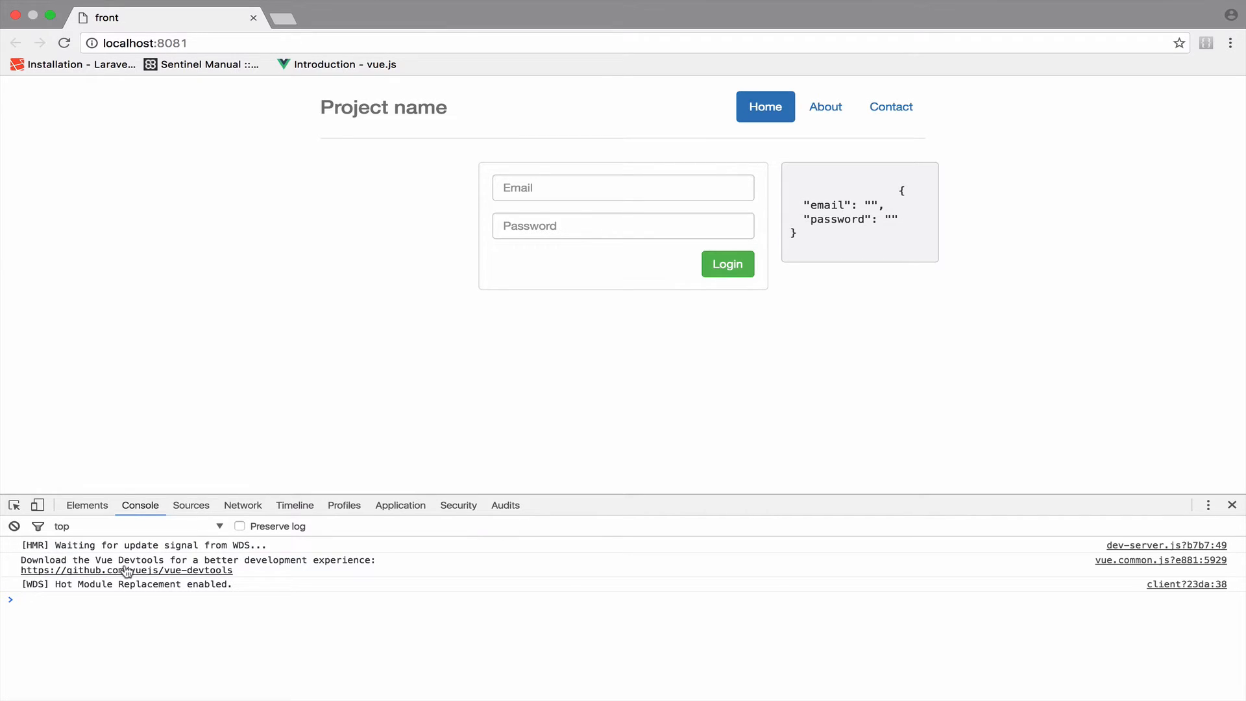
{"action": "left_click", "coordinate": [126, 571]}
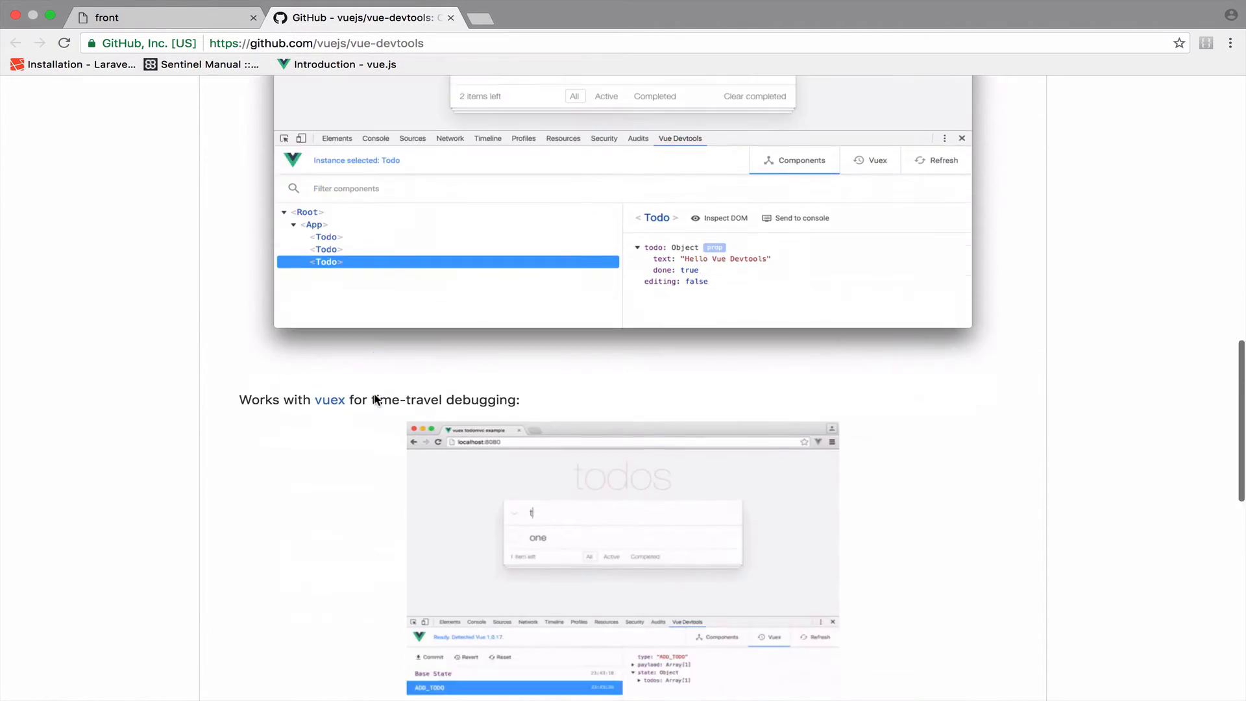
Add the Vue.js devtools extension from its Chrome Web Store listing and confirm.
{"action": "scroll", "scroll_direction": "down", "scroll_amount": 3}
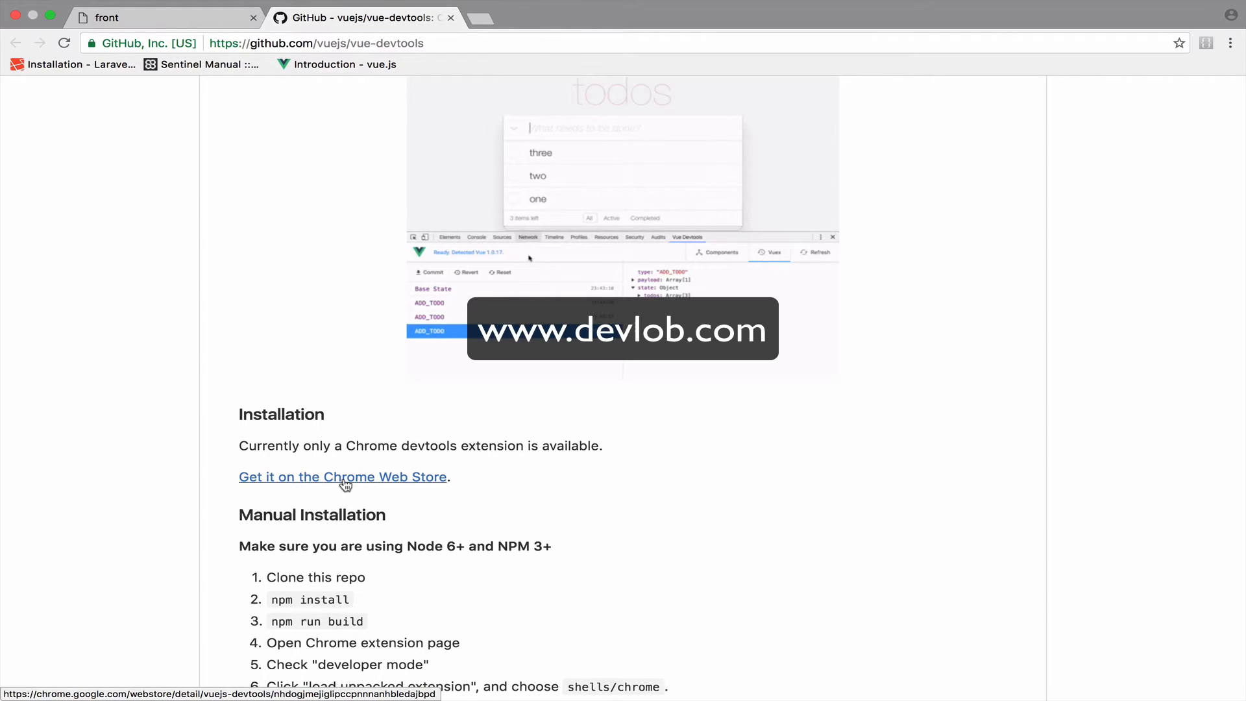
{"action": "left_click", "coordinate": [342, 476]}
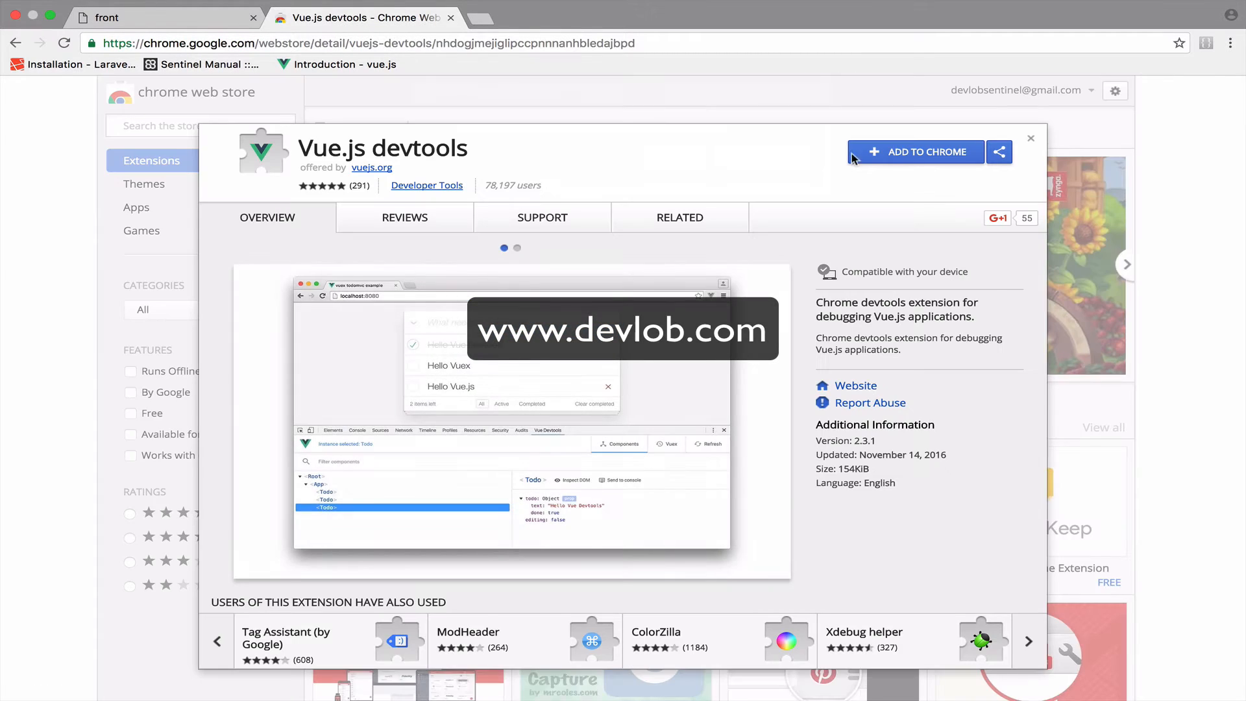
{"action": "left_click", "coordinate": [915, 152]}
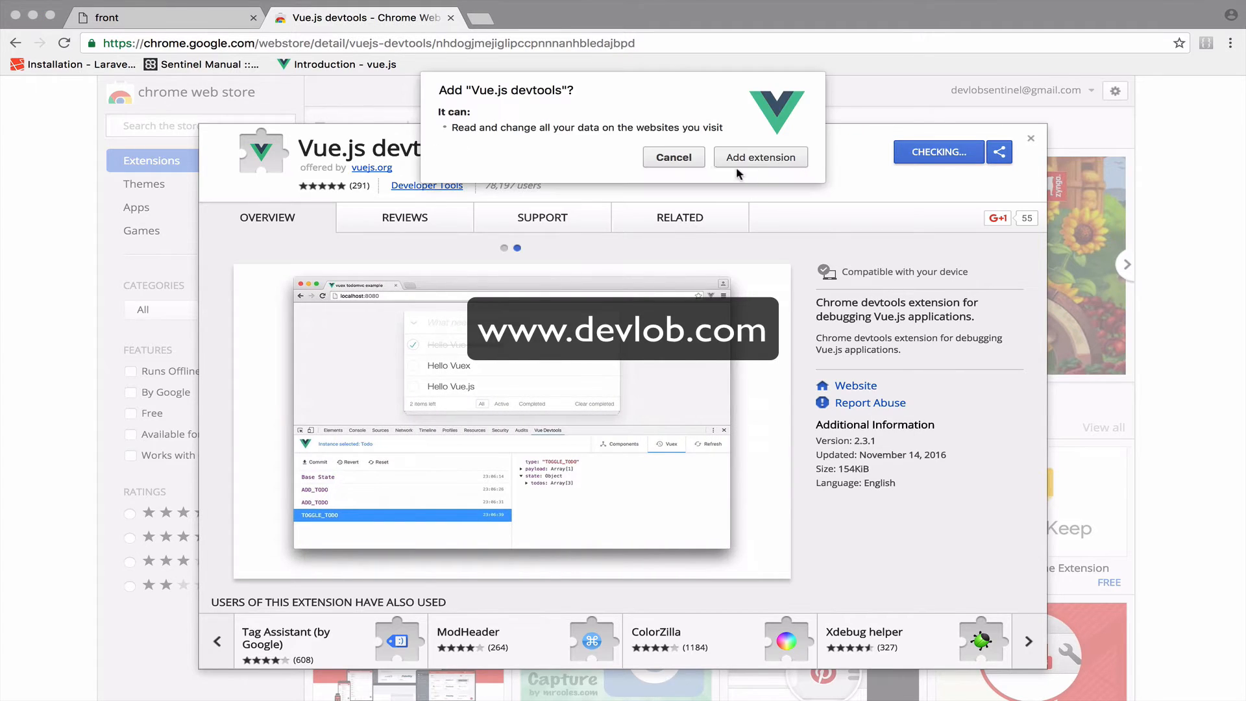
{"action": "left_click", "coordinate": [759, 157]}
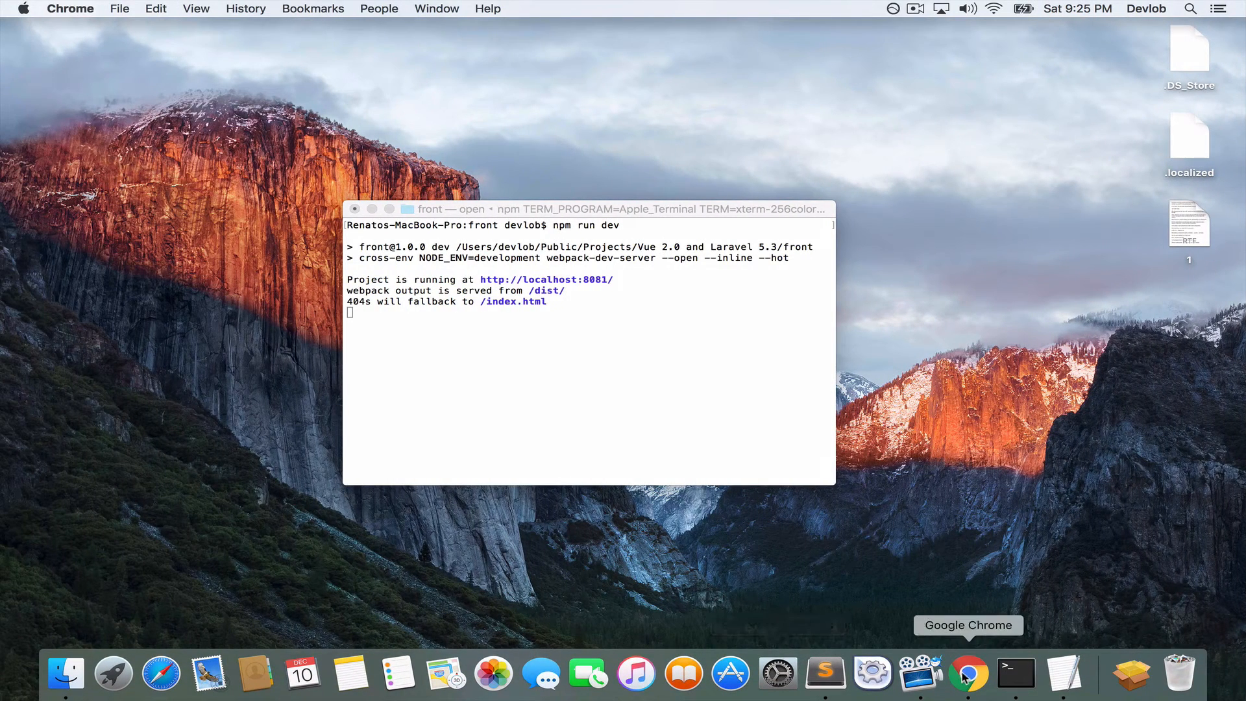
Confirm the dev server runs at localhost:8081 and switch back to the browser.
{"action": "left_click", "coordinate": [968, 674]}
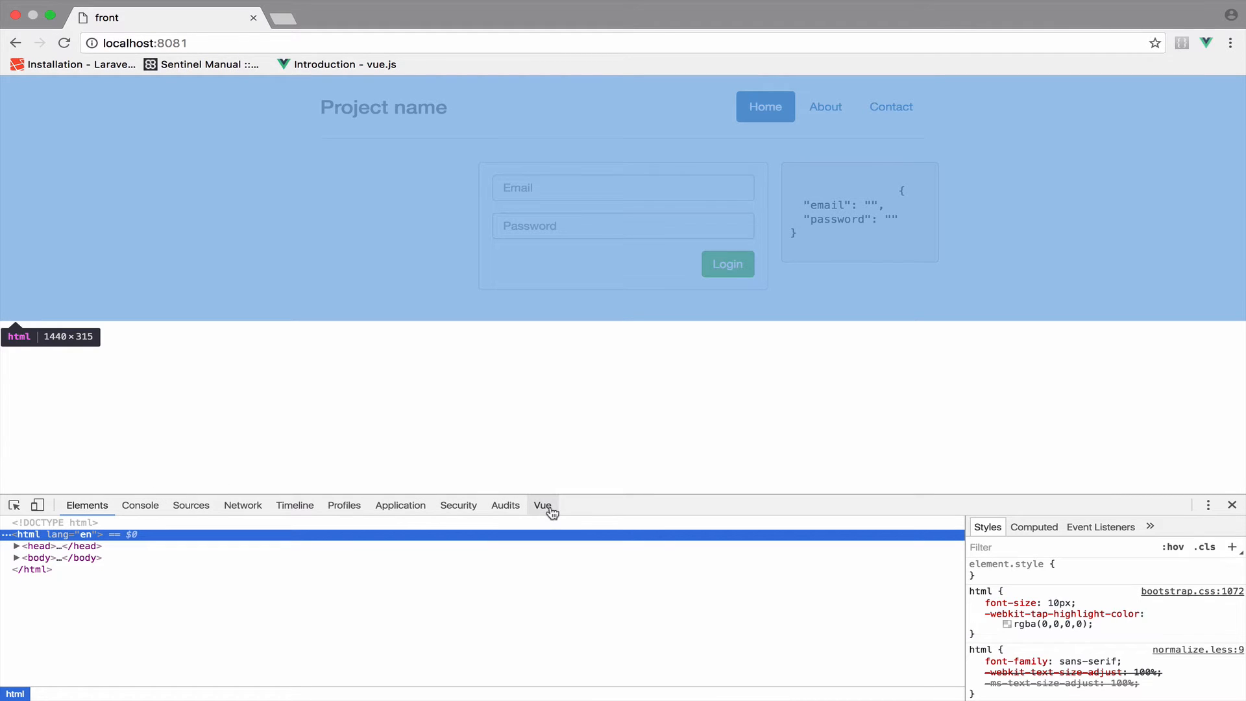
Fill the login email and password with test text while watching Login's data in Vue devtools.
{"action": "left_click", "coordinate": [542, 504]}
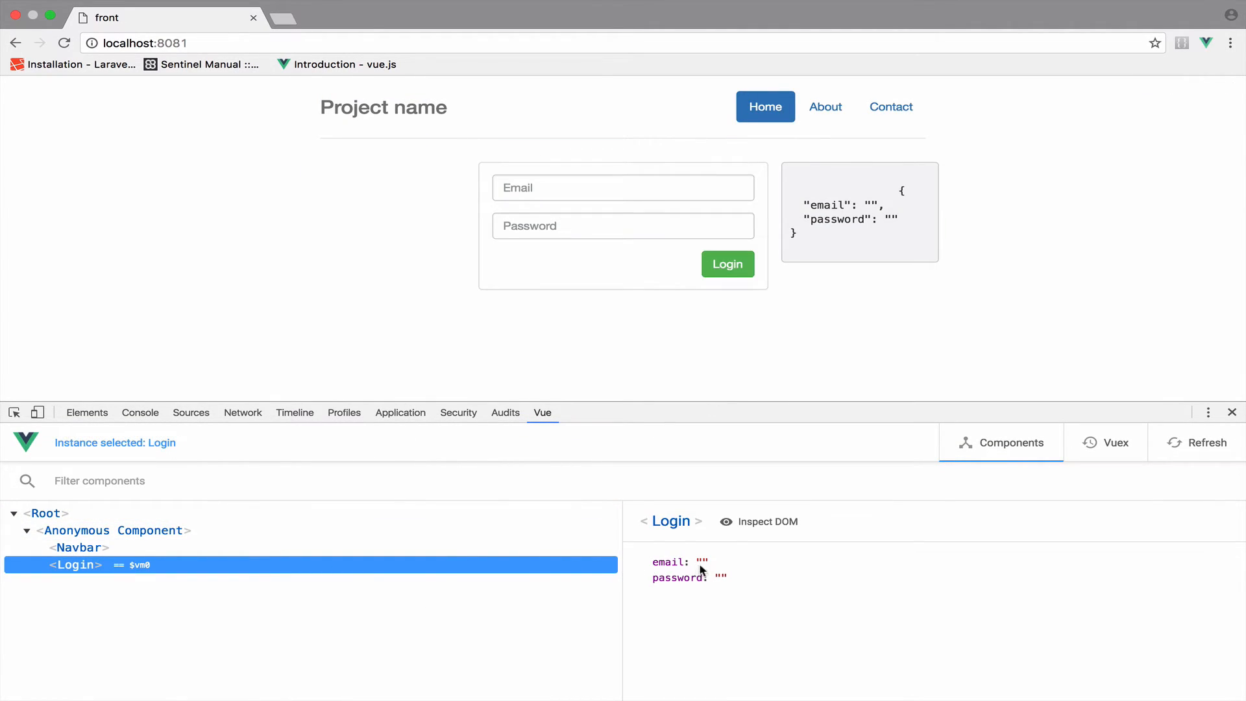
{"action": "left_click", "coordinate": [621, 187]}
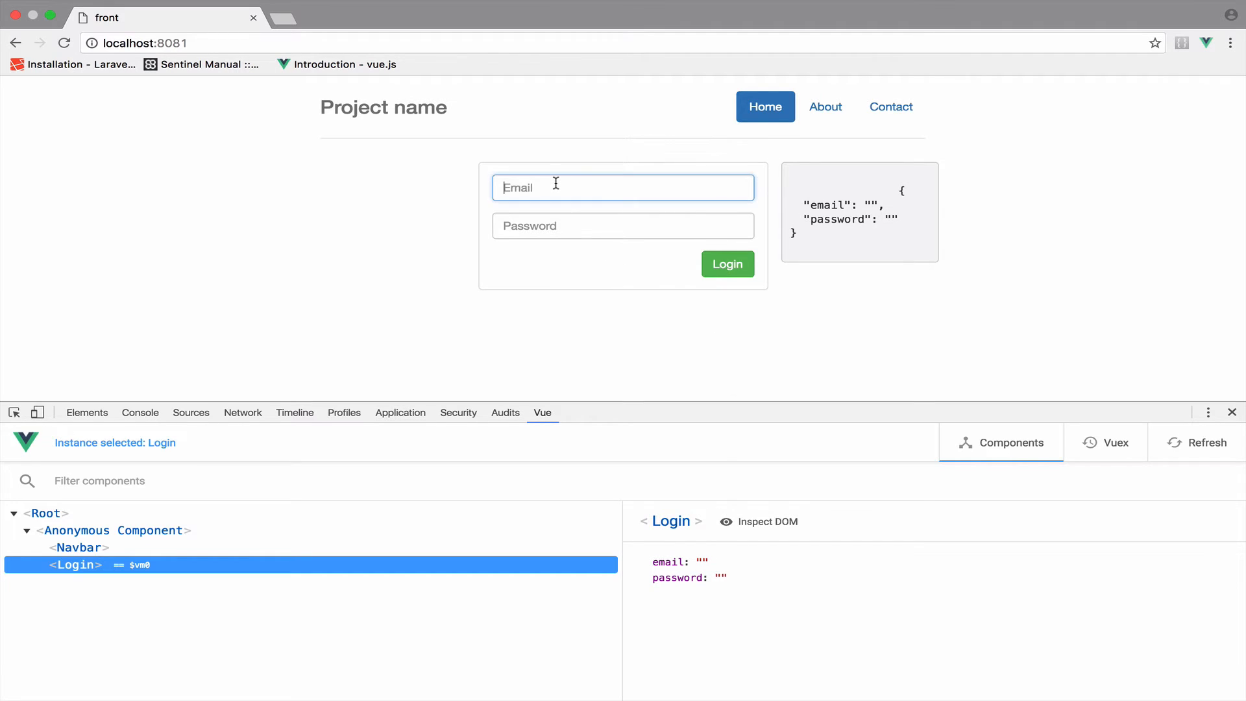
{"action": "type", "text": "dfgdfgdgd"}
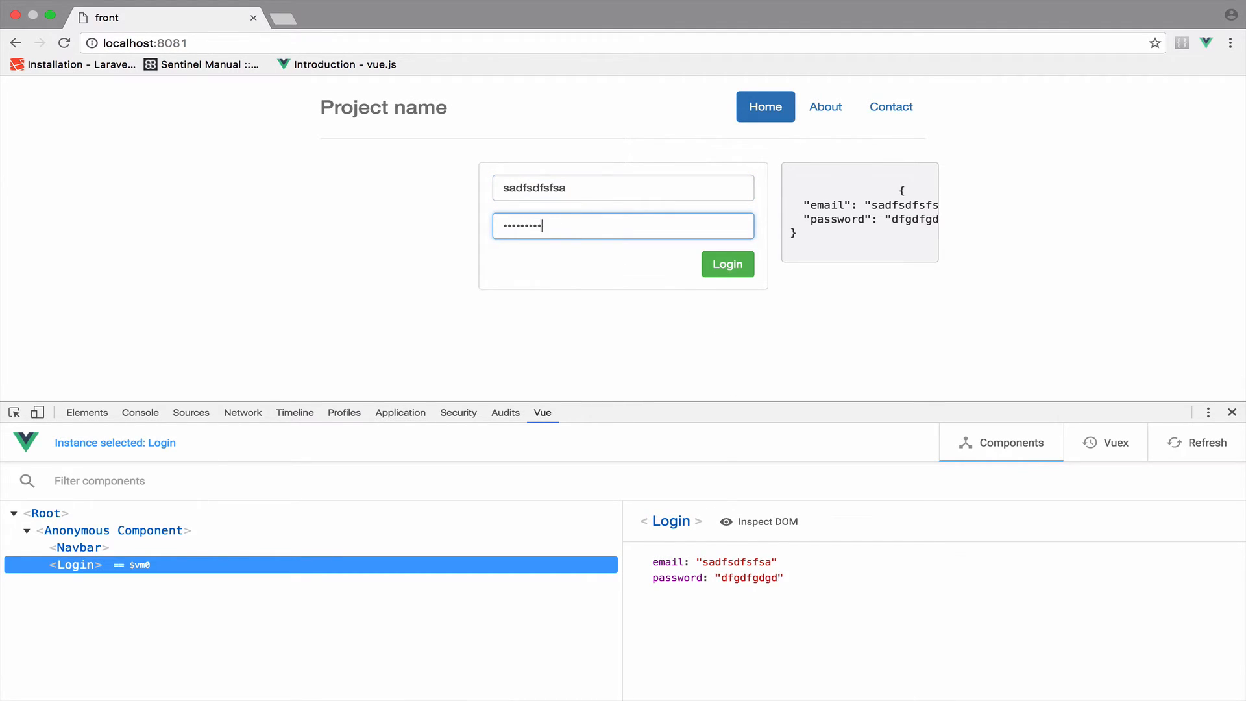
{"action": "type", "text": "g"}
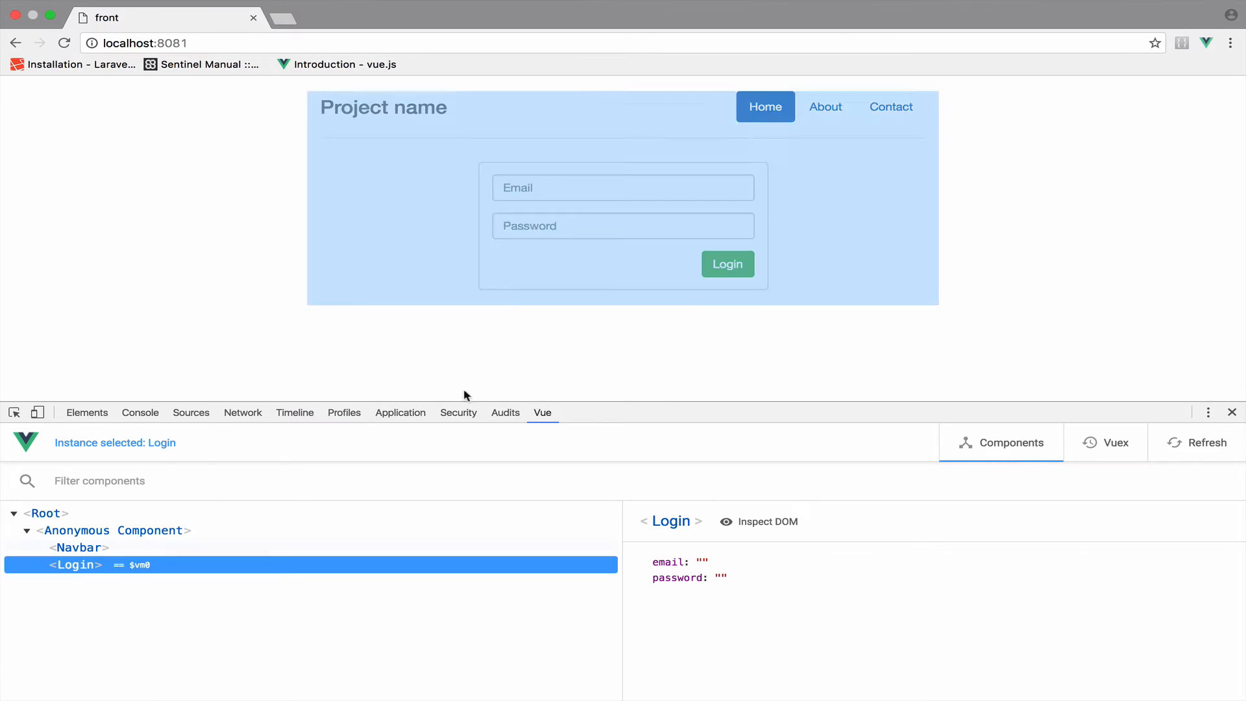
{"action": "type", "text": "dsfsdfdsf"}
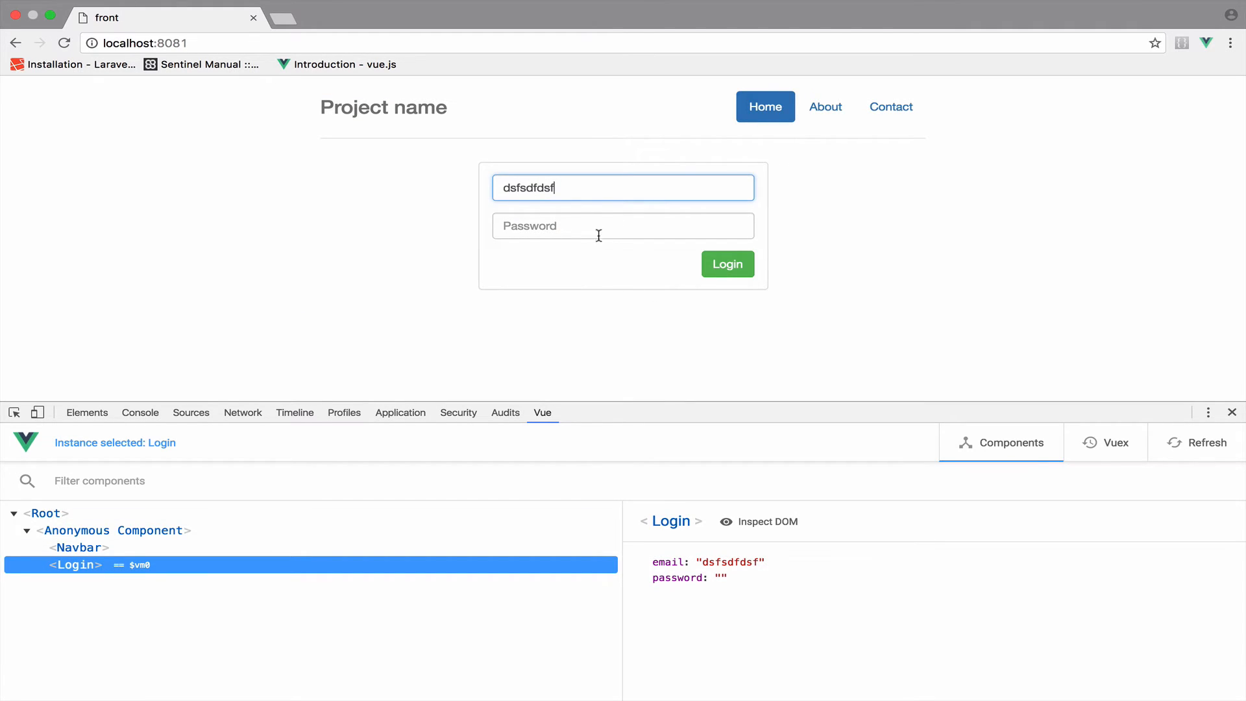
{"action": "type", "text": "sdggdfgdfgd"}
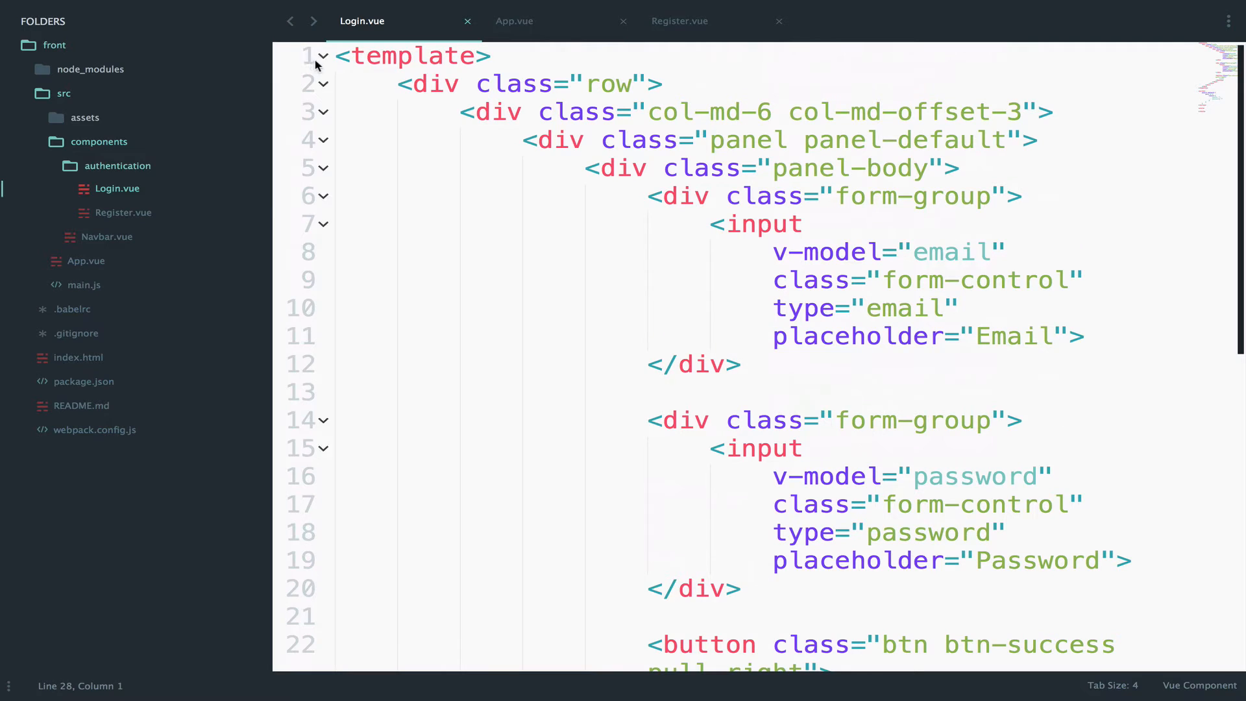
Copy the Login template into Register.vue and duplicate the email form-group.
{"action": "left_click", "coordinate": [323, 56]}
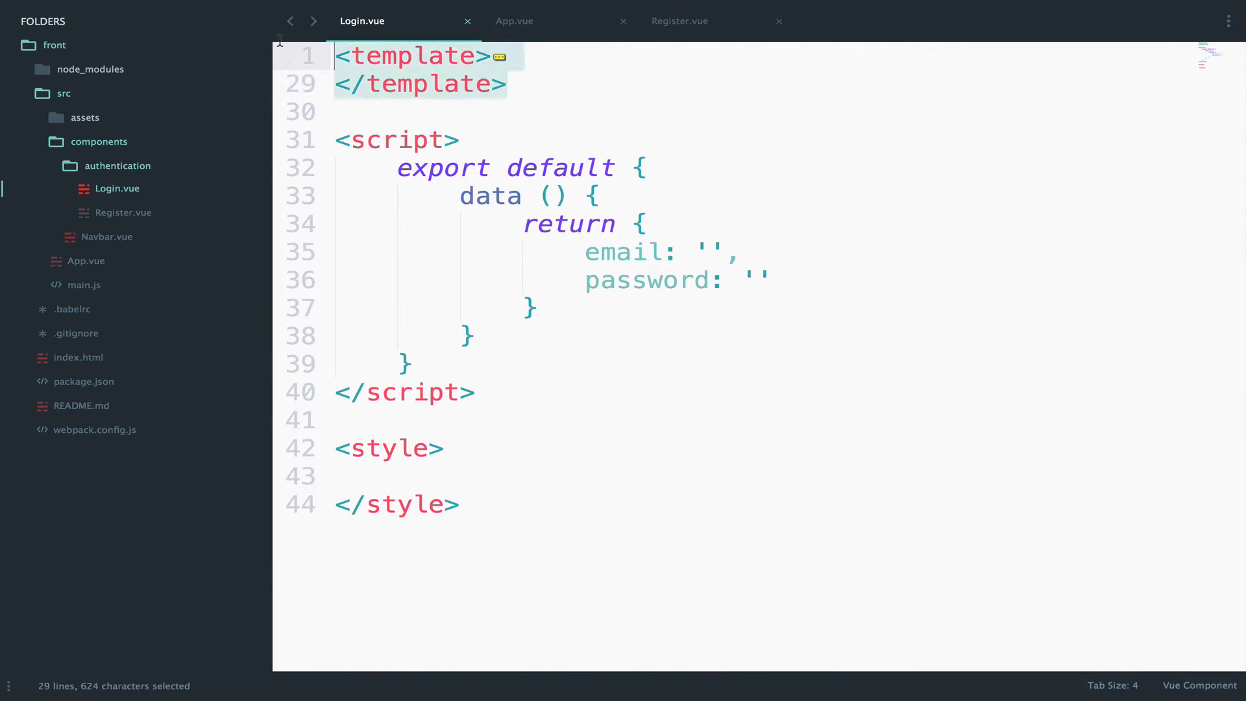
{"action": "left_click", "coordinate": [679, 20]}
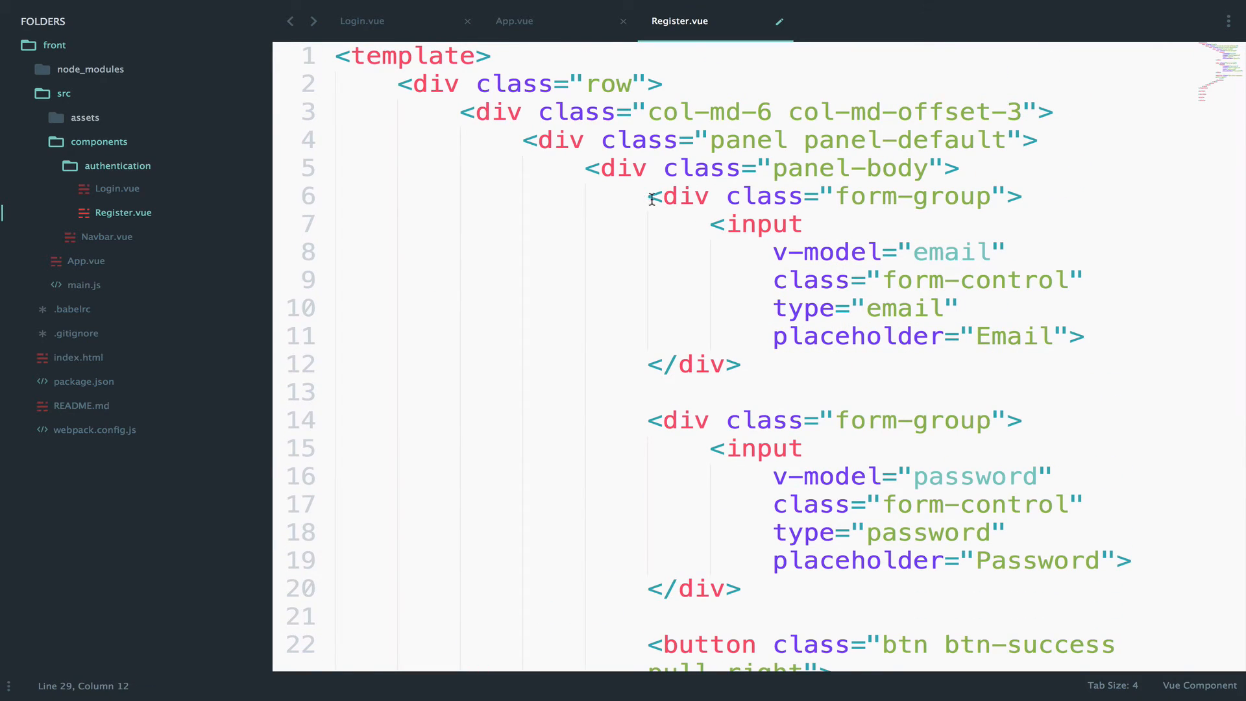
{"action": "left_click_drag", "start_coordinate": [649, 195], "coordinate": [741, 364]}
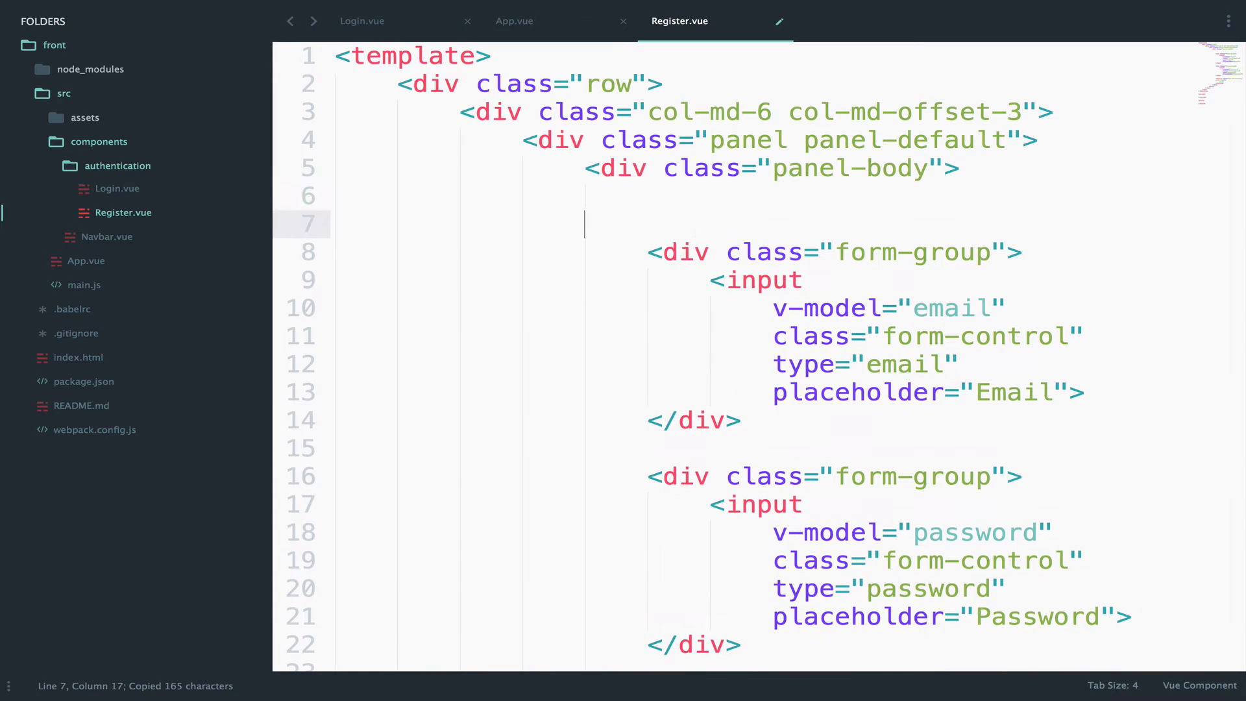
Turn the duplicate into a Name text input with v-model name and label the button Register.
{"action": "double_click", "coordinate": [951, 252]}
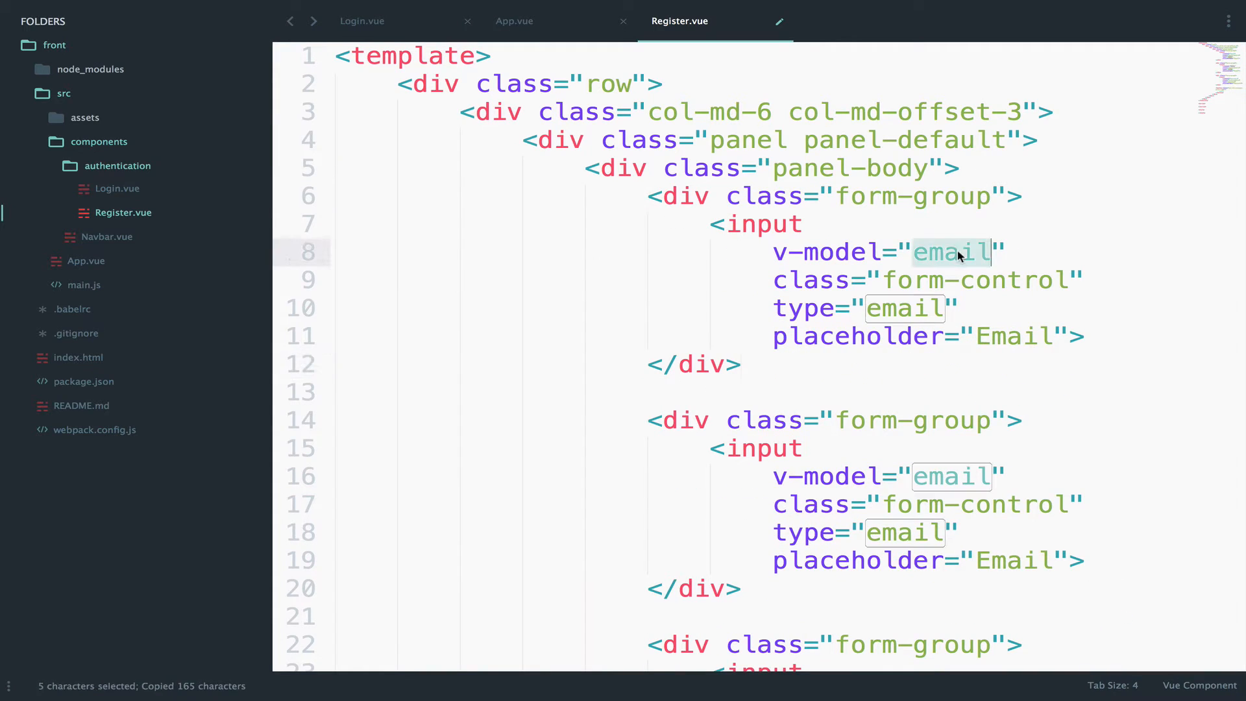
{"action": "type", "text": "name"}
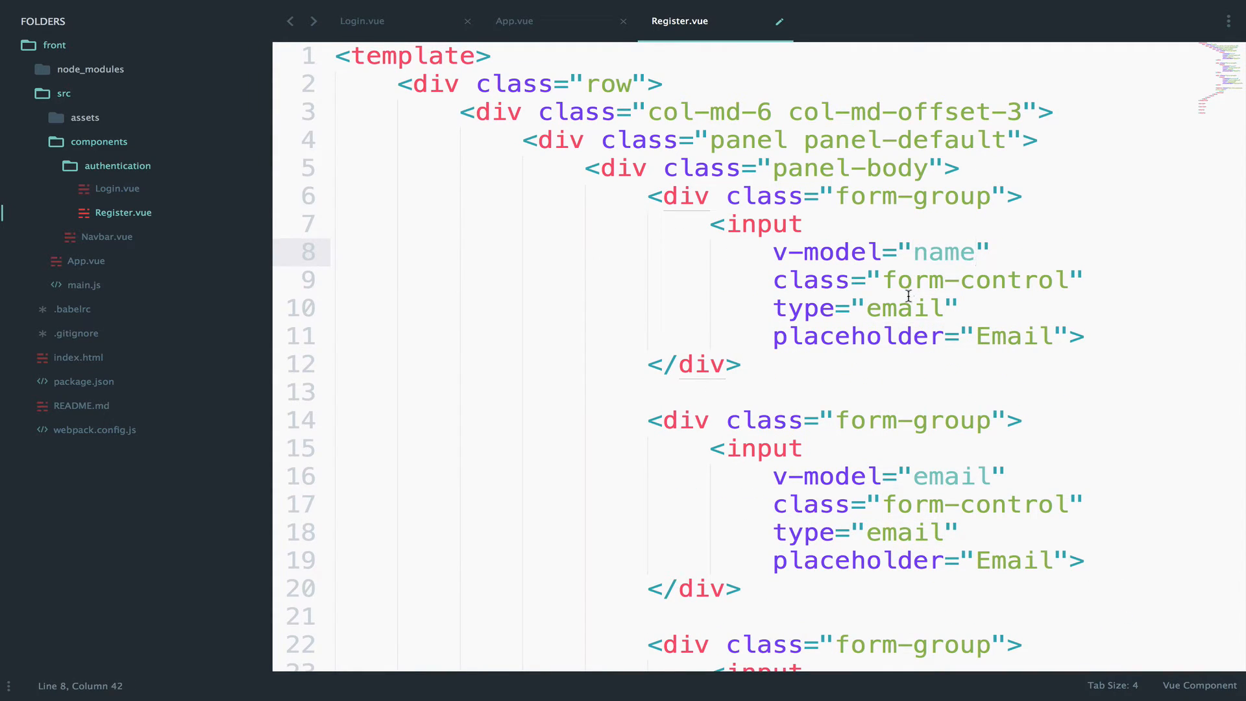
{"action": "type", "text": "tee"}
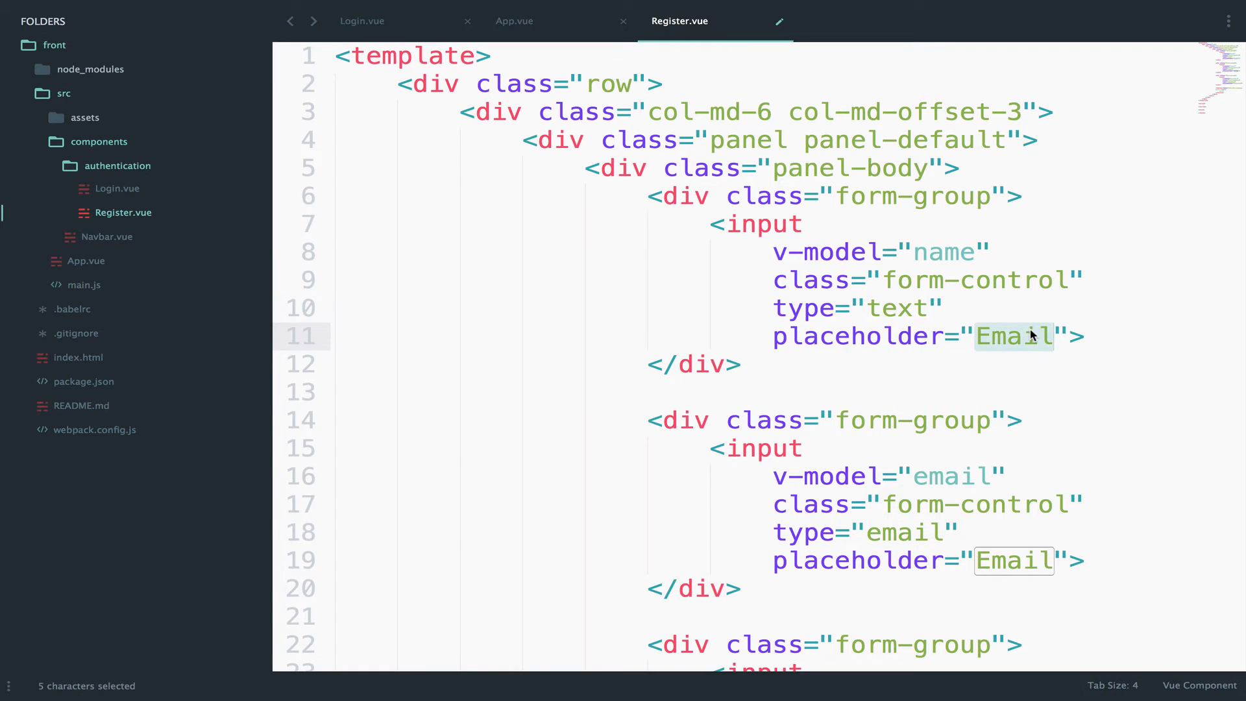
{"action": "type", "text": "Name"}
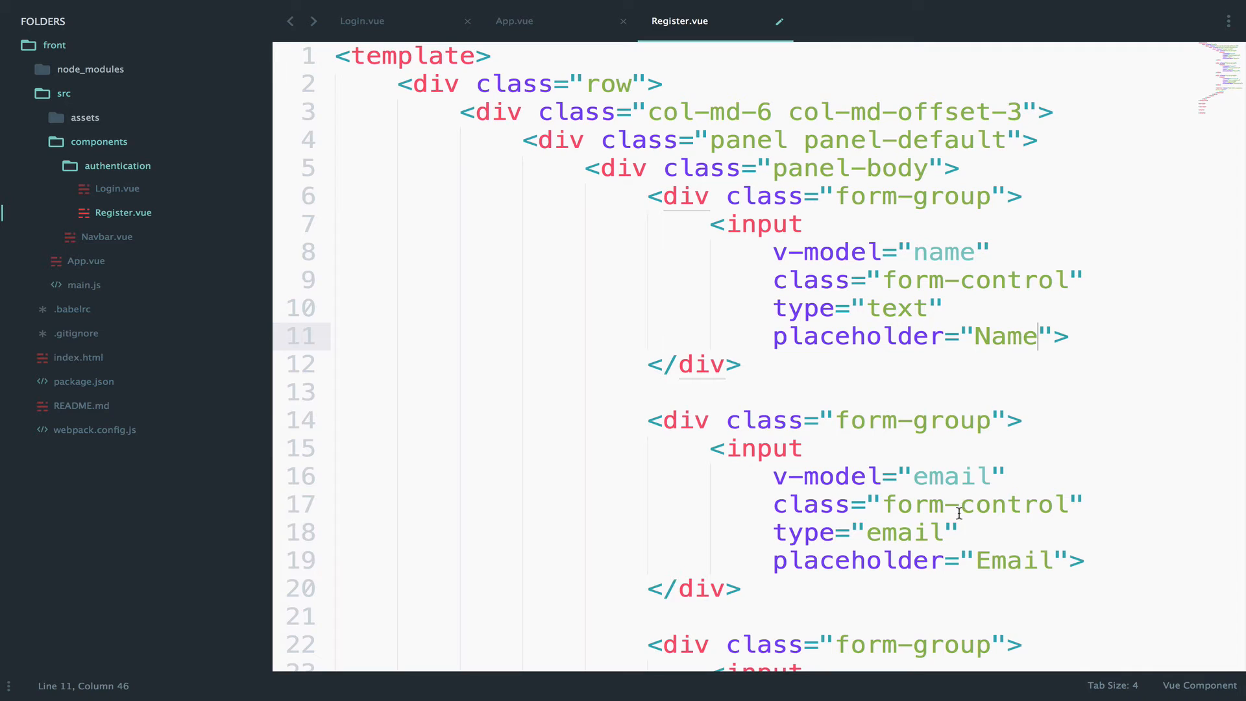
{"action": "scroll", "scroll_direction": "down", "scroll_amount": 3}
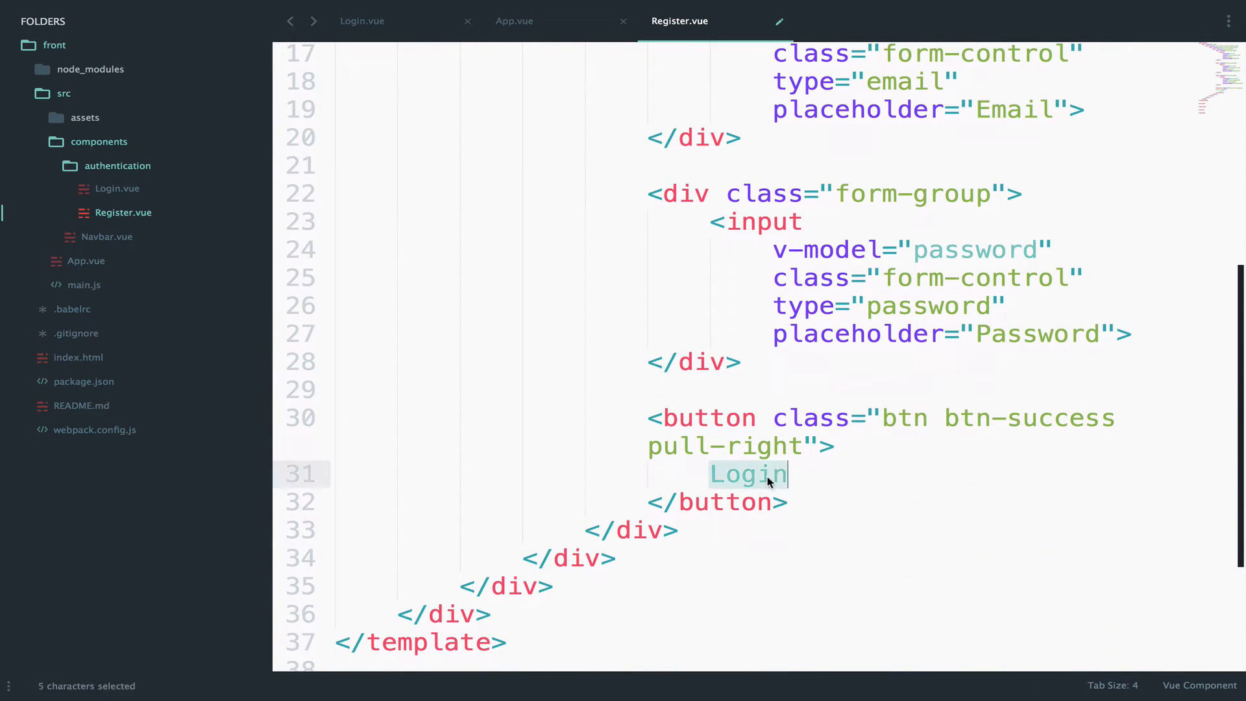
{"action": "type", "text": "Register"}
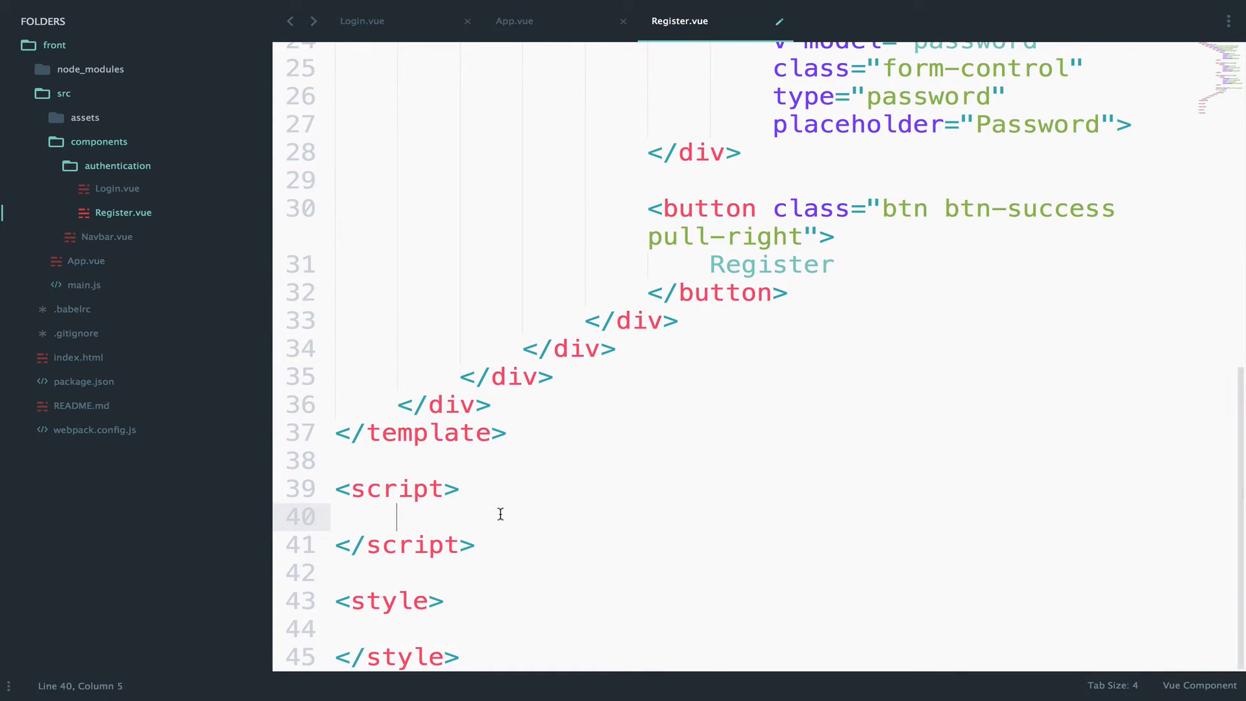
Export a data() function returning empty name, email and password strings in Register.vue.
{"action": "type", "text": "export default {"}
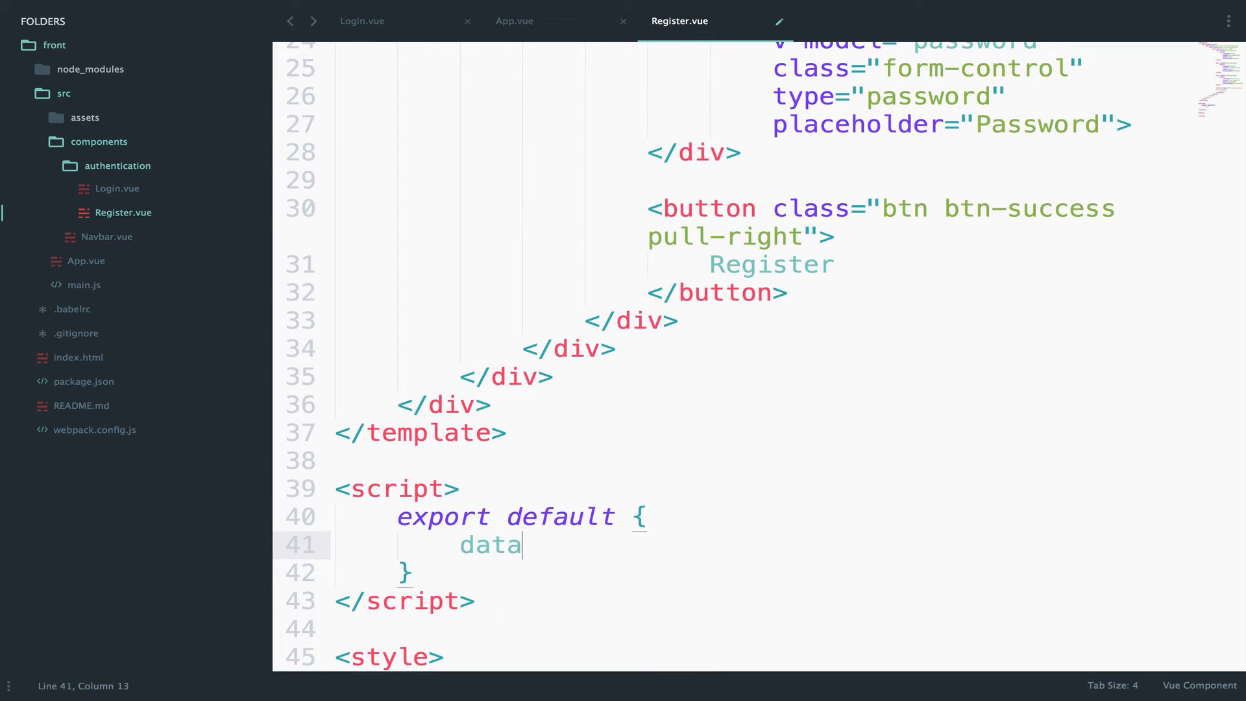
{"action": "type", "text": "() {"}
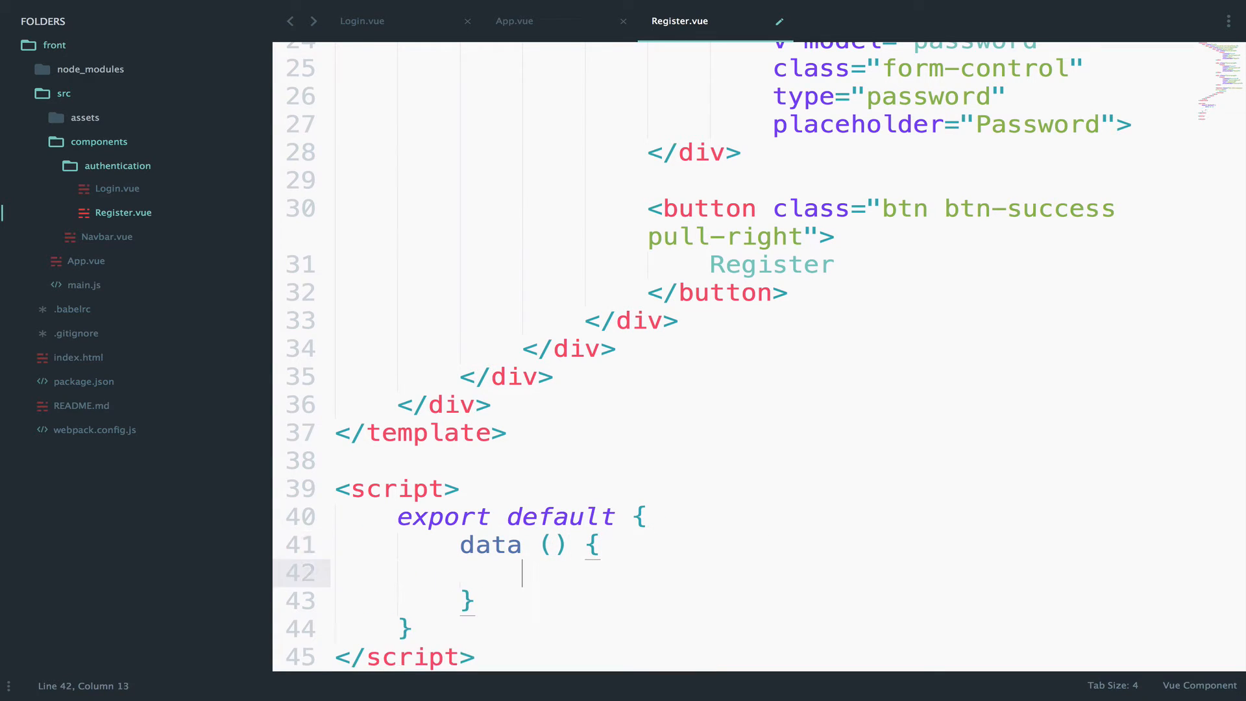
{"action": "type", "text": "return {"}
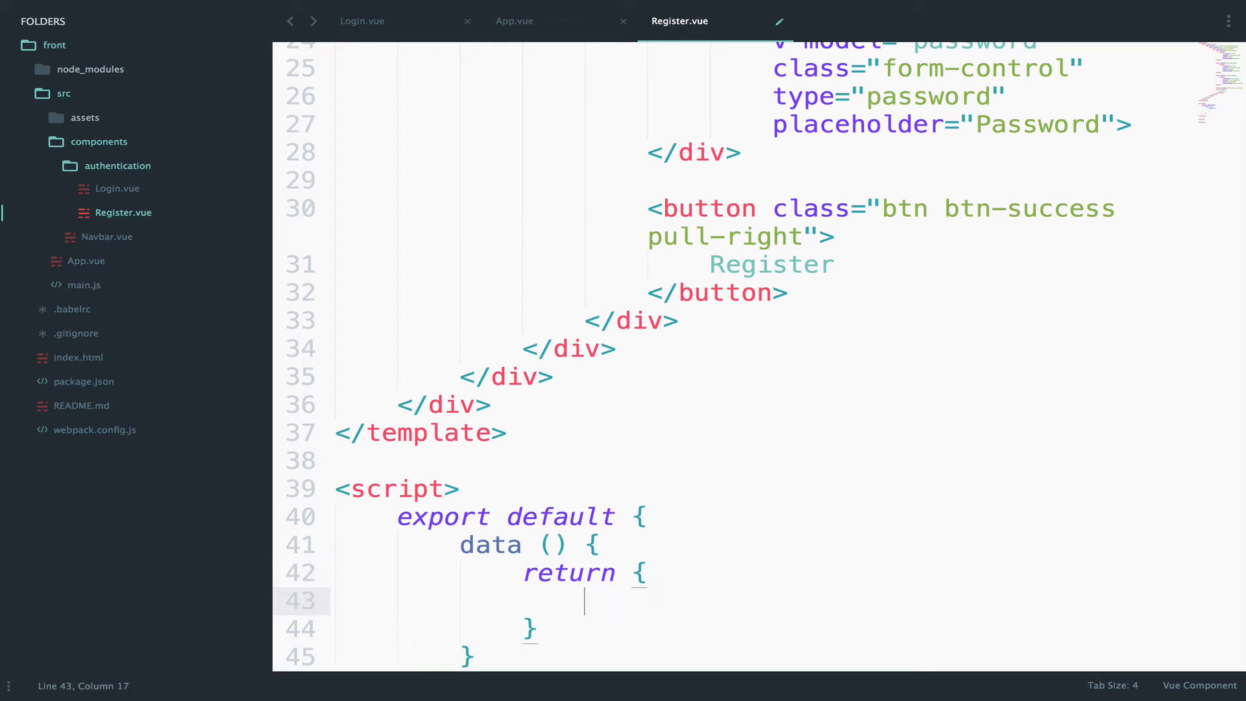
{"action": "type", "text": "name: '',"}
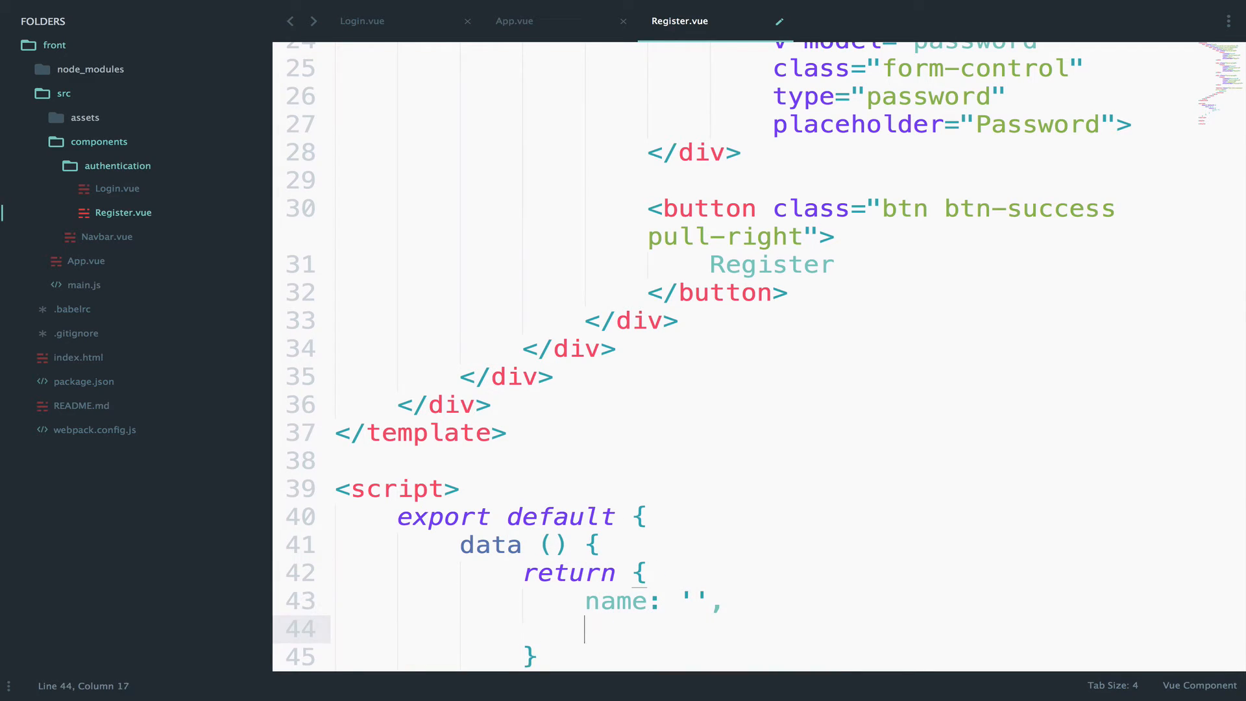
{"action": "type", "text": "email"}
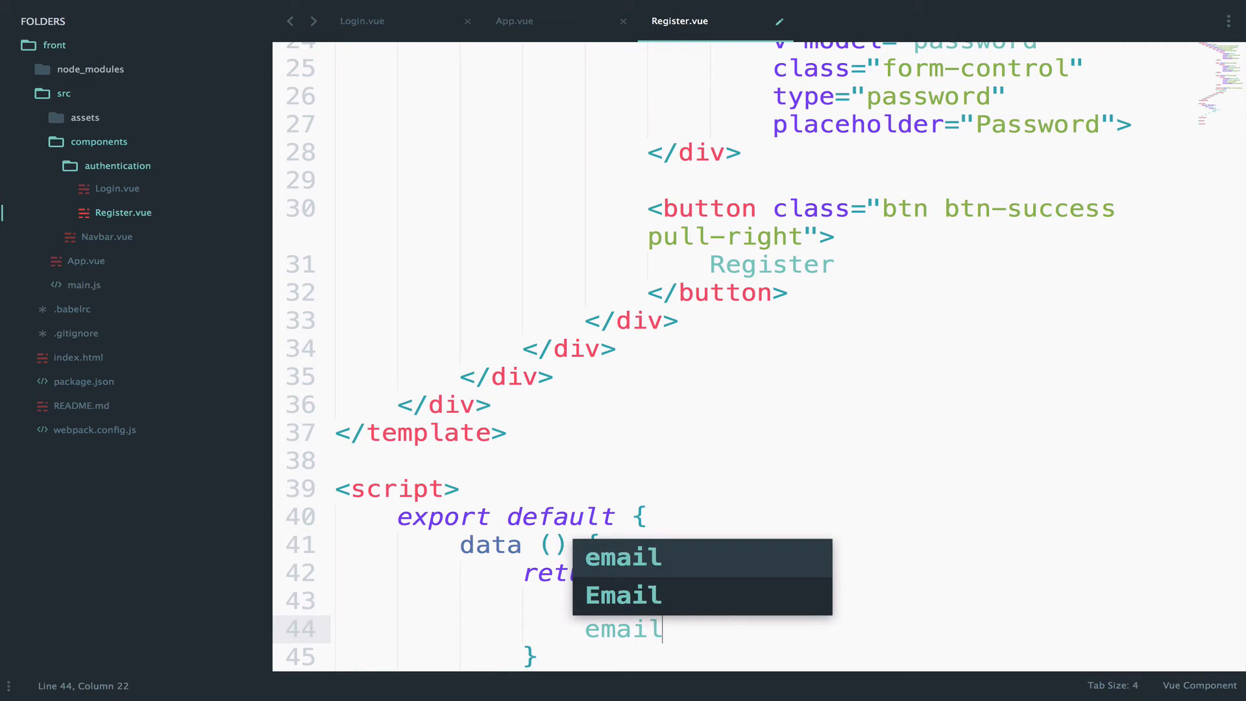
{"action": "type", "text": "password: '"}
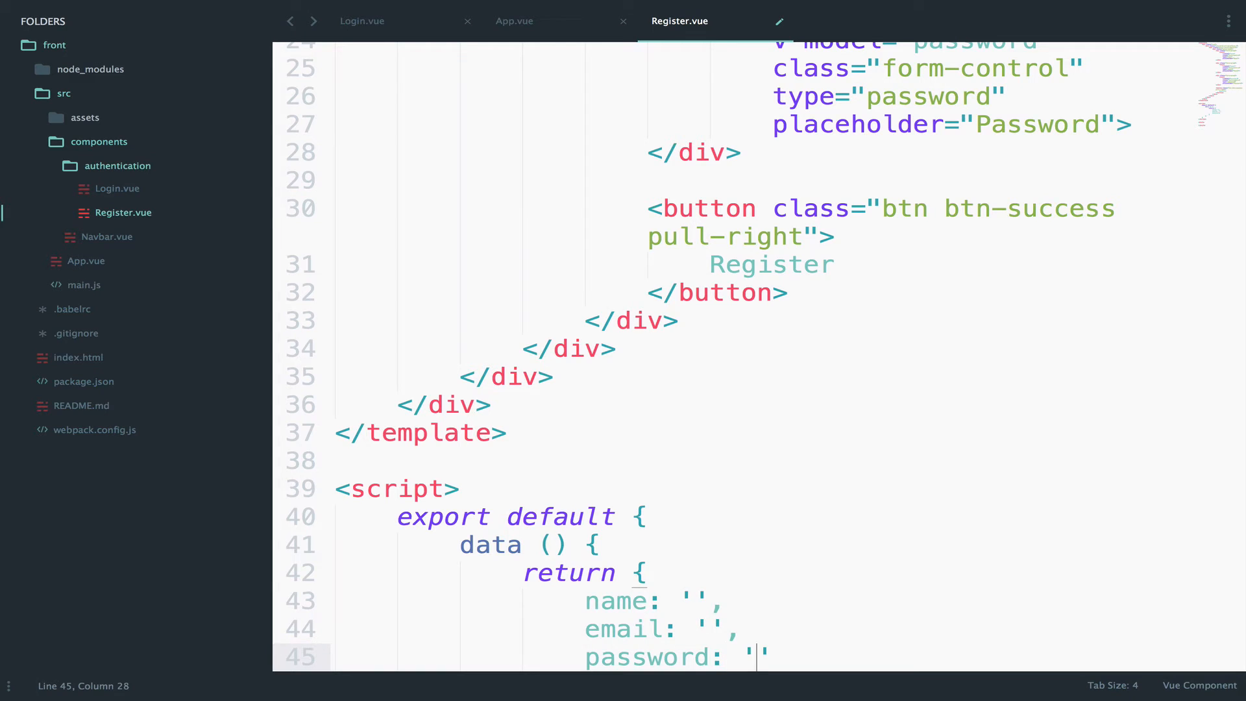
{"action": "scroll", "scroll_direction": "down", "scroll_amount": 3}
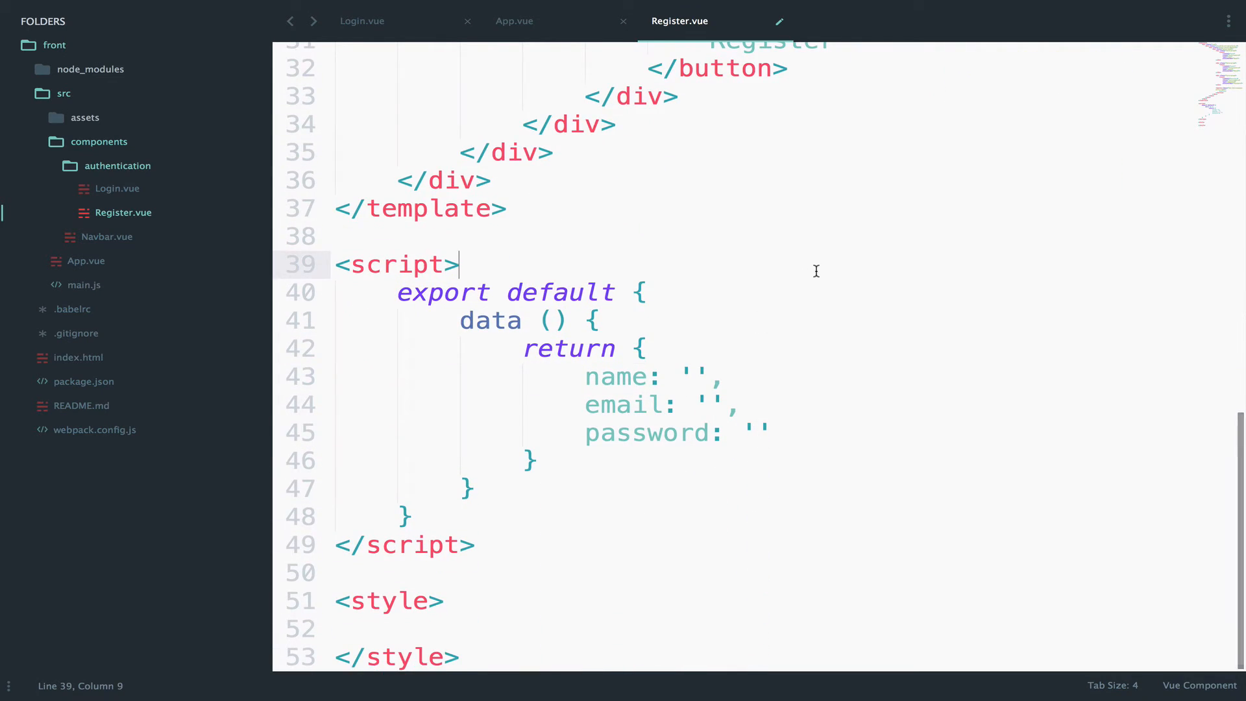
Import Register from './components/authentication/Register.vue' in App.vue.
{"action": "left_click", "coordinate": [514, 20]}
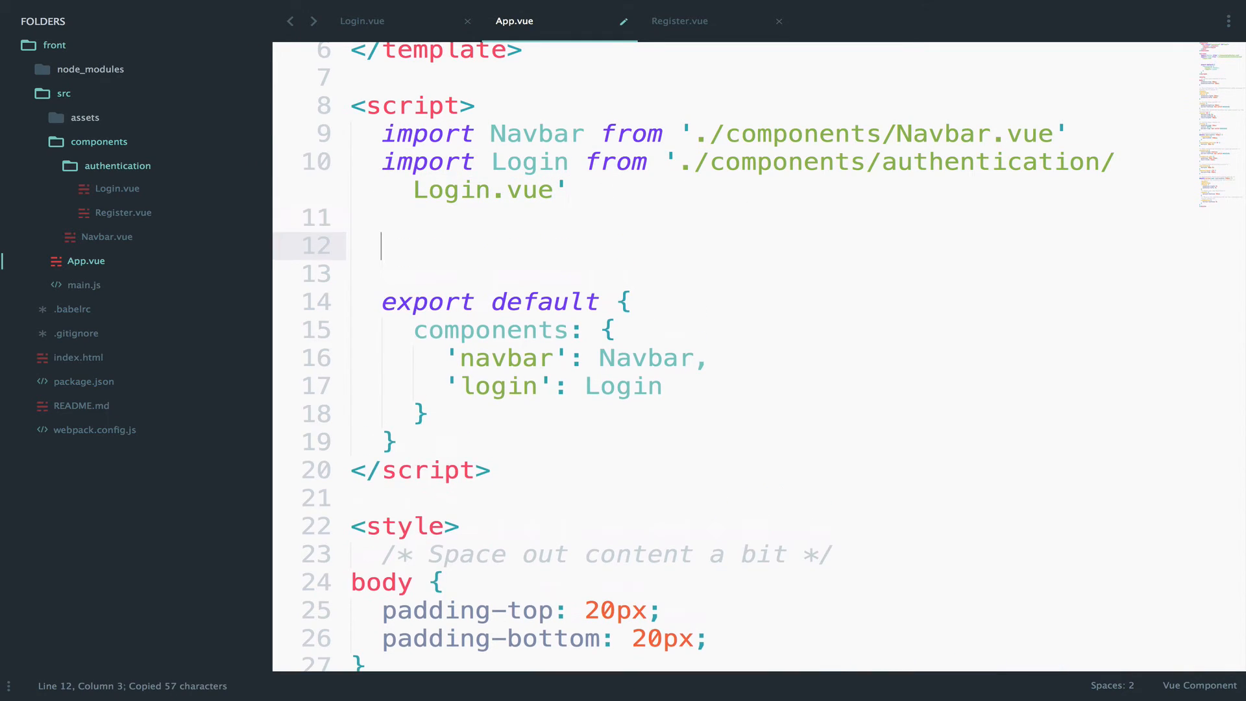
{"action": "key", "text": "backspace"}
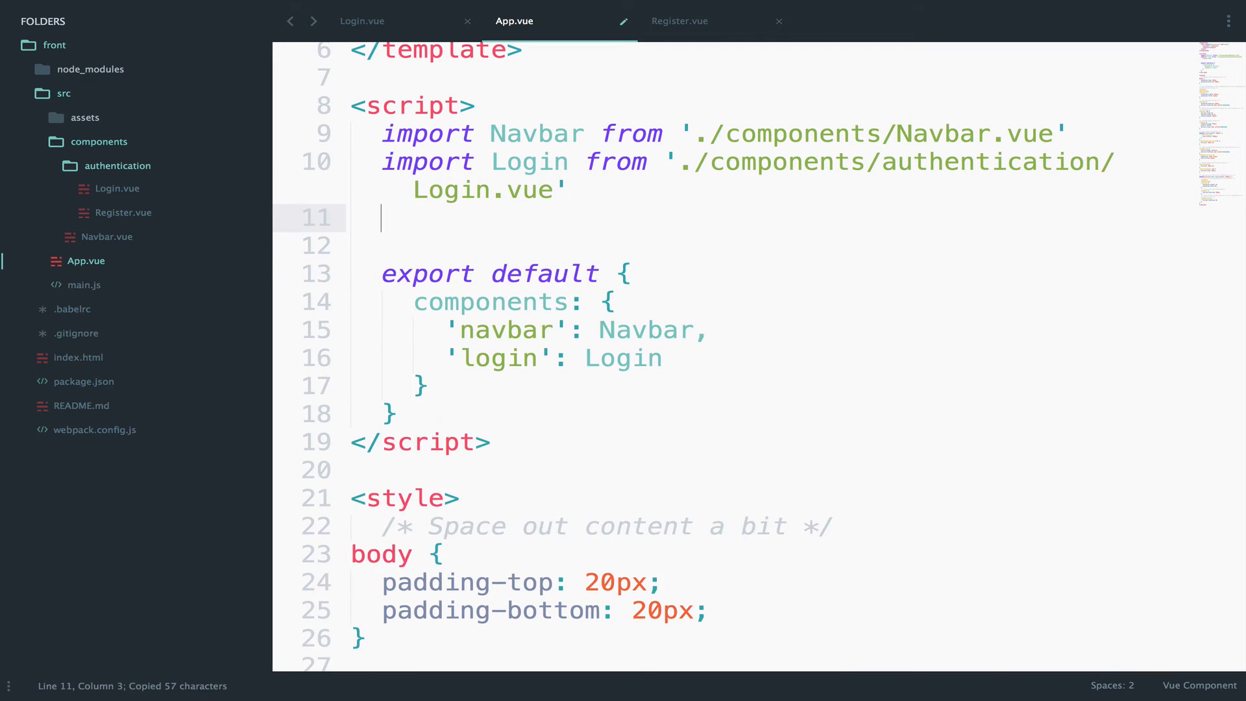
{"action": "type", "text": "import Reg from './components/authentication/Login.vue'"}
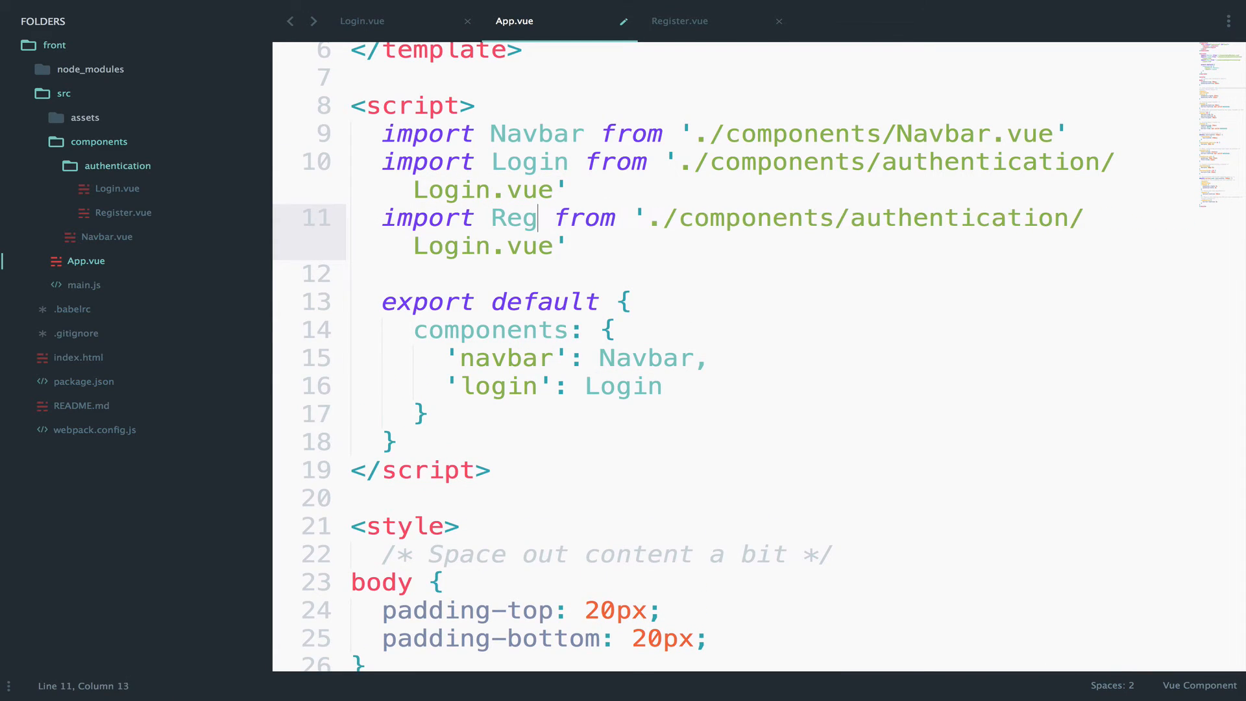
{"action": "type", "text": "ister"}
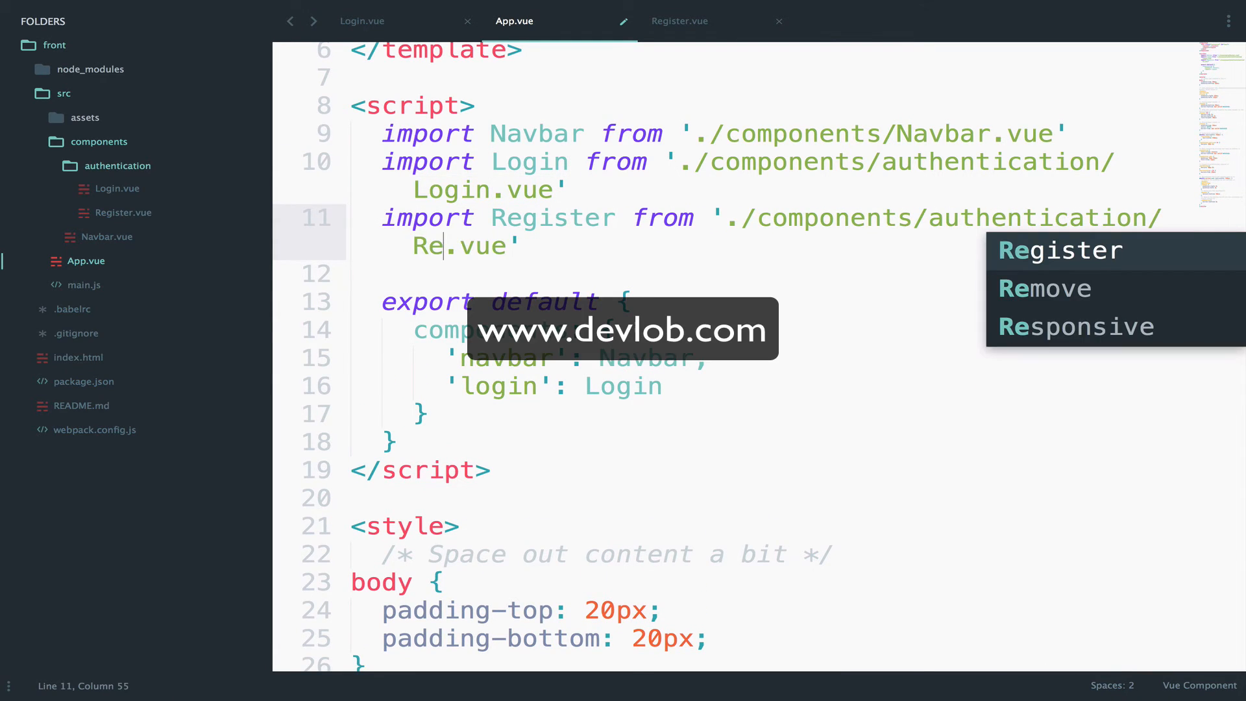
{"action": "left_click", "coordinate": [1057, 250]}
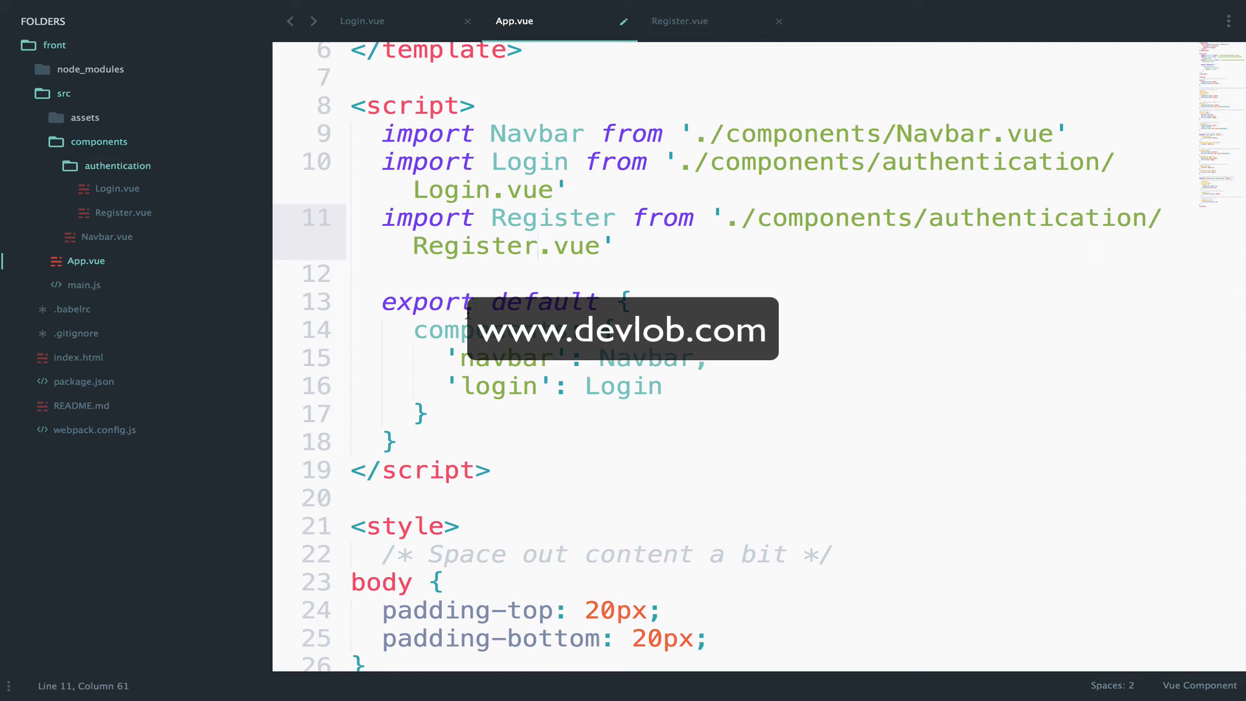
Register the component as 'register' and add a <register> tag to the template.
{"action": "type", "text": ","}
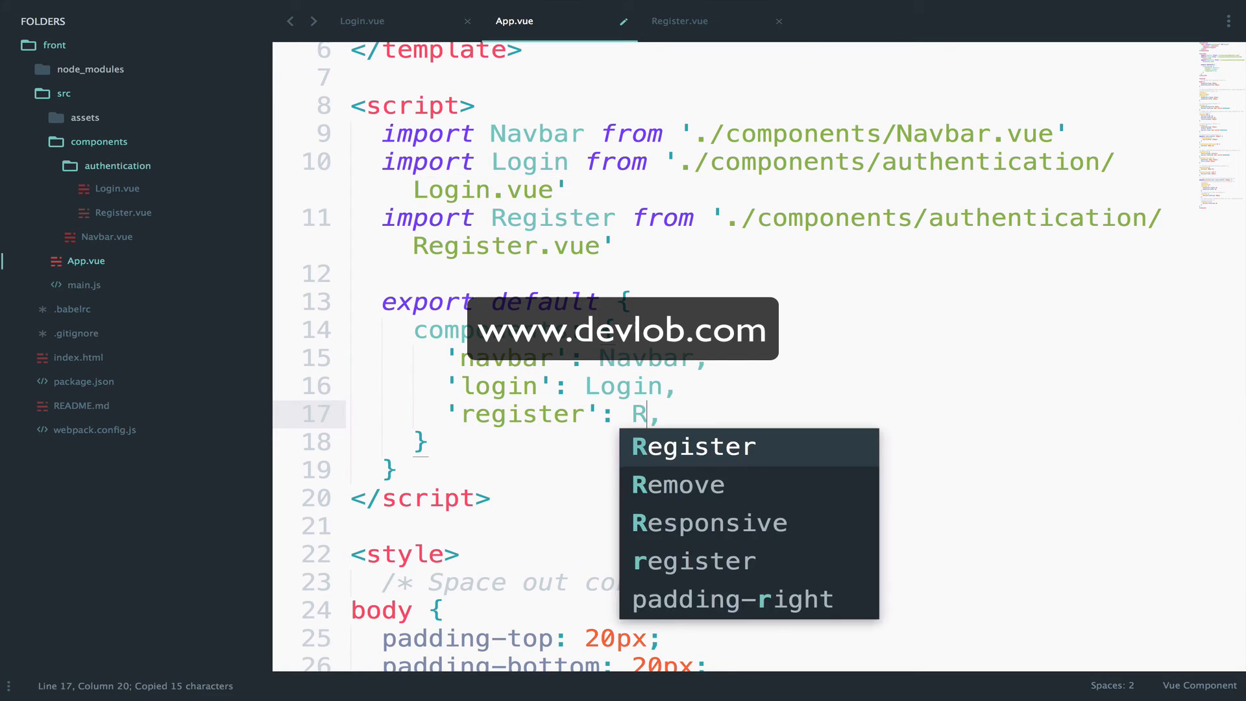
{"action": "type", "text": "egister"}
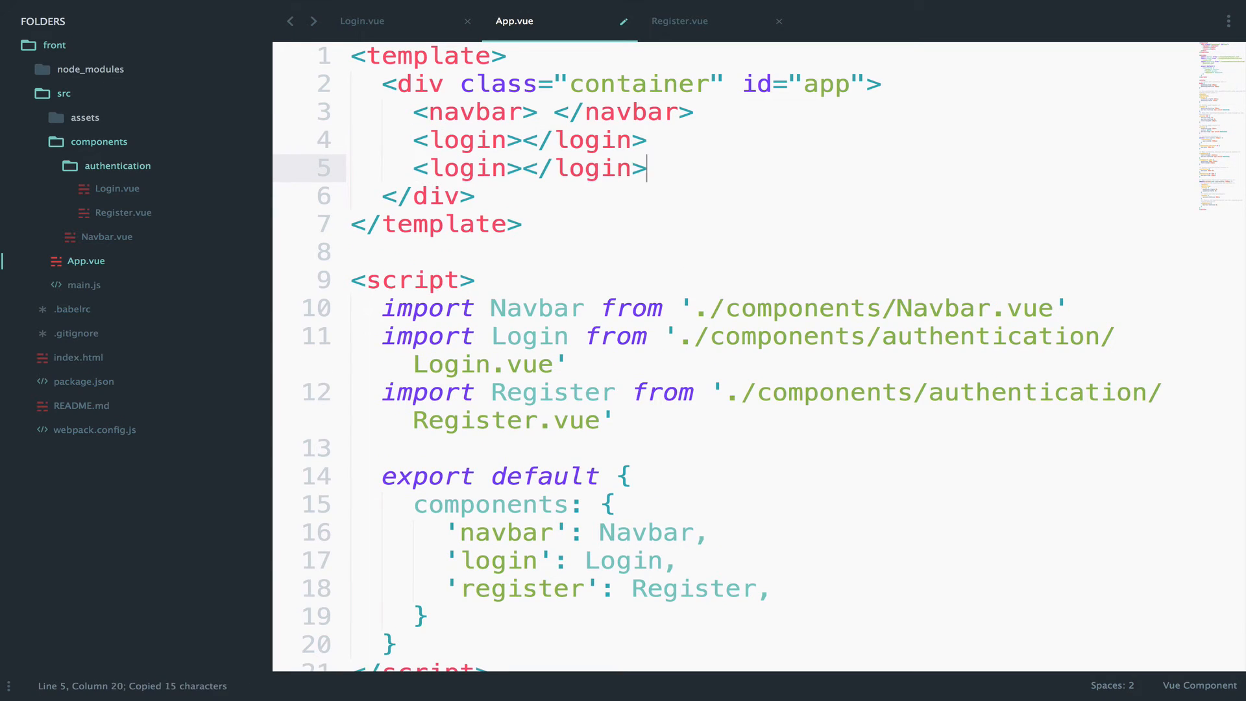
{"action": "type", "text": "register"}
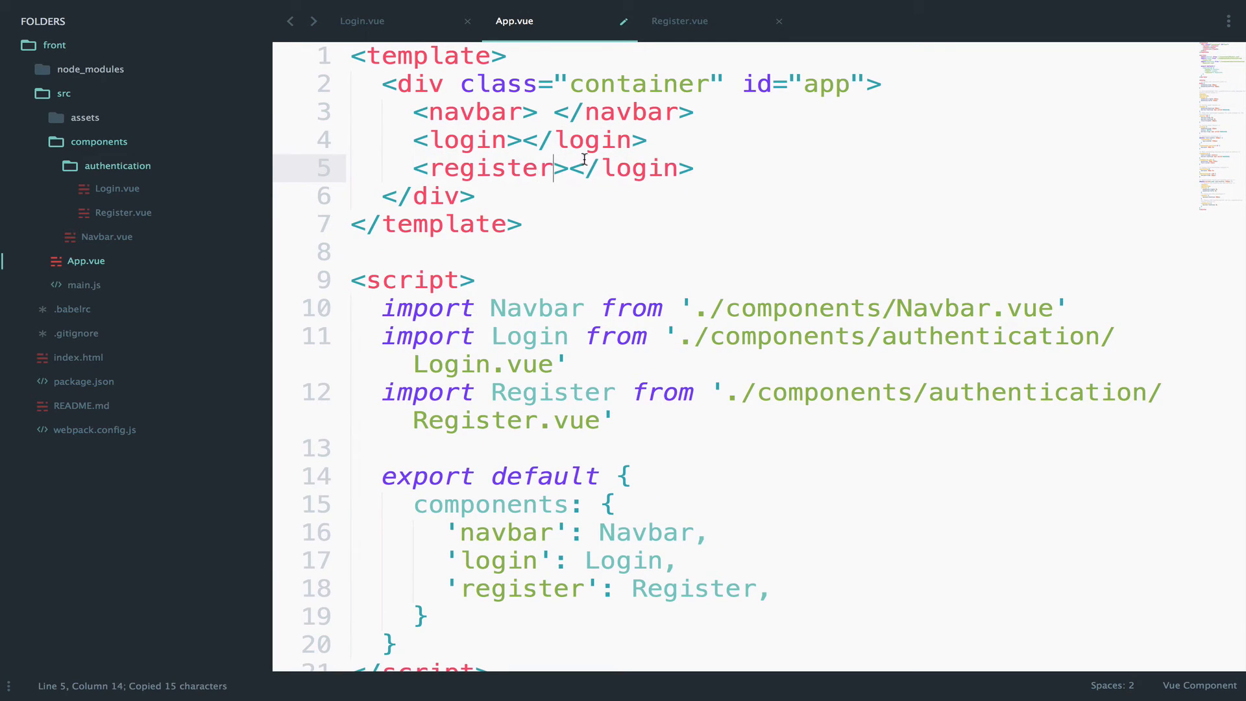
{"action": "type", "text": "reg"}
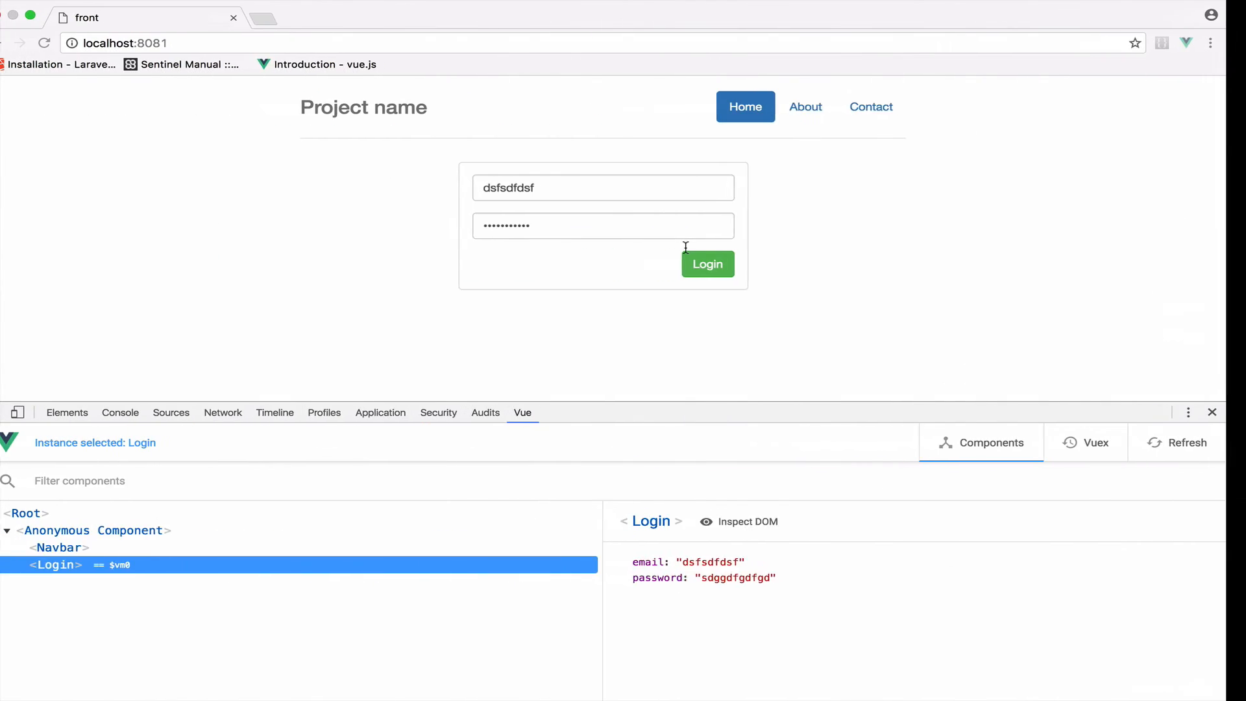
Inspect Login and Register data in devtools, typing into the login email to confirm Register stays empty.
{"action": "scroll", "scroll_direction": "down", "scroll_amount": 3}
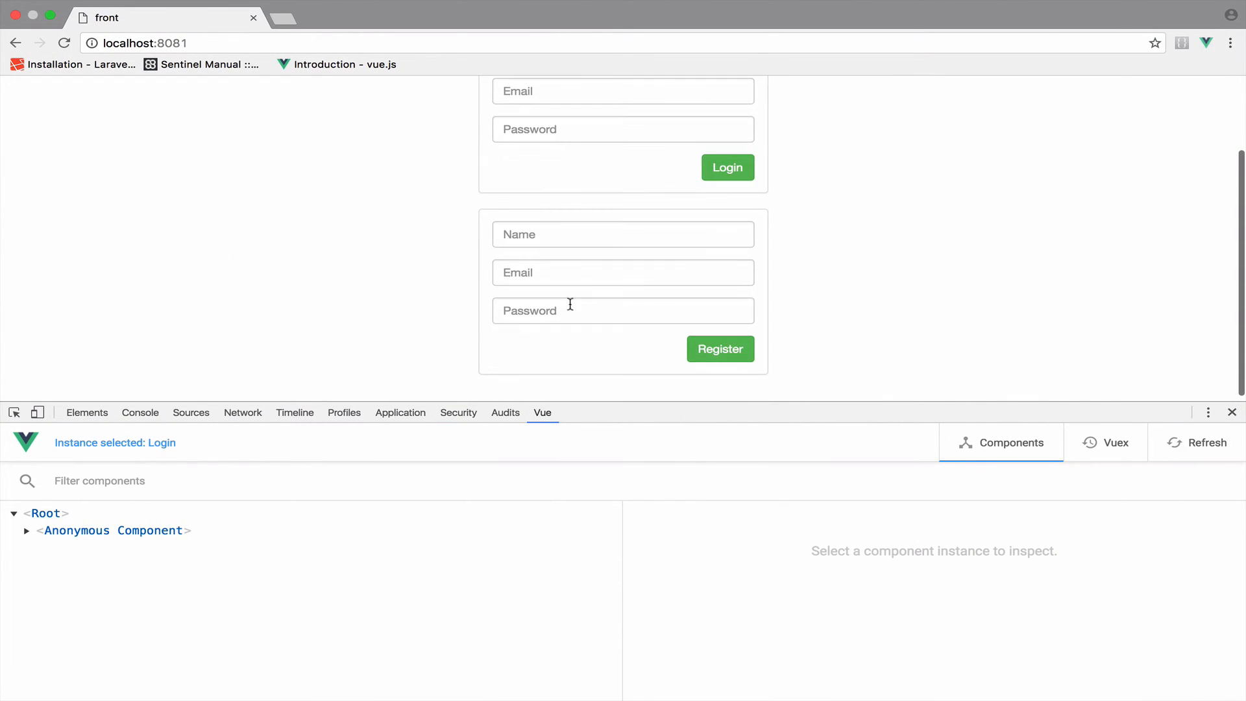
{"action": "mouse_move", "coordinate": [488, 474]}
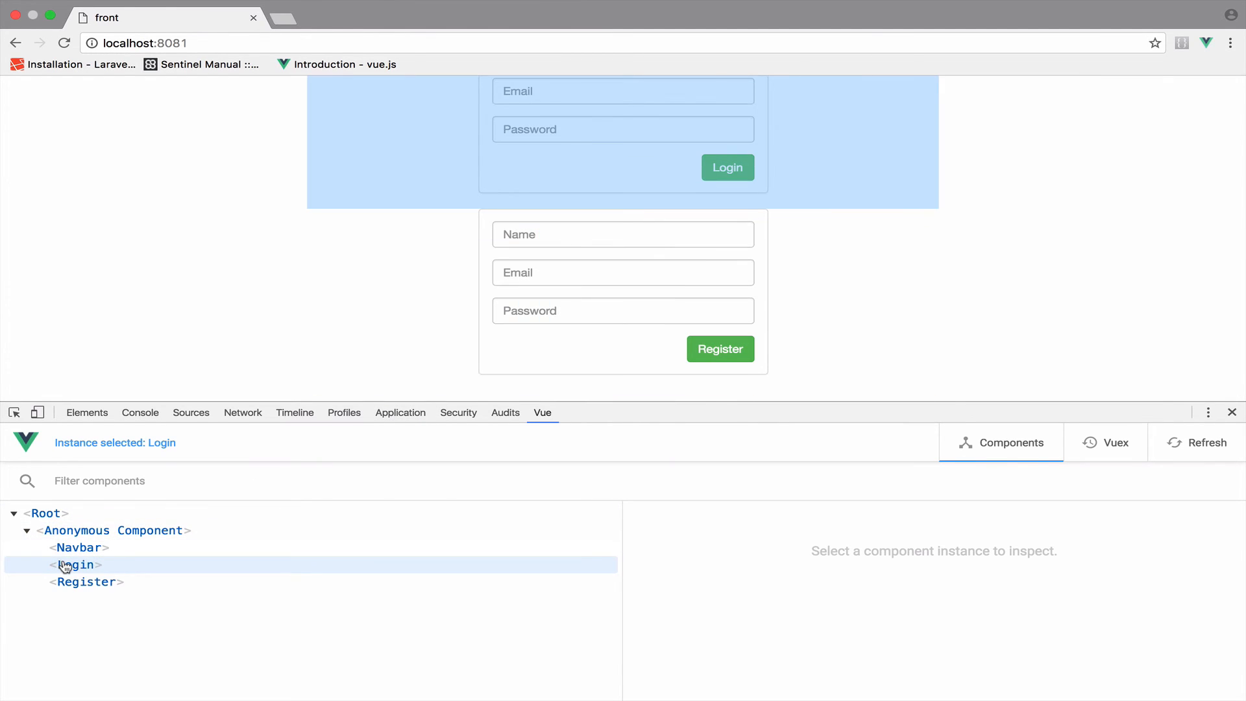
{"action": "left_click", "coordinate": [77, 565]}
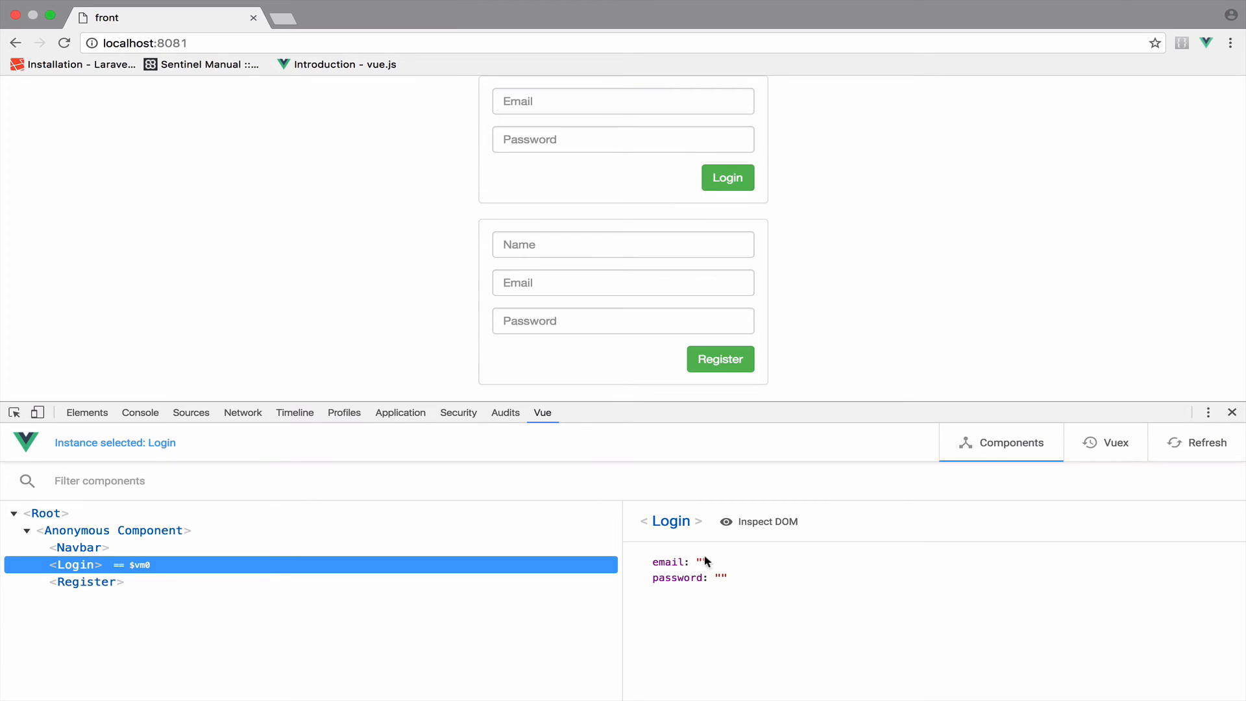
{"action": "left_click", "coordinate": [87, 581]}
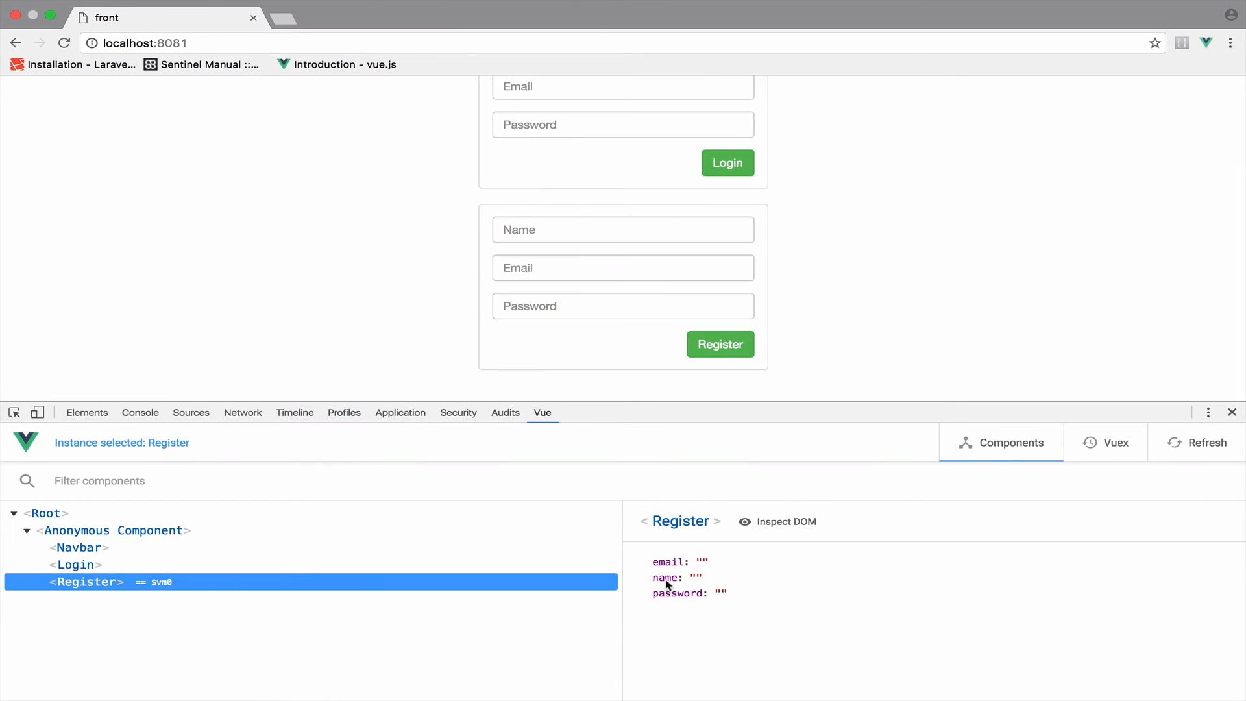
{"action": "left_click", "coordinate": [79, 548]}
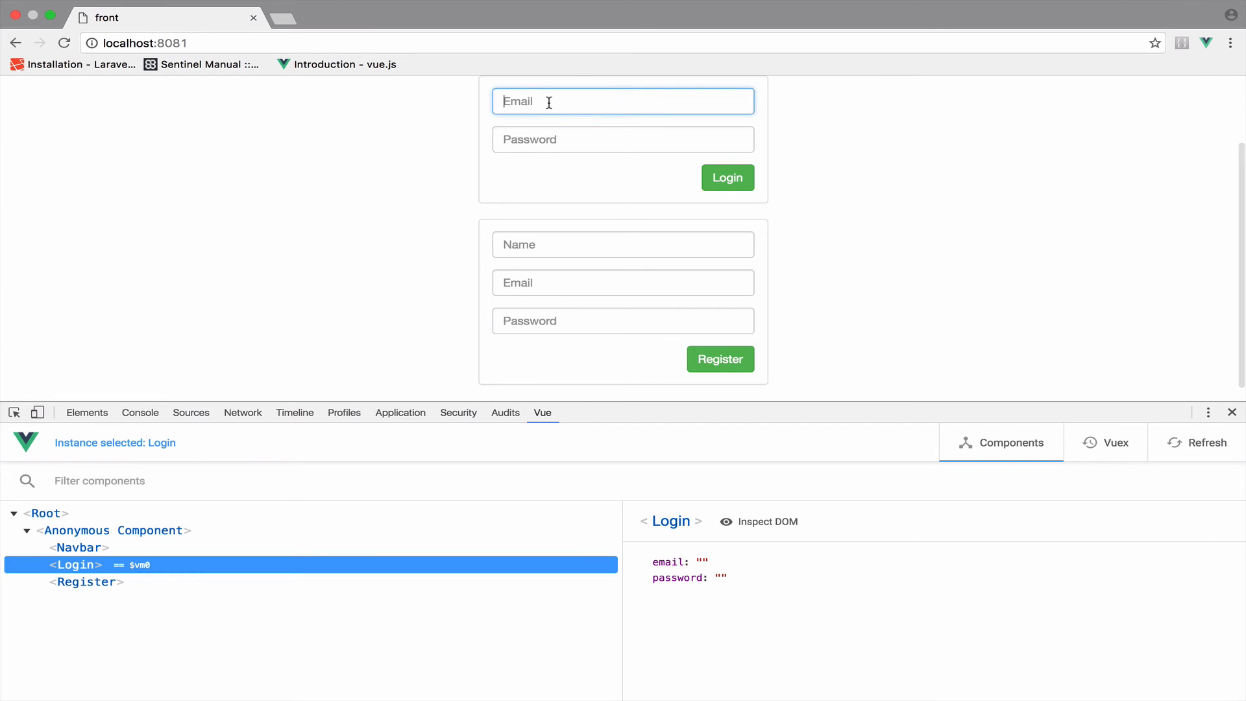
{"action": "type", "text": "example@example.com"}
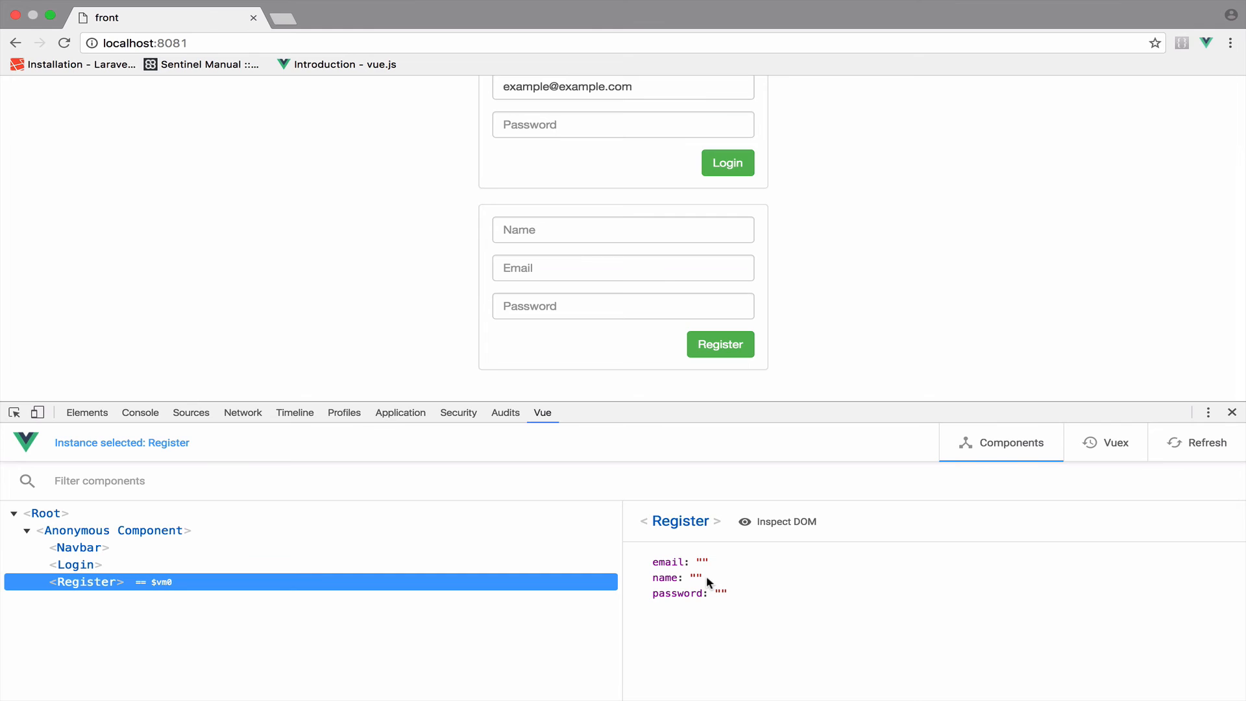
{"action": "left_click", "coordinate": [77, 564]}
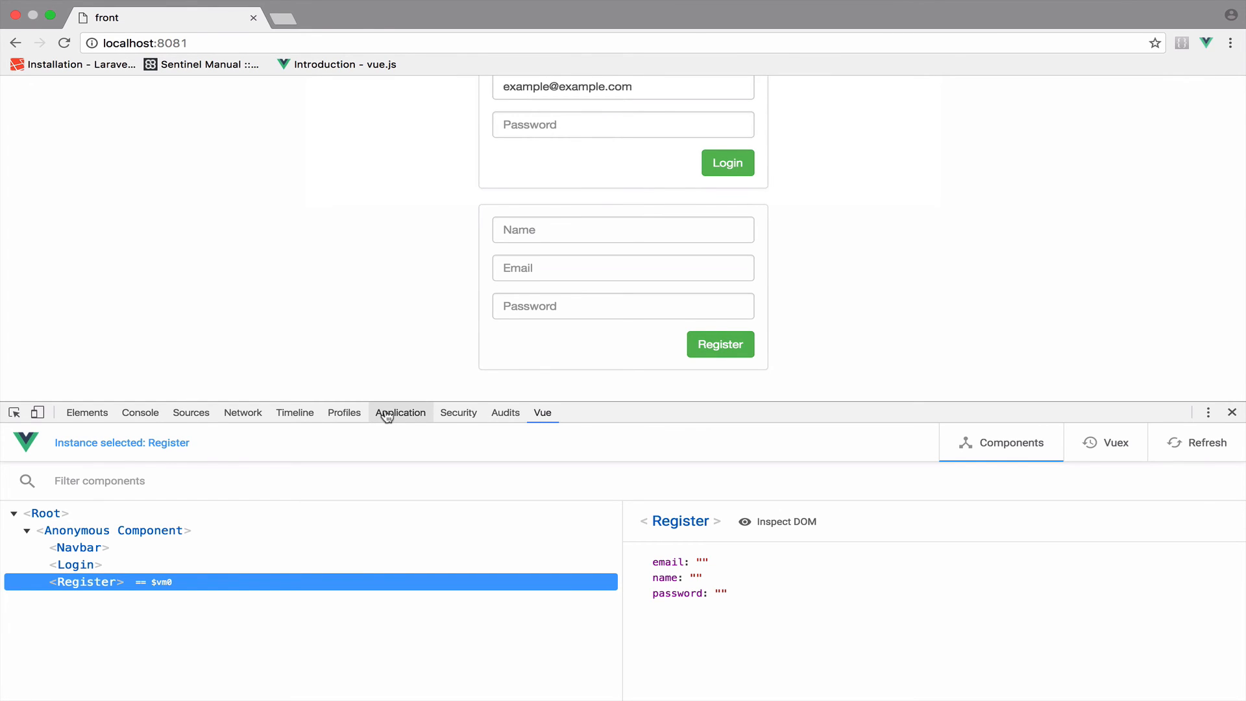
{"action": "left_click", "coordinate": [622, 229]}
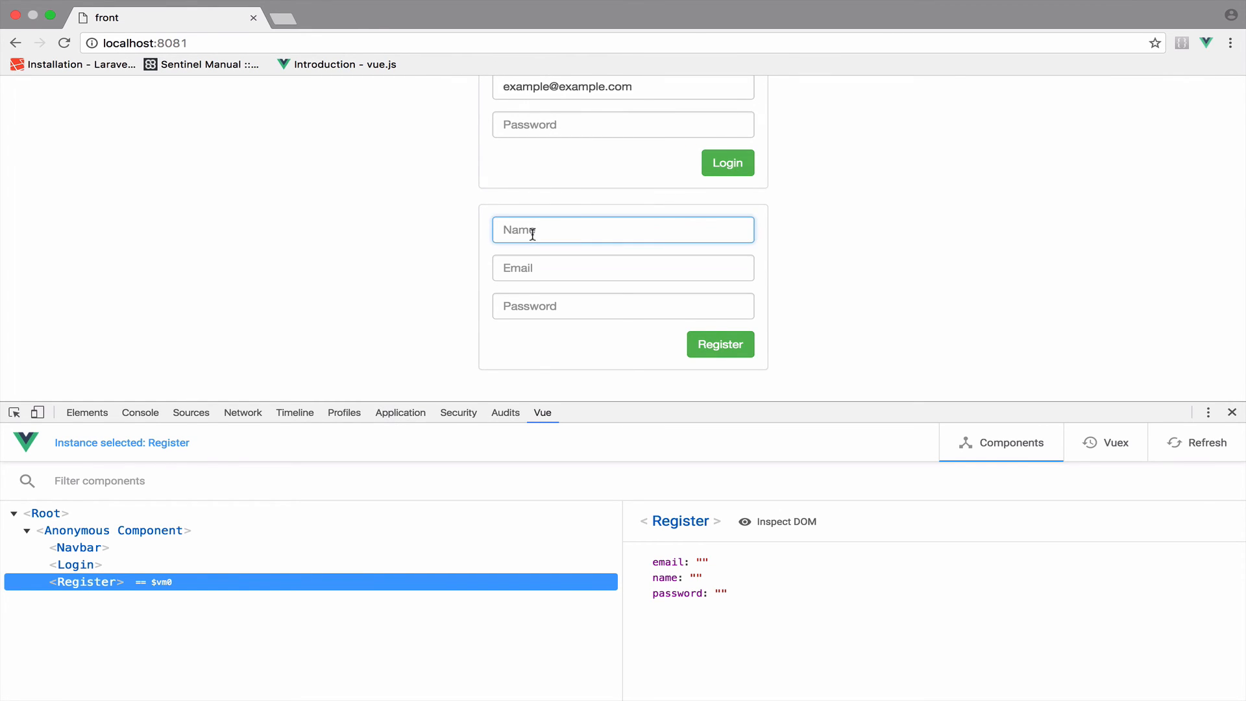
{"action": "type", "text": "Renato"}
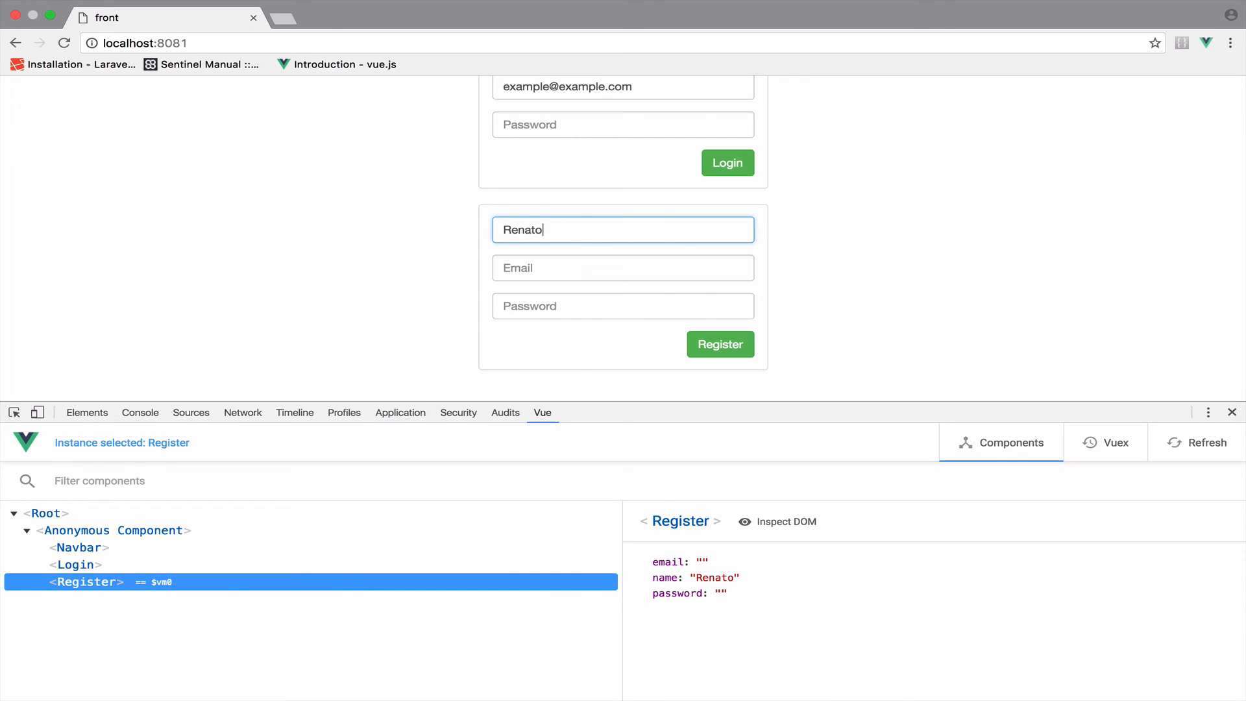
{"action": "left_click", "coordinate": [621, 267]}
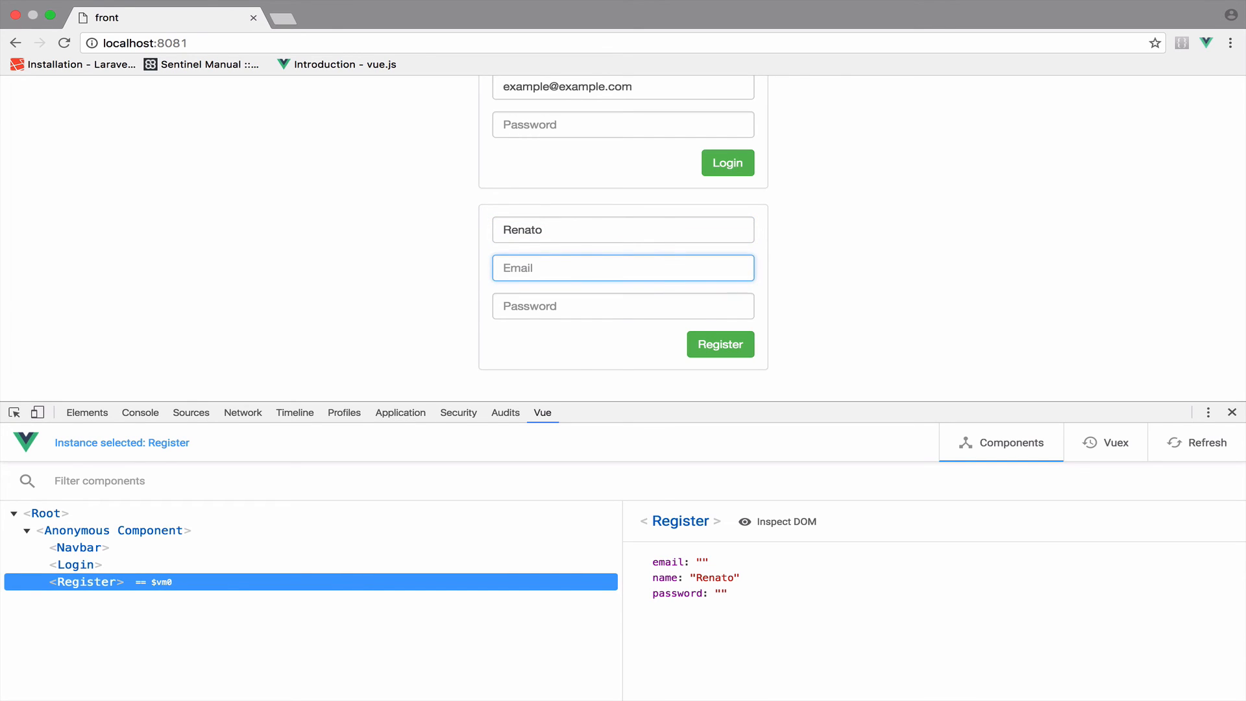
{"action": "type", "text": "test@"}
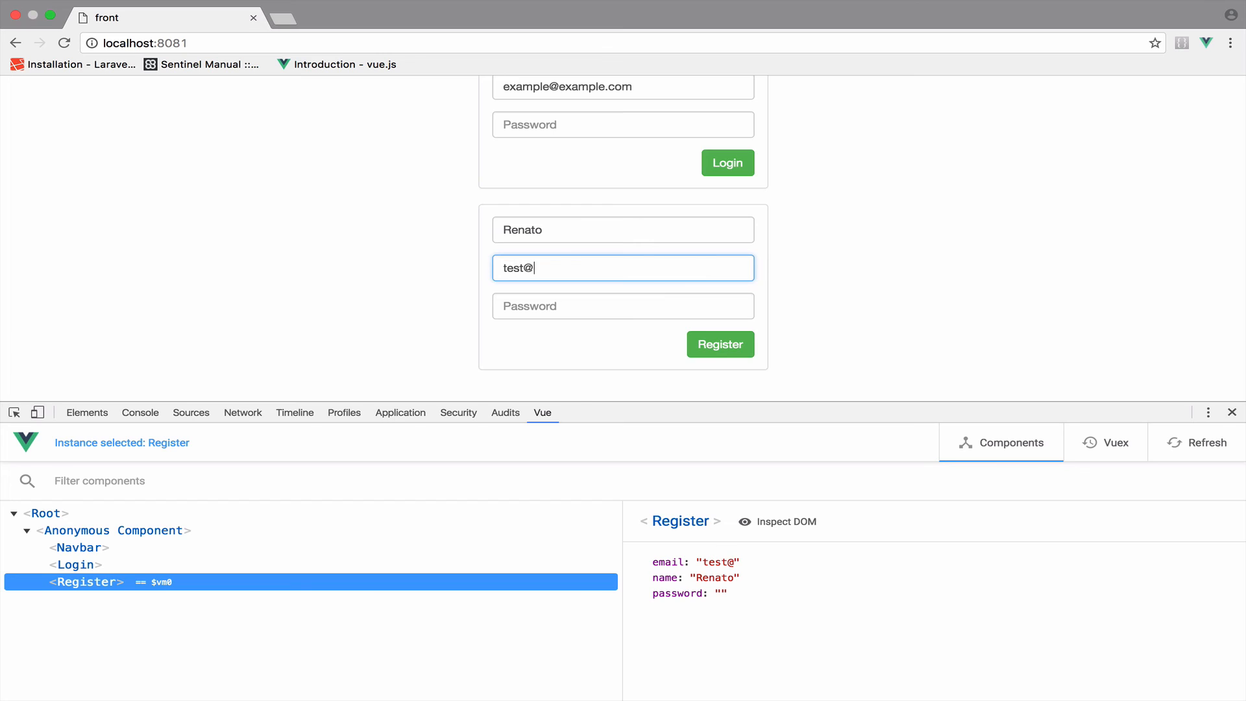
{"action": "type", "text": "gmail.co"}
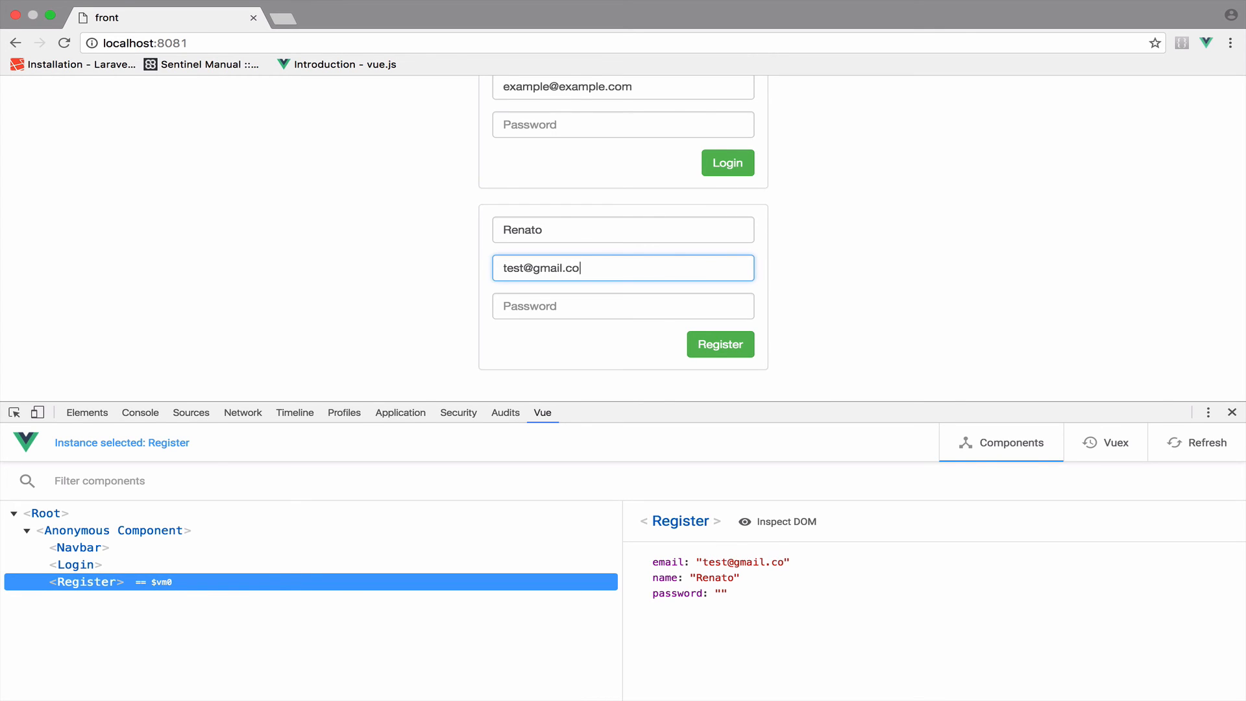
{"action": "type", "text": "secret"}
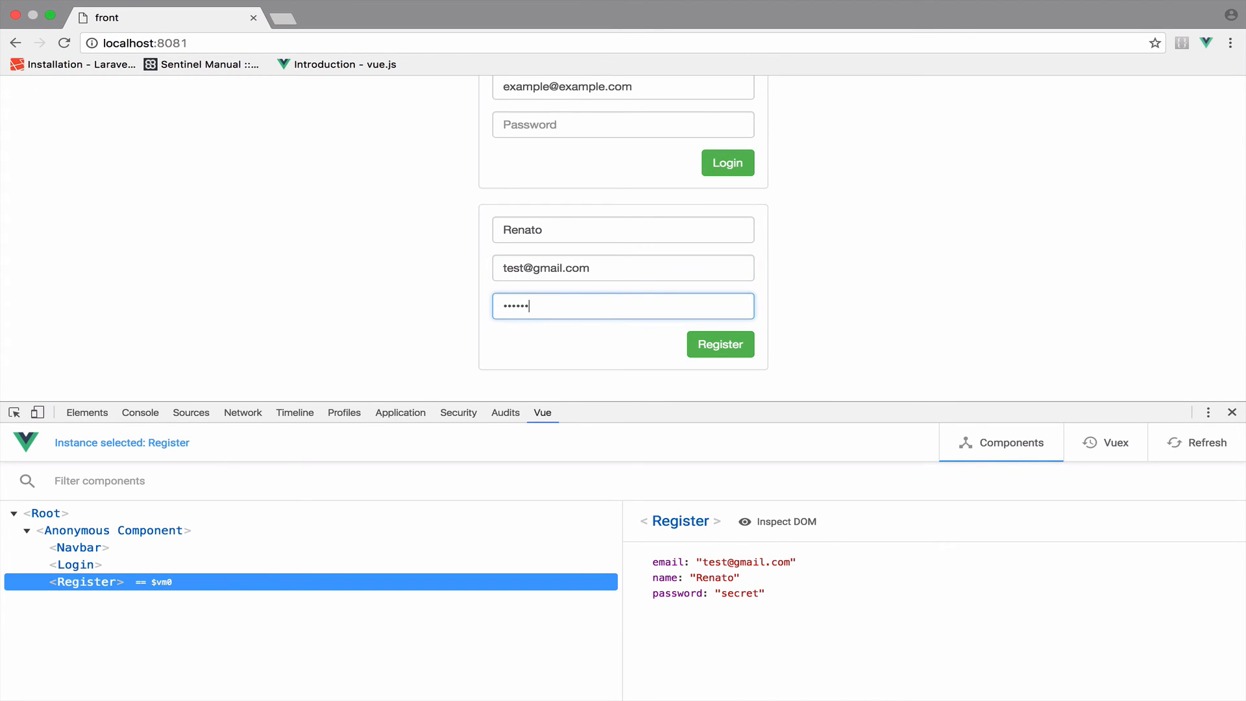
Compare Login and Register data in devtools to confirm the values stay separate.
{"action": "left_click", "coordinate": [76, 564]}
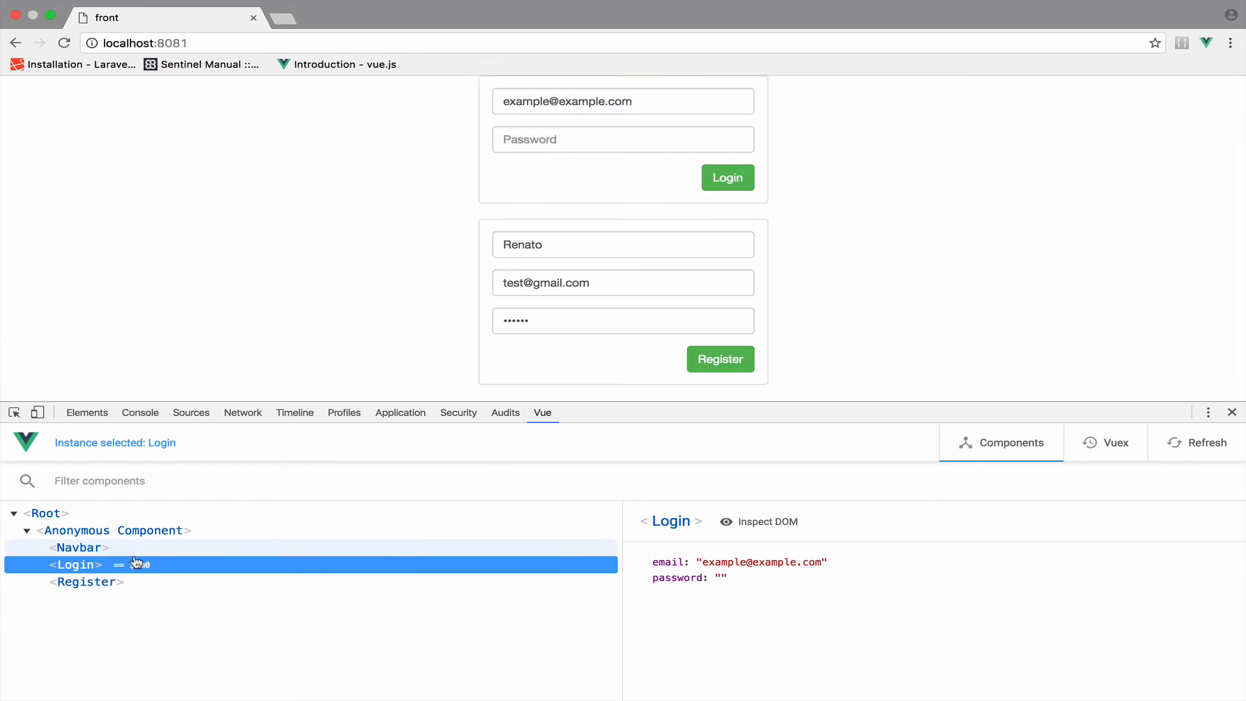
{"action": "left_click", "coordinate": [85, 581]}
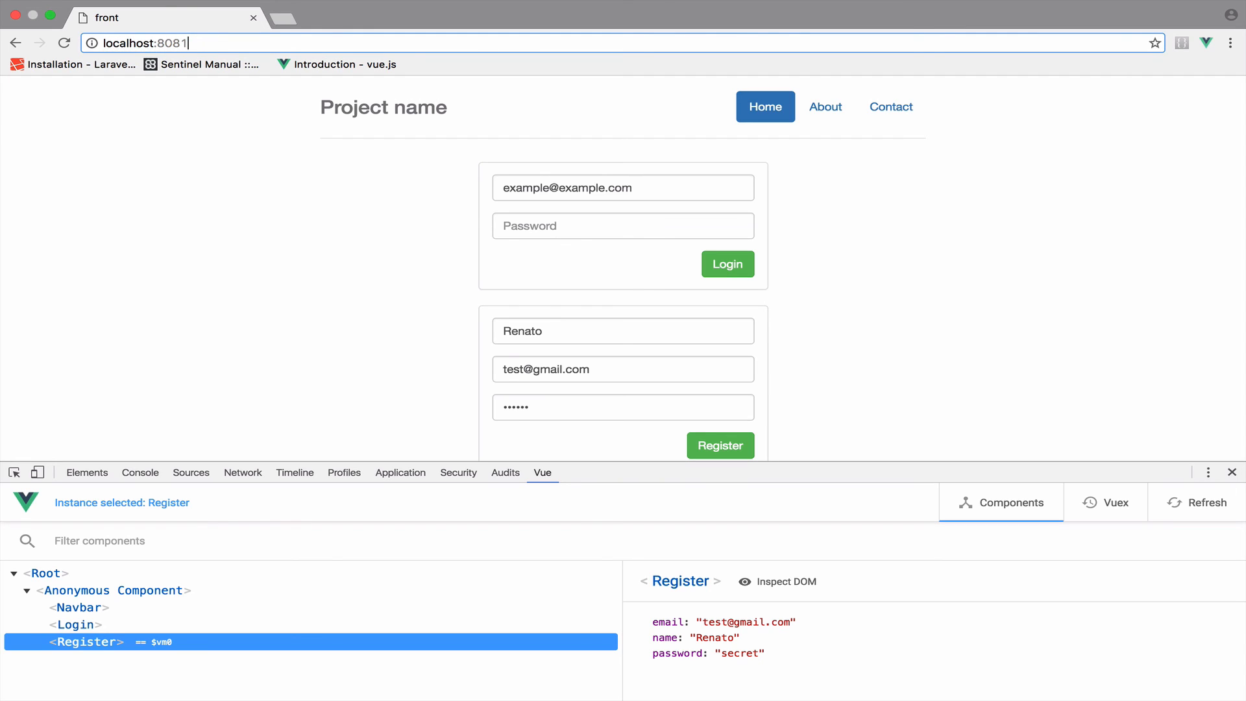
Enter localhost:8081/login in the address bar.
{"action": "type", "text": "lo"}
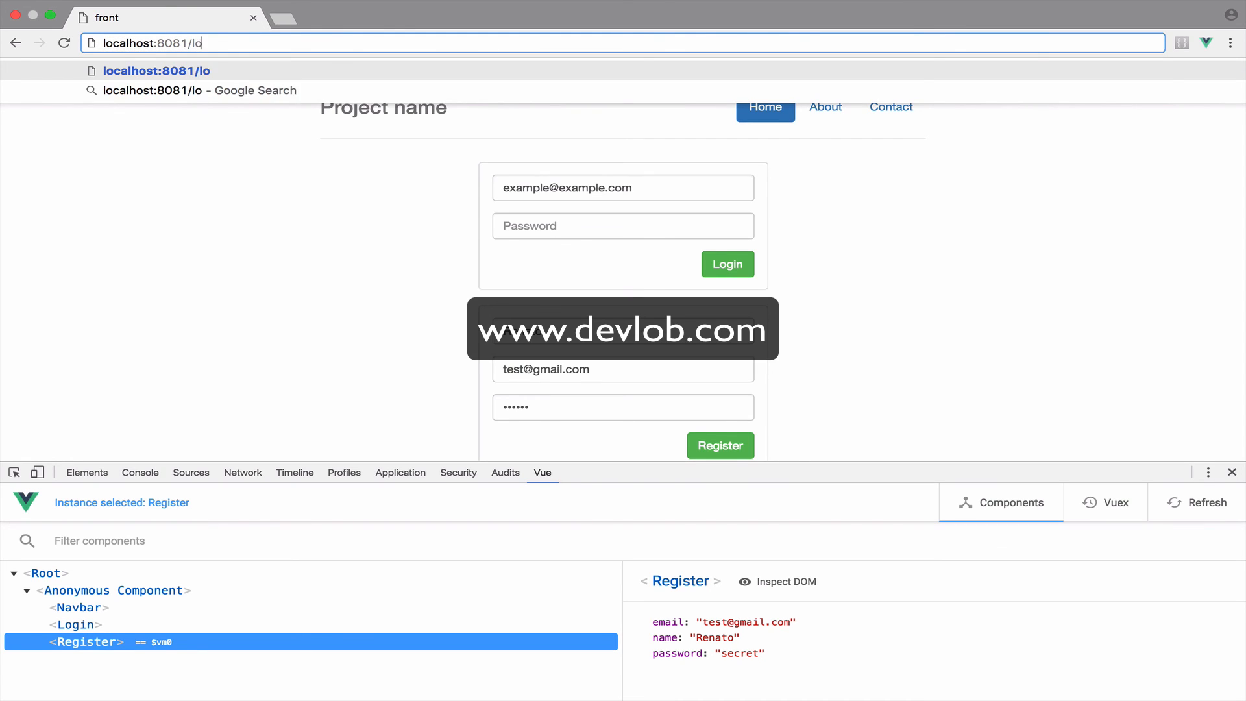
{"action": "type", "text": "gin"}
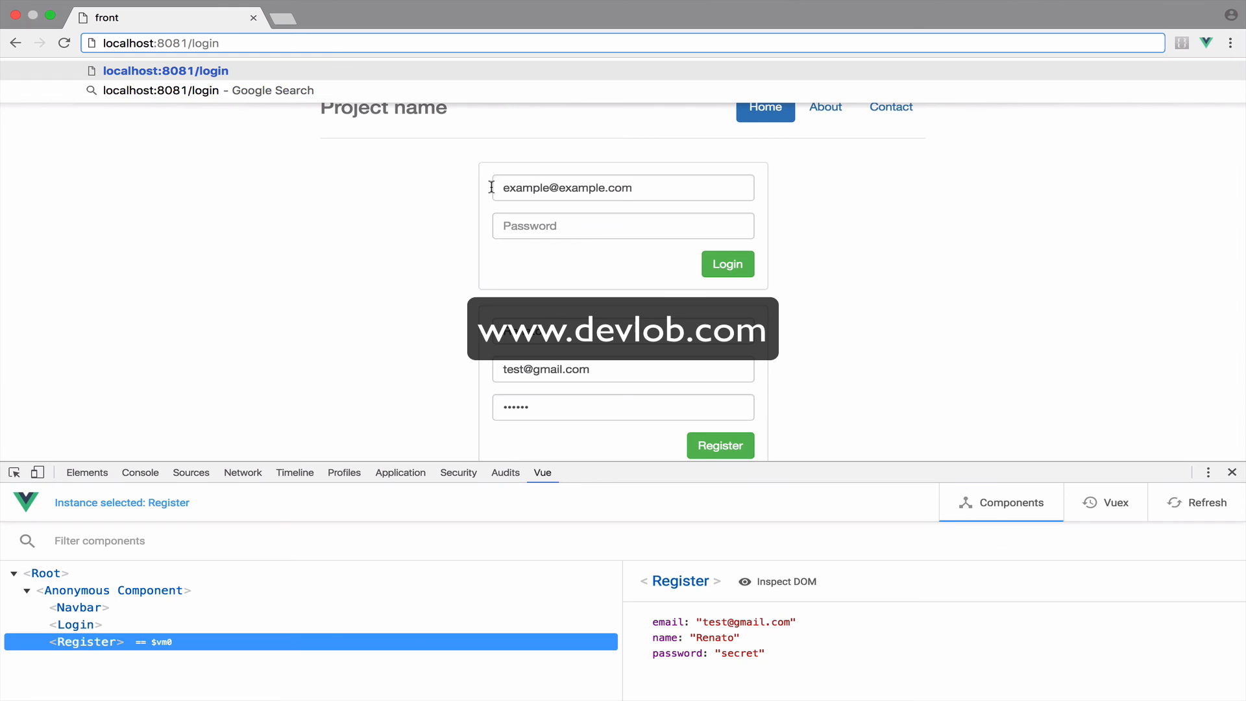